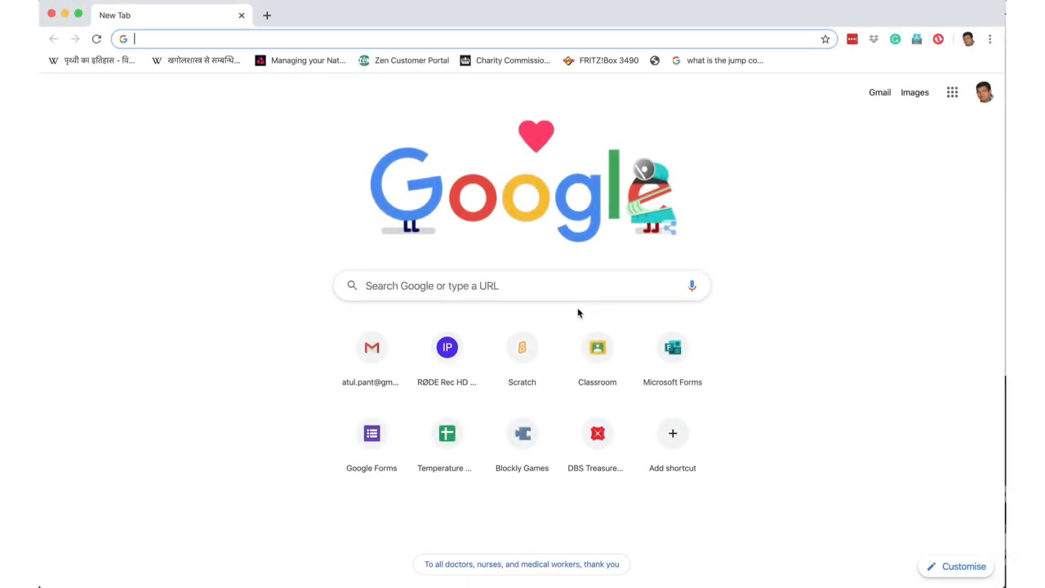
- Navigate to khanacademy.org and open the account menu from the top-right account name
text(khanacademy.org)
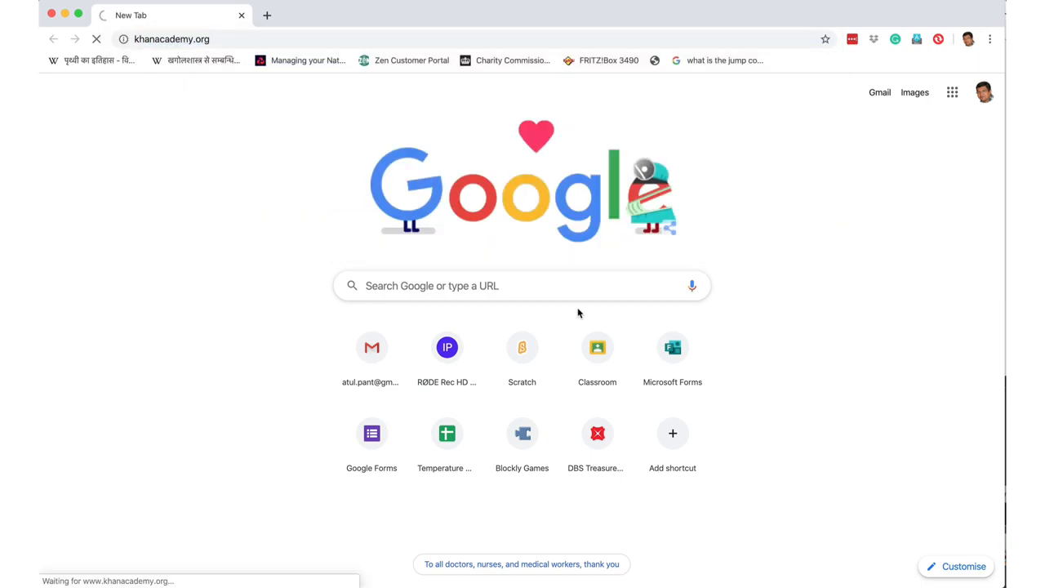
click(890, 72)
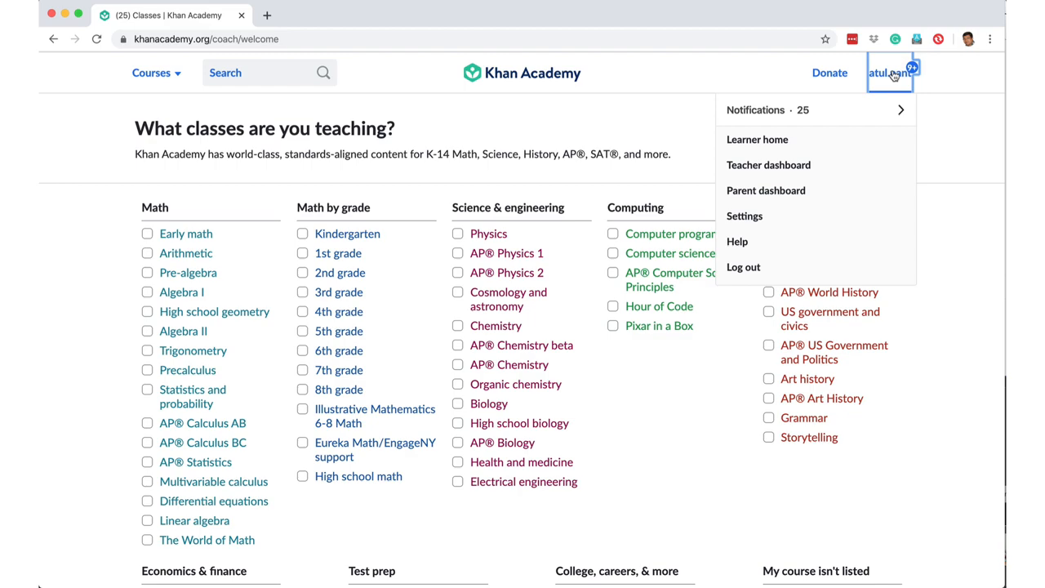
mouse_move(829, 183)
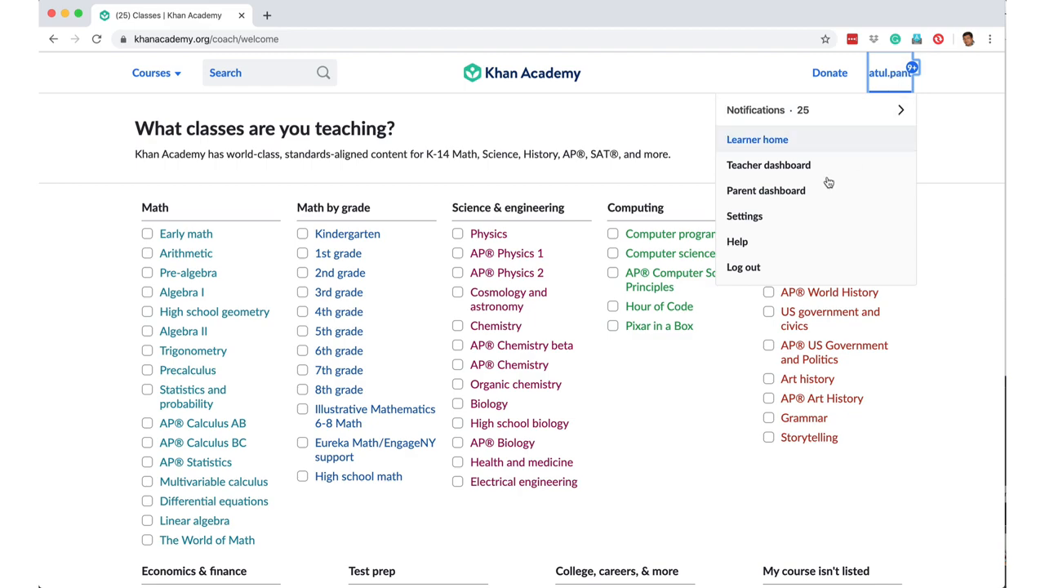
- Open account Settings and scroll to the Roles section showing Teacher/Coach and Parent enabled
click(745, 216)
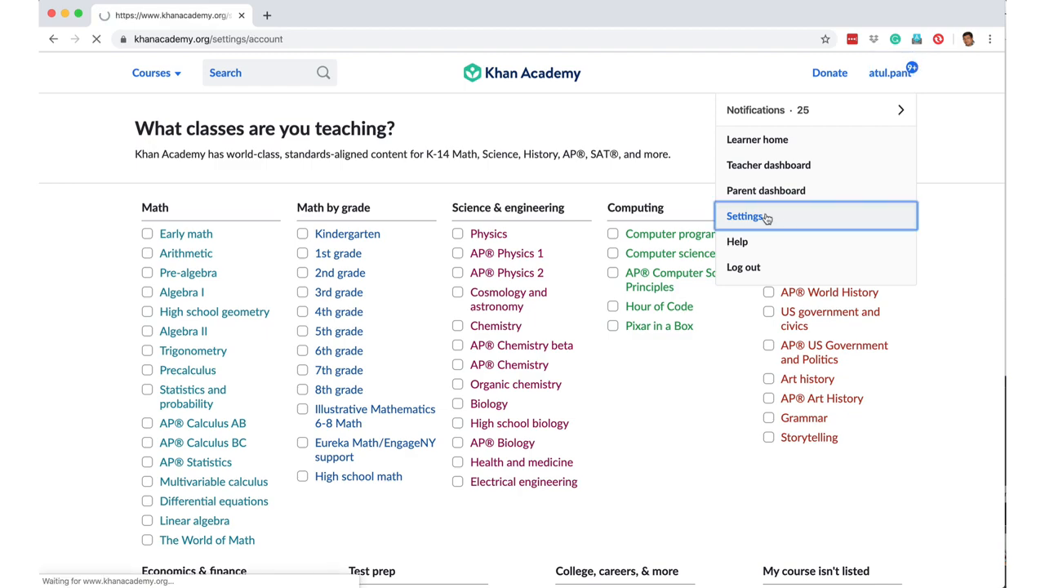
click(745, 215)
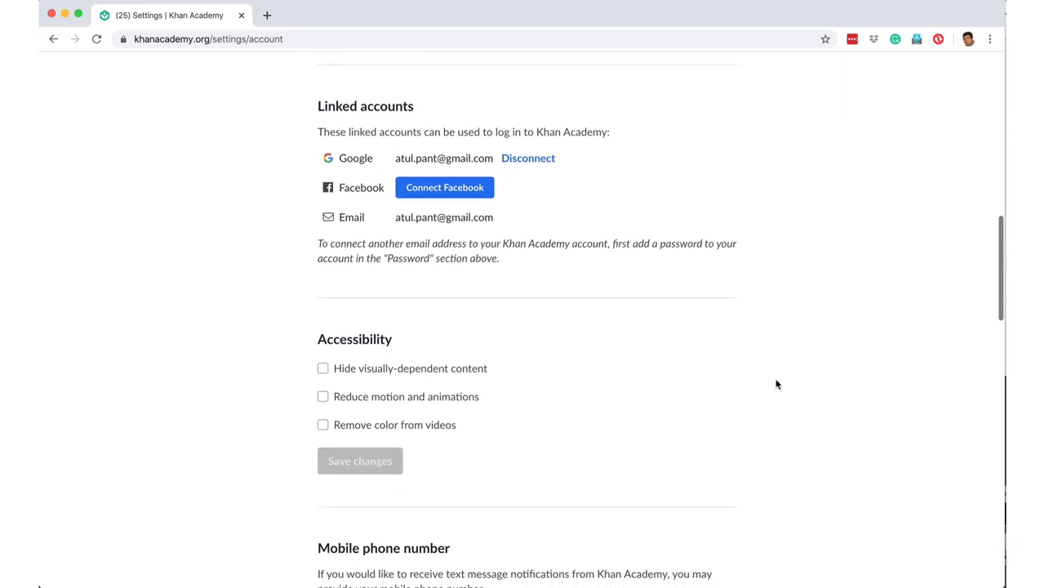
scroll(down, 3)
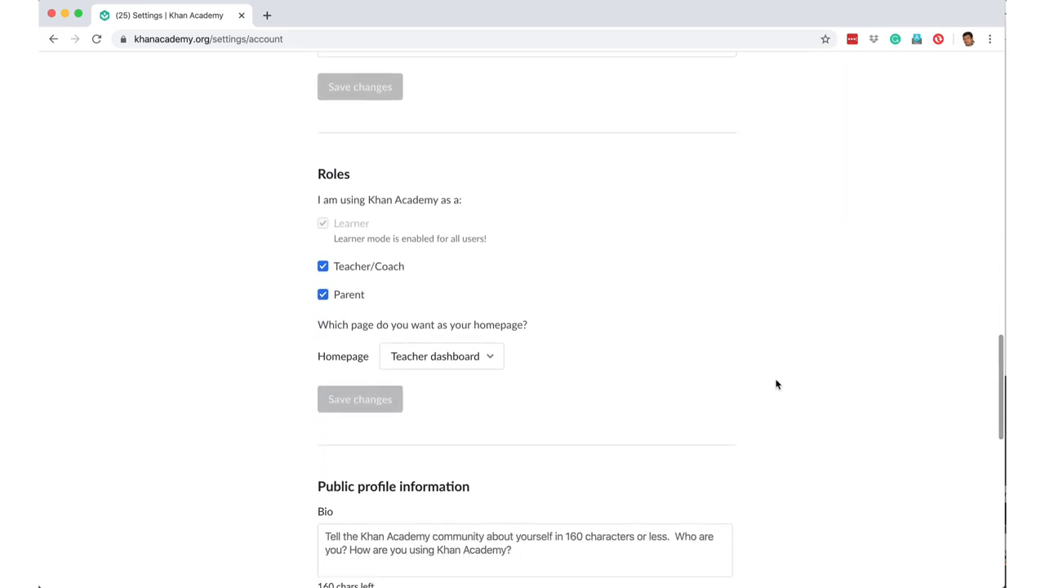
mouse_move(333, 193)
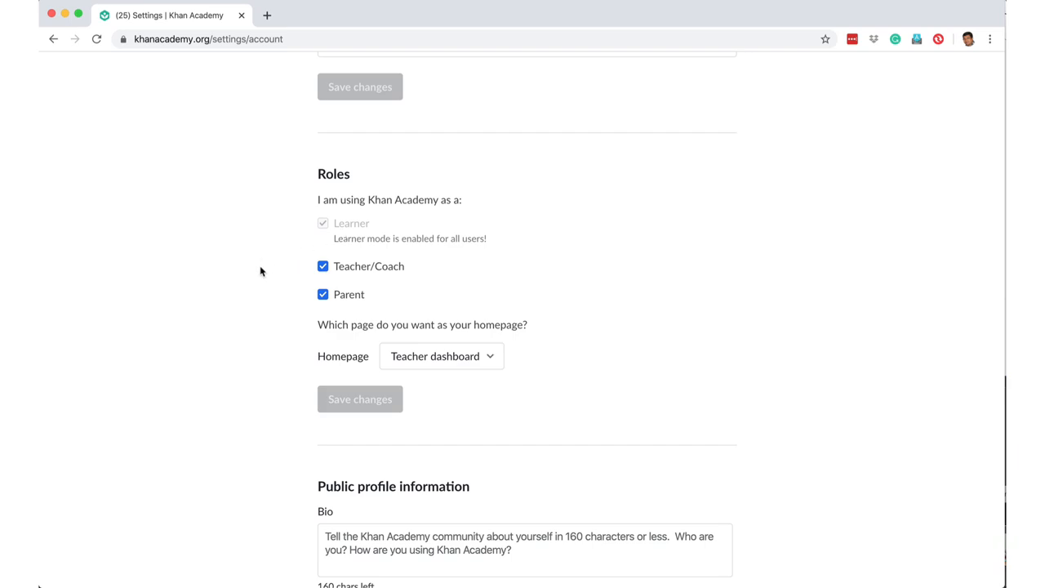
mouse_move(343, 188)
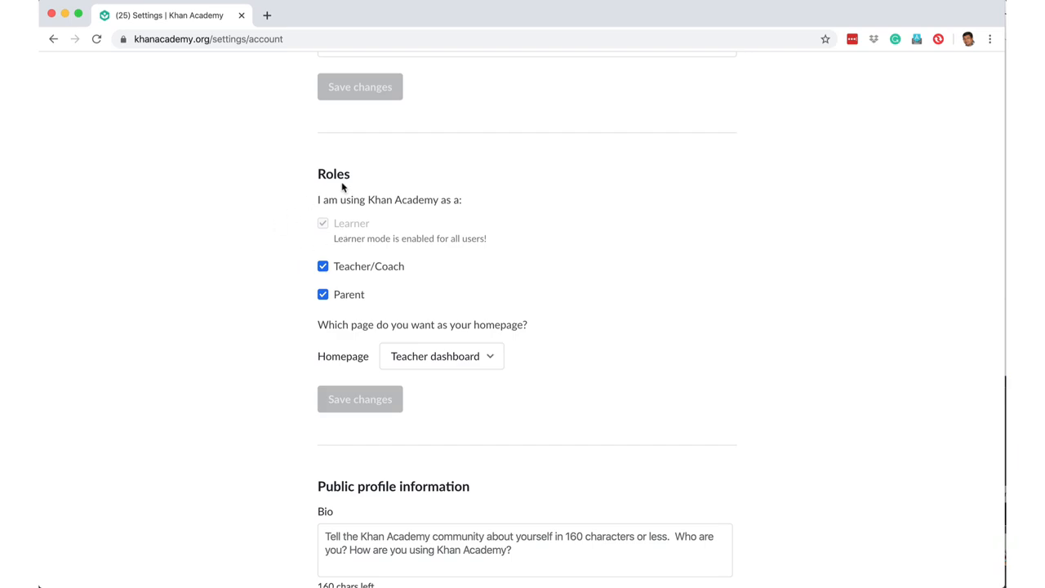
mouse_move(392, 284)
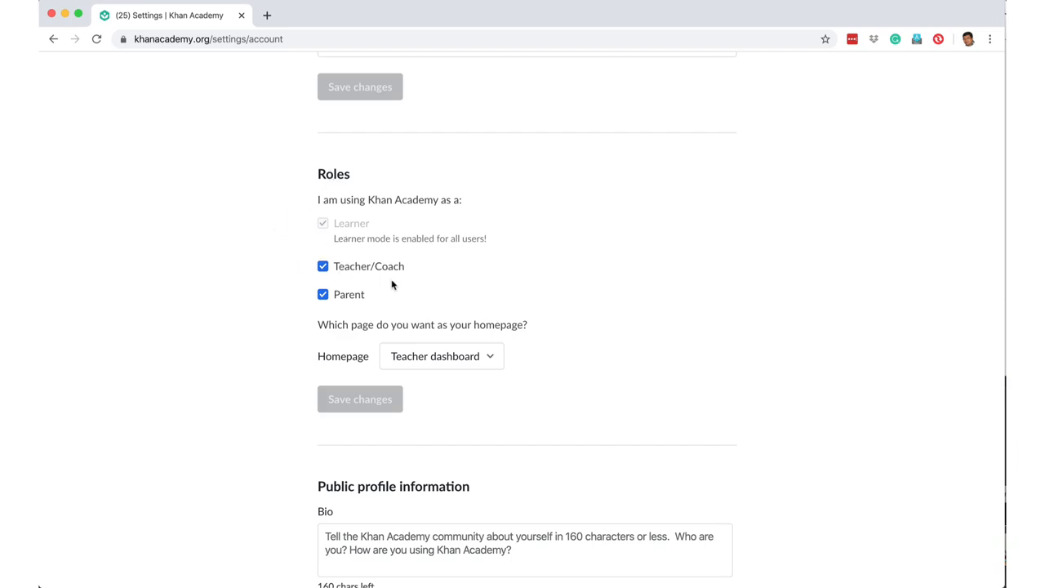
mouse_move(352, 307)
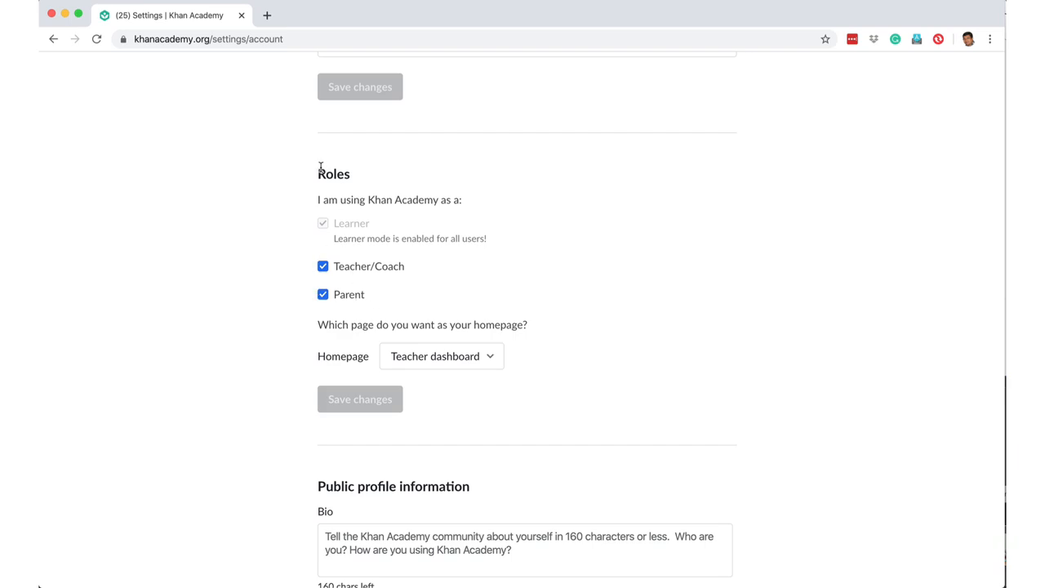
mouse_move(479, 254)
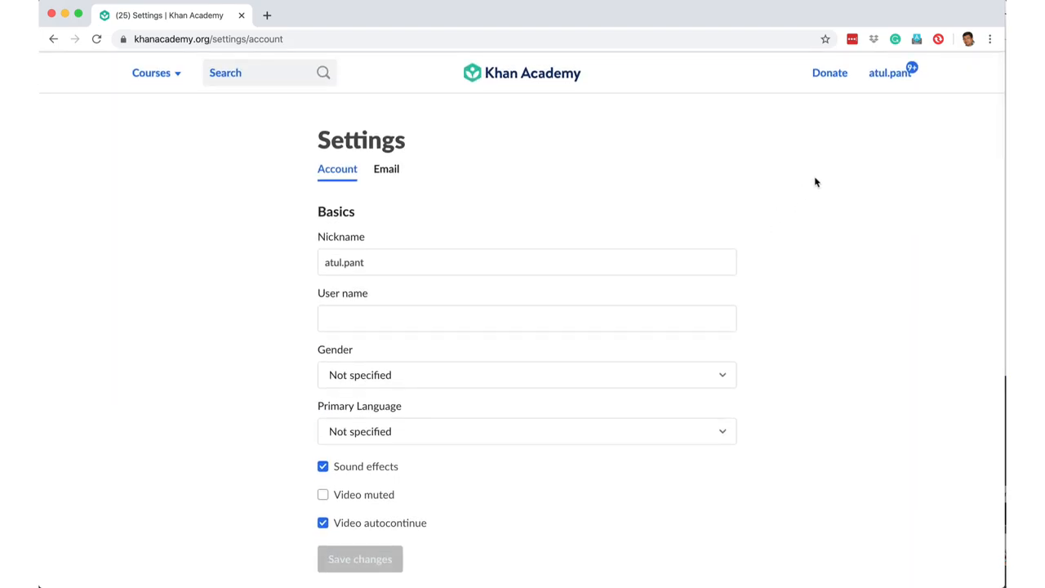
mouse_move(936, 477)
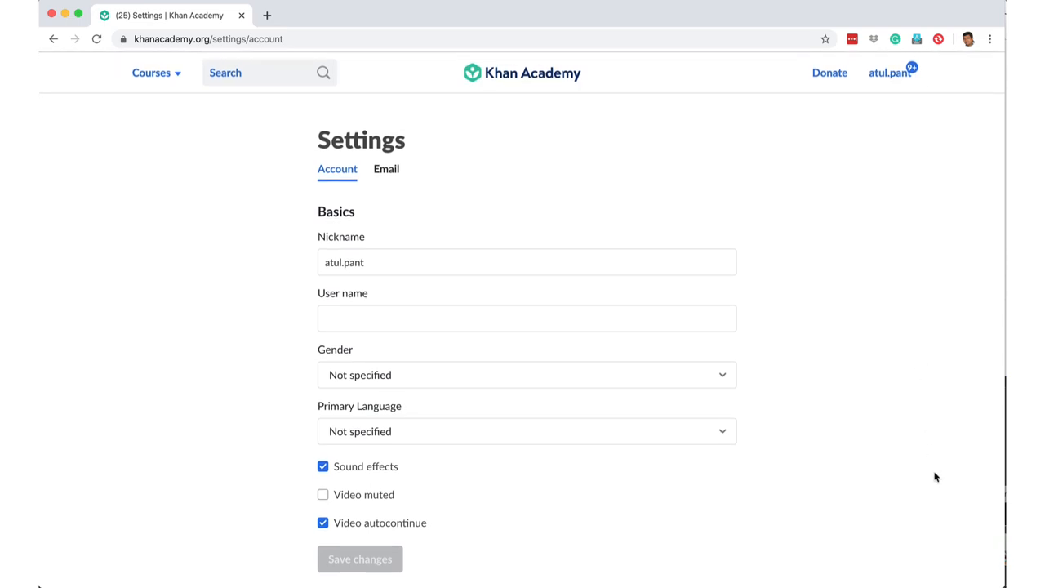
- Choose Teacher dashboard from the account menu to reach the new-teacher welcome prompt
click(888, 72)
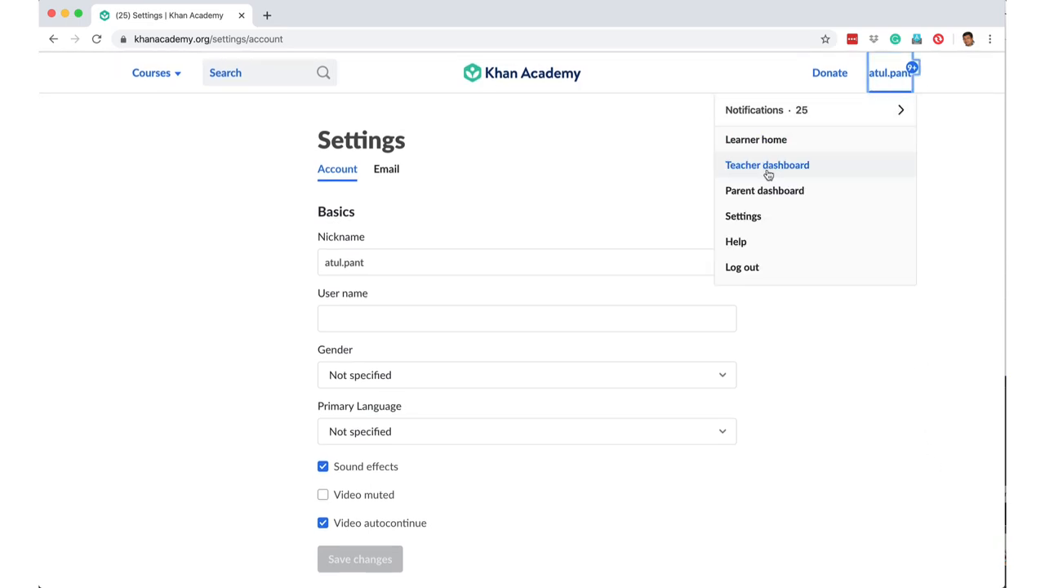
mouse_move(748, 169)
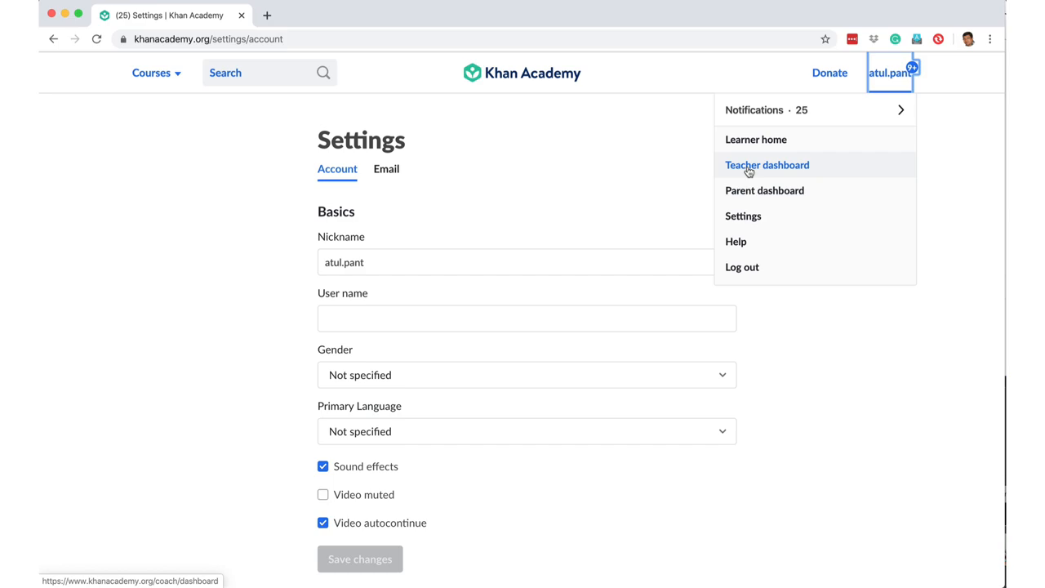
click(767, 165)
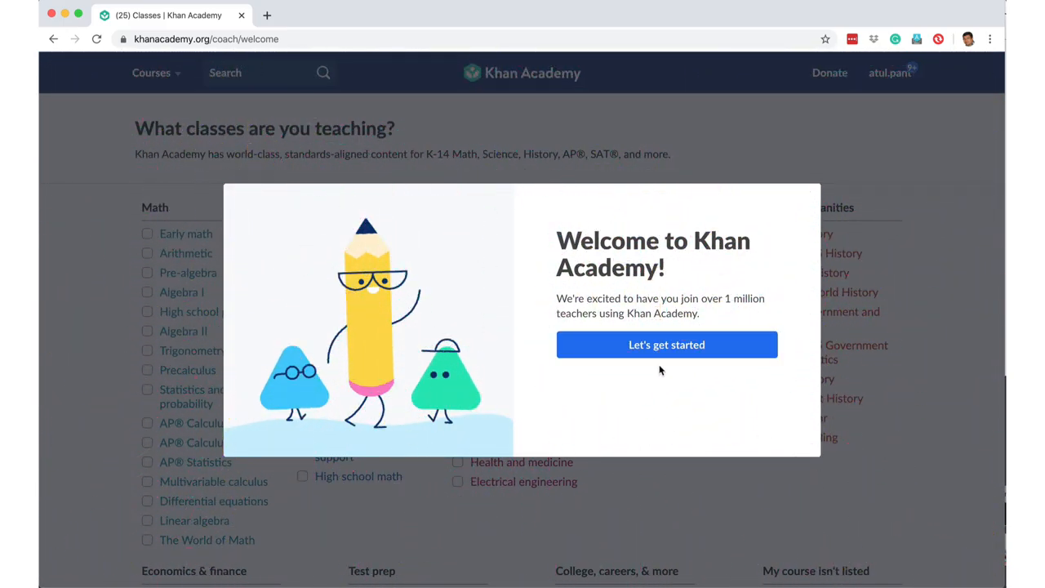
- Start setup, tick 8th grade, Physics and Computer programming as classes taught, and continue
click(666, 343)
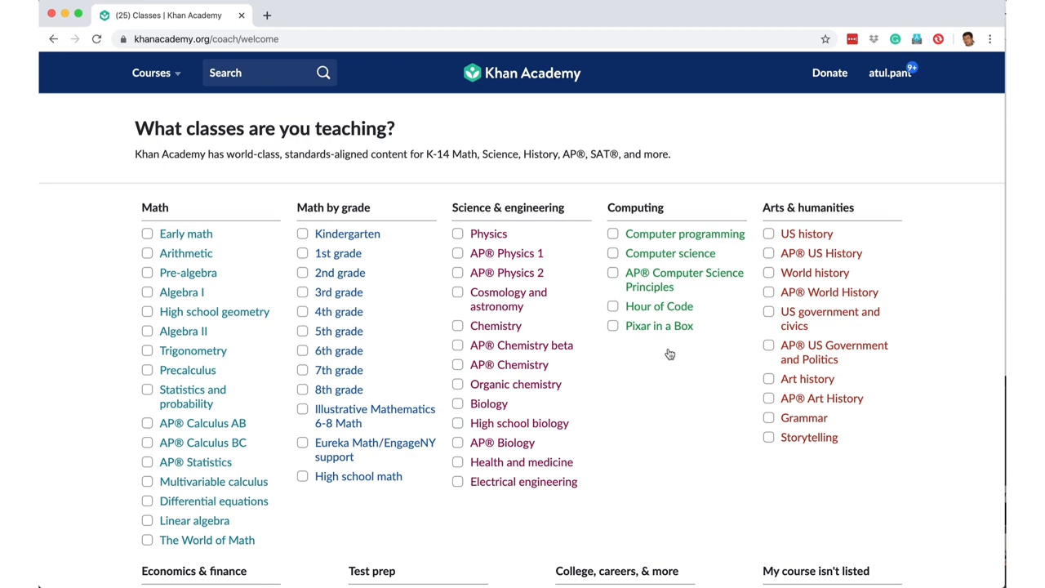
mouse_move(323, 146)
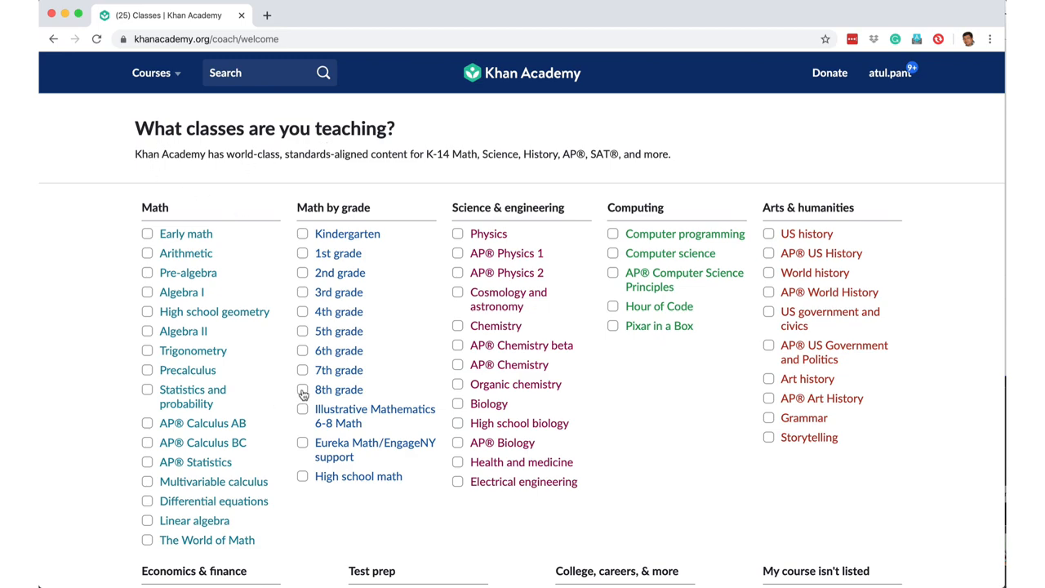
click(302, 389)
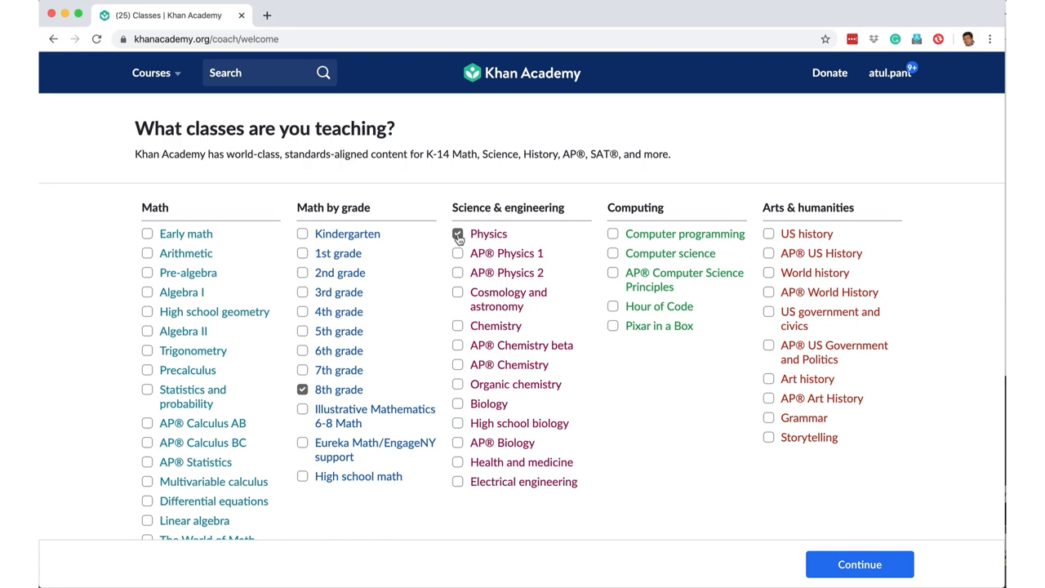
click(457, 233)
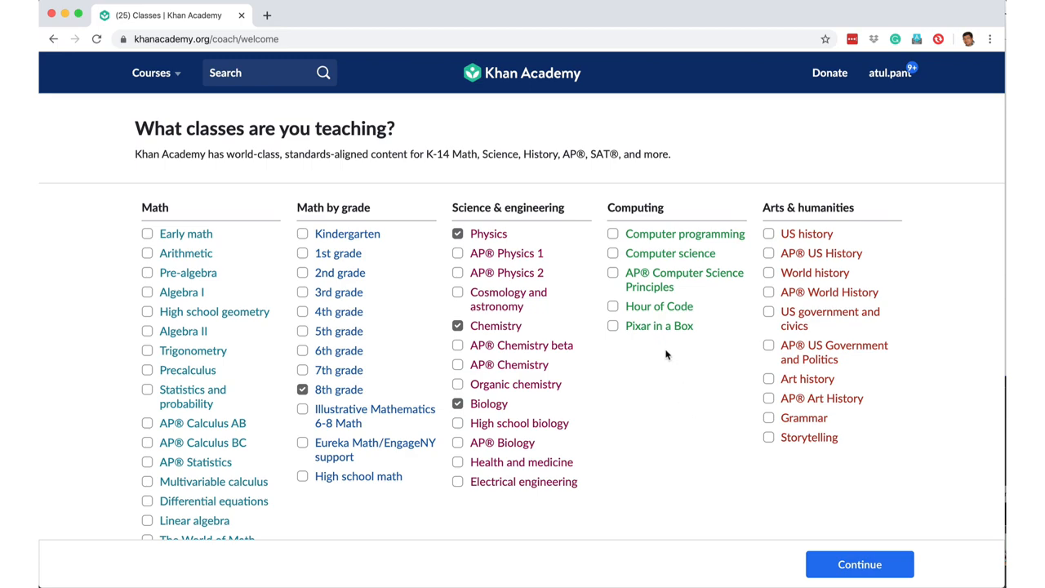
click(612, 234)
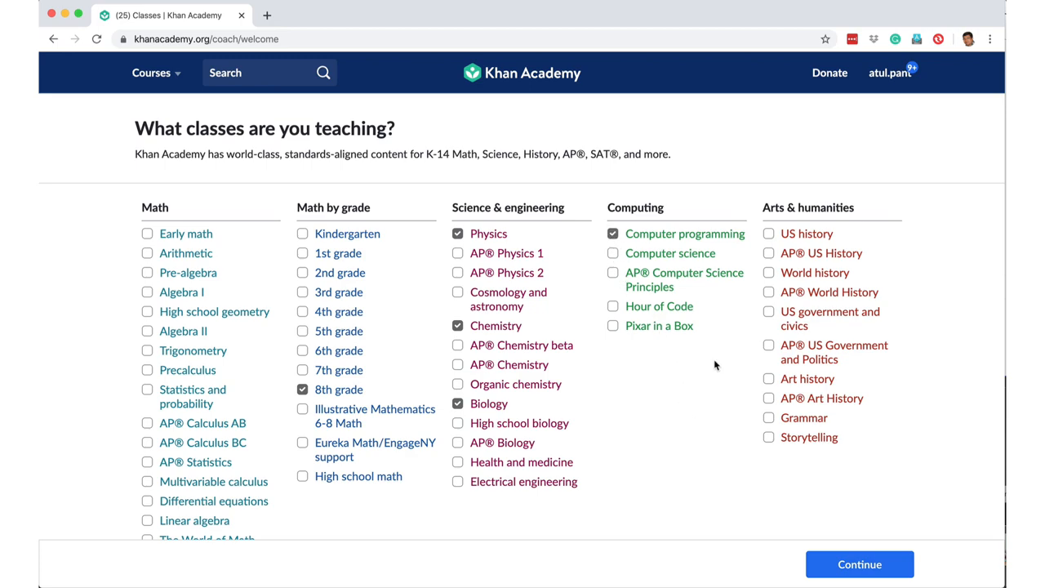
mouse_move(250, 134)
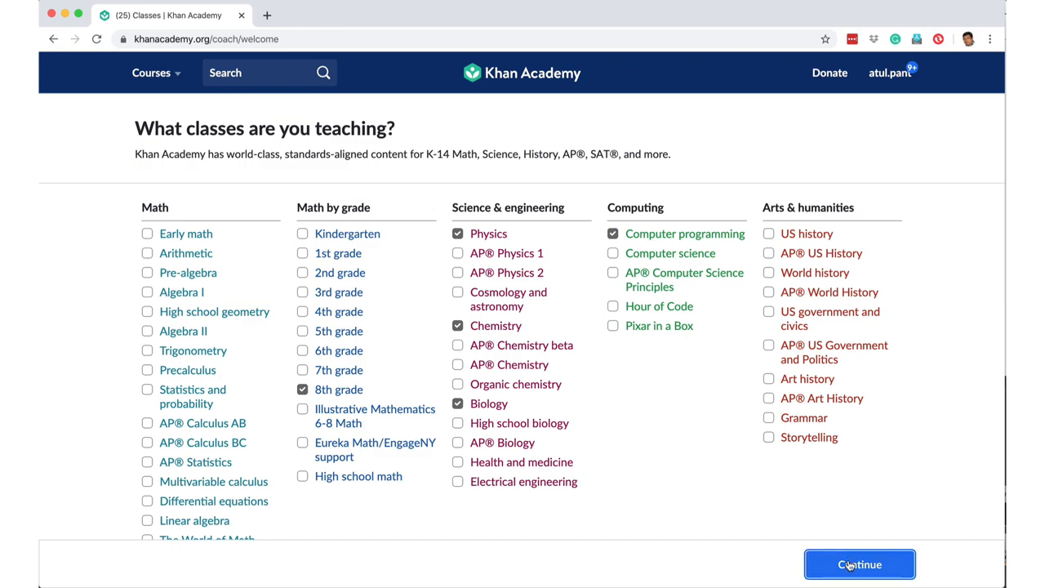
click(859, 564)
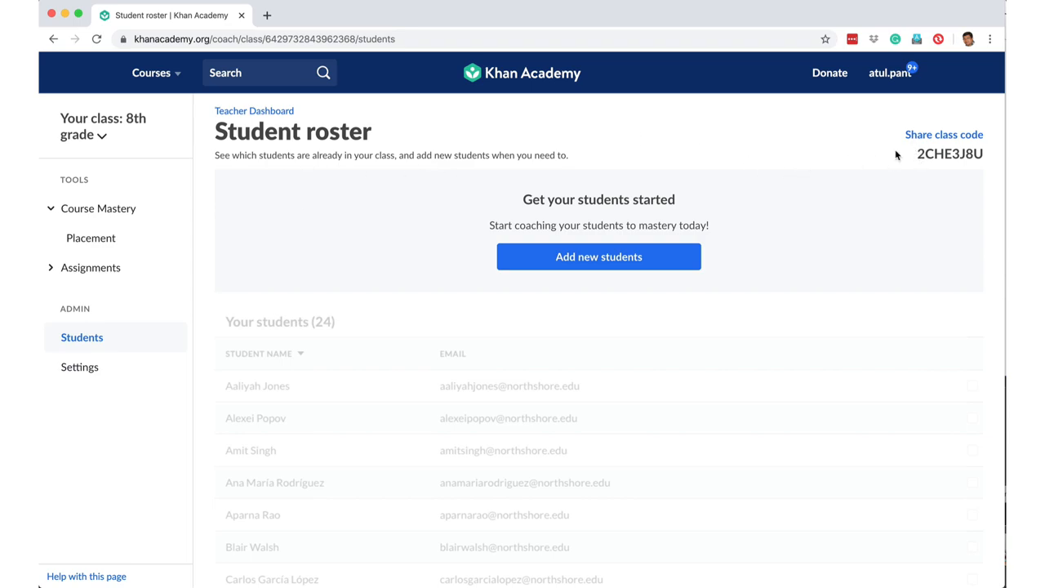
mouse_move(960, 152)
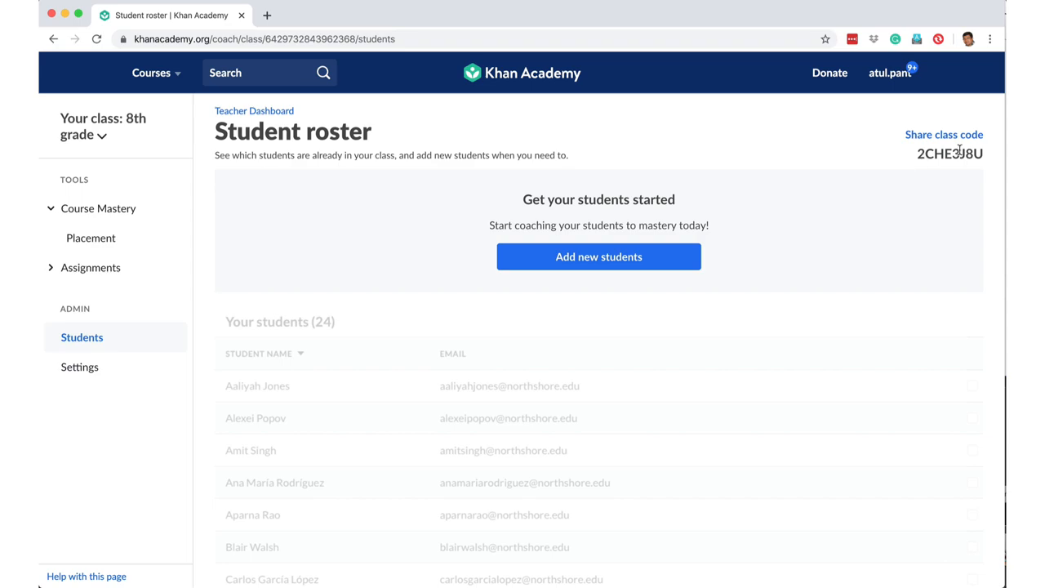
- Start Add new students from the 8th grade class's student roster
click(598, 256)
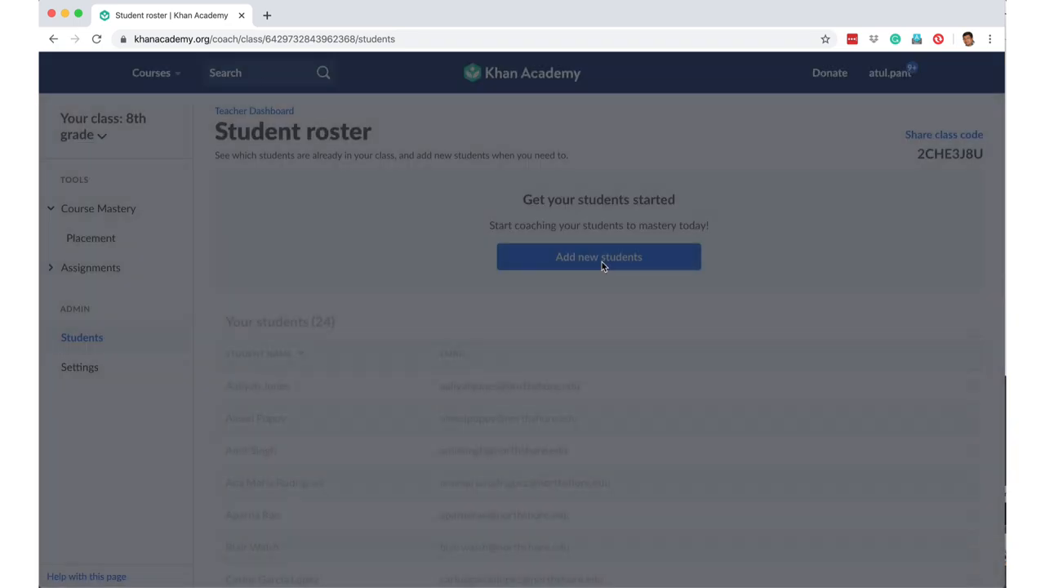
- Reopen the Add students dialog and select the Google Classroom invite option
click(597, 256)
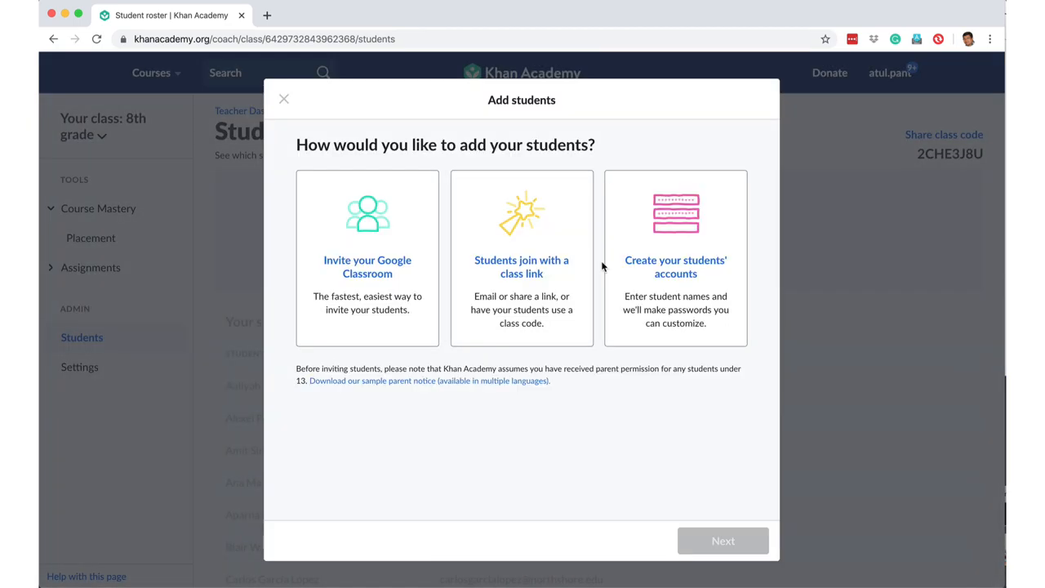
mouse_move(392, 433)
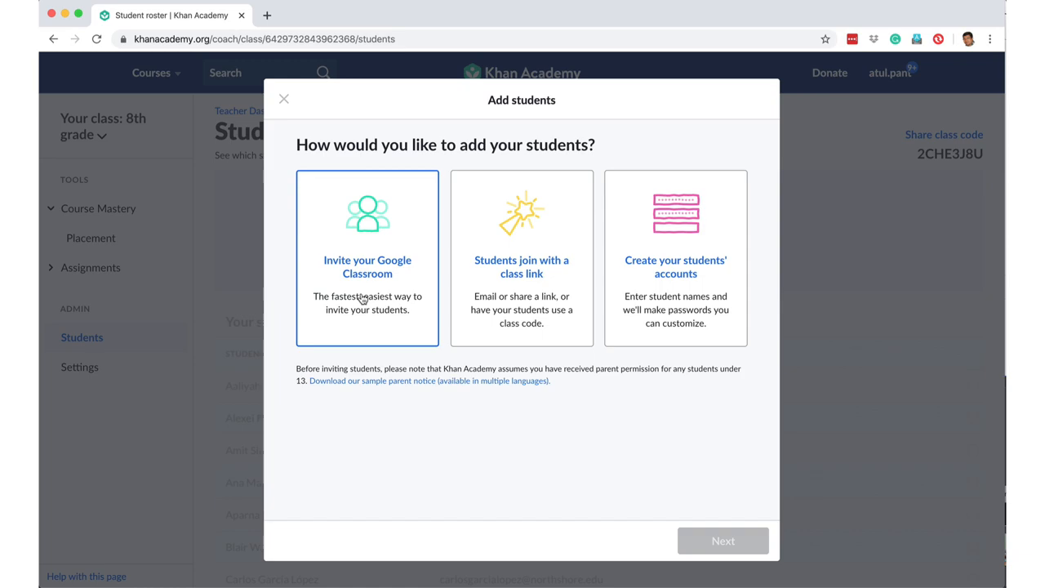
mouse_move(385, 297)
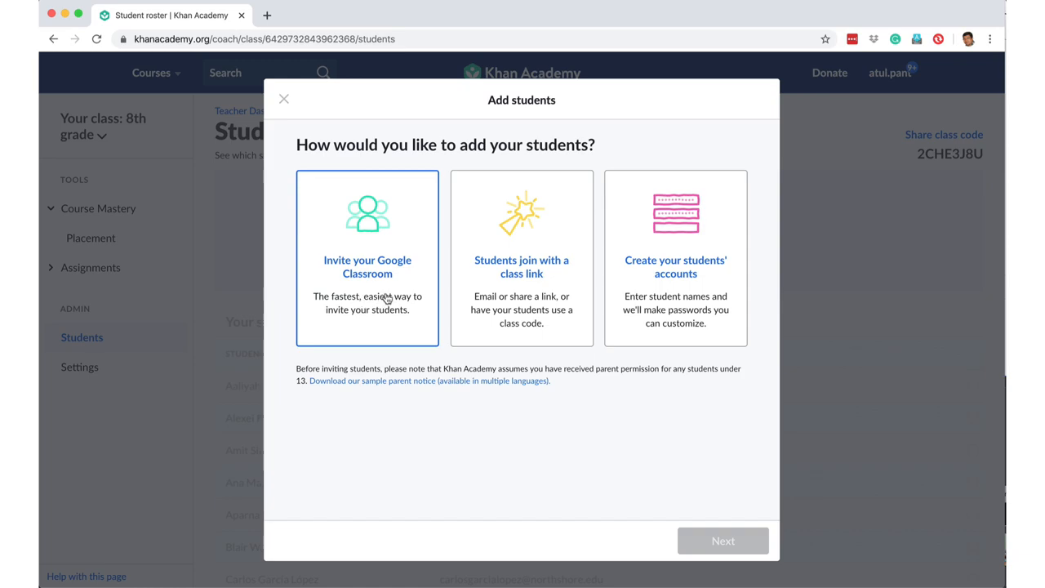
click(523, 258)
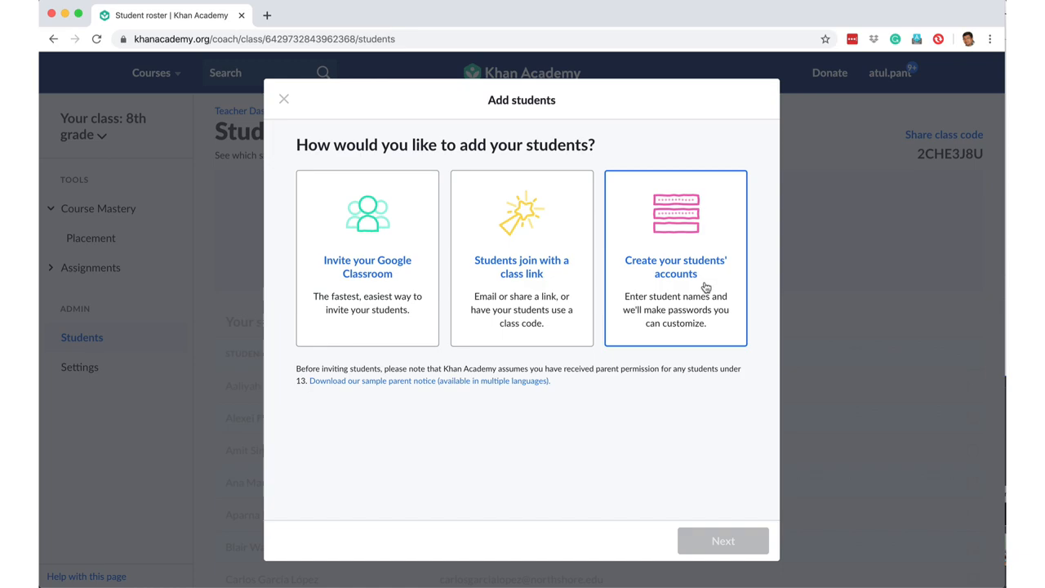
mouse_move(731, 326)
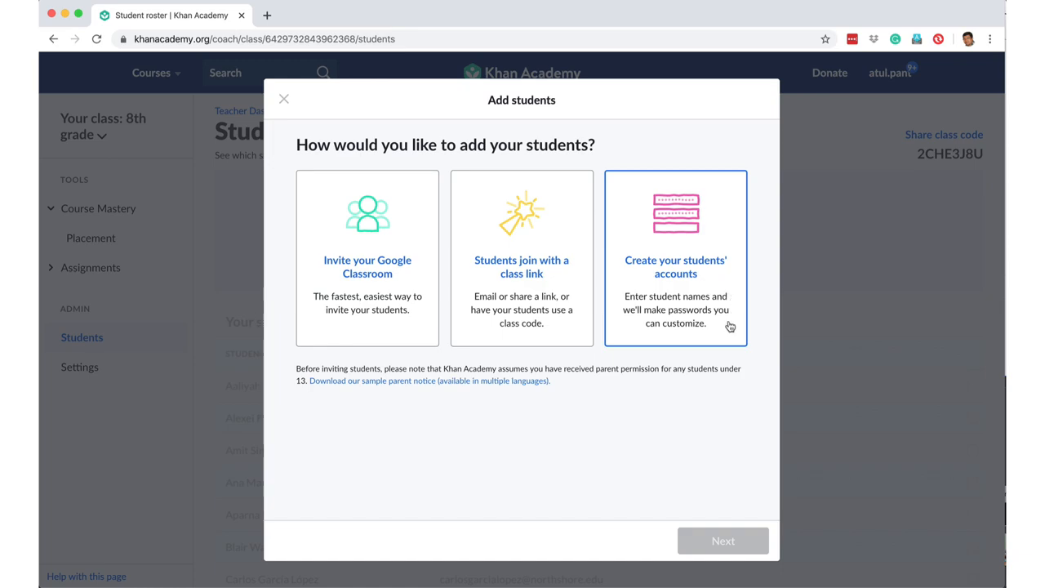
mouse_move(705, 325)
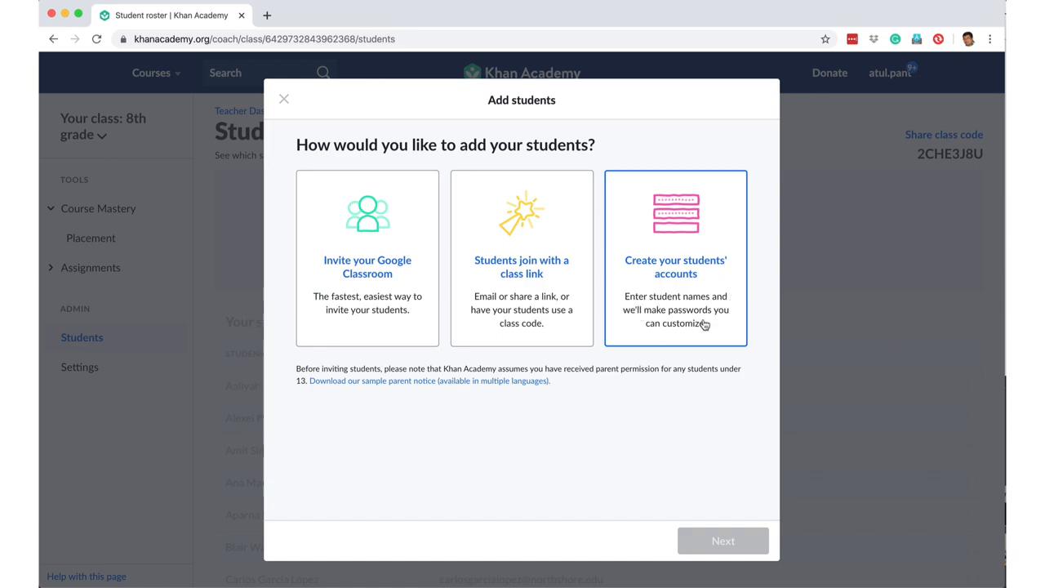
mouse_move(620, 324)
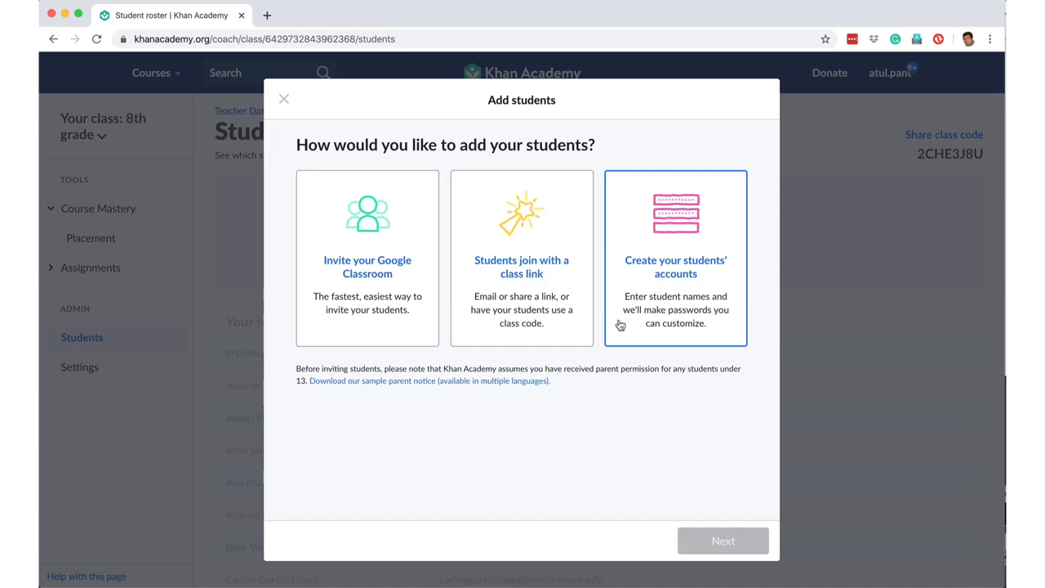
mouse_move(666, 339)
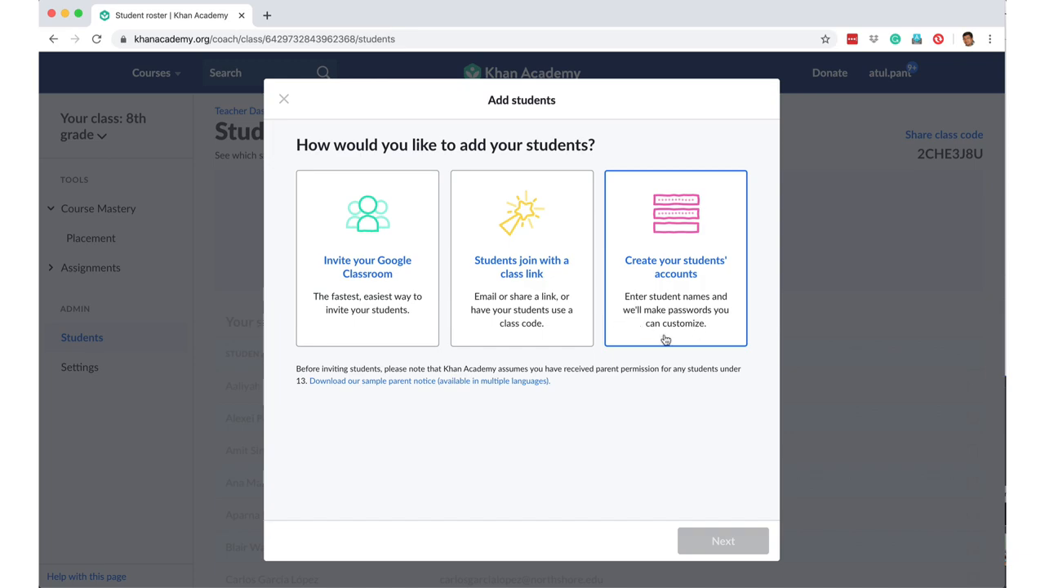
click(676, 258)
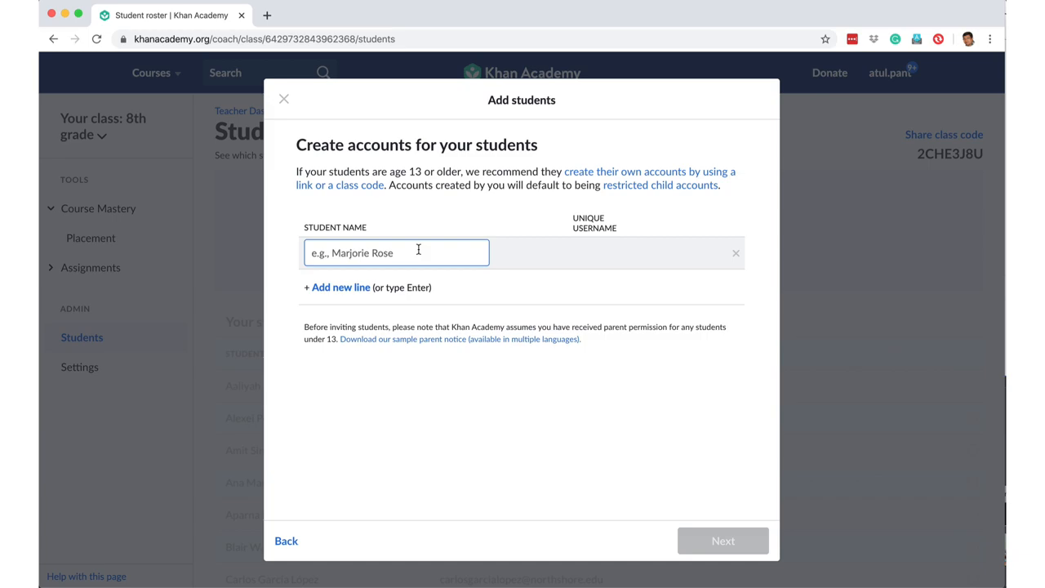
text(MP)
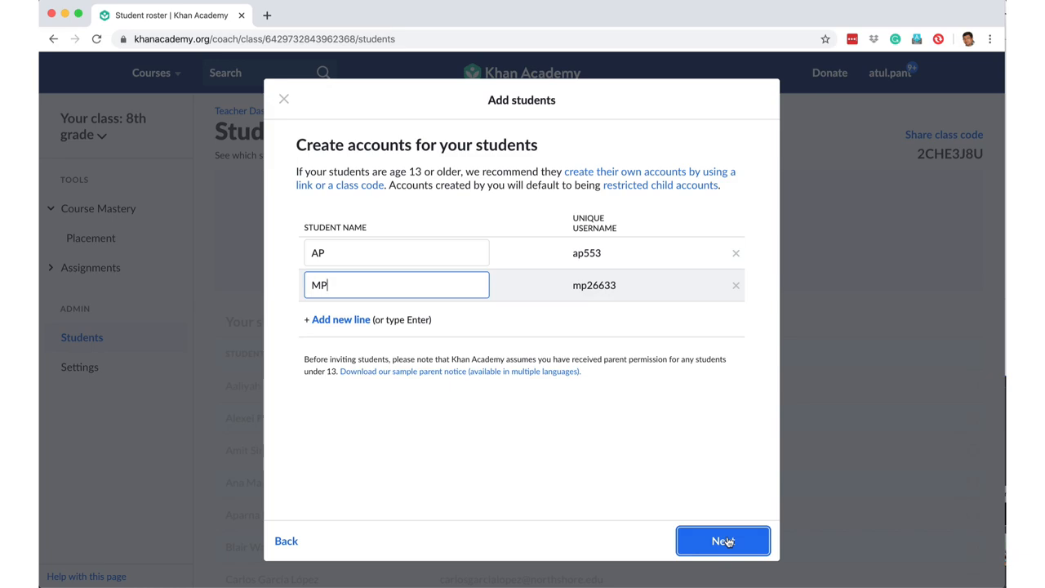
click(721, 541)
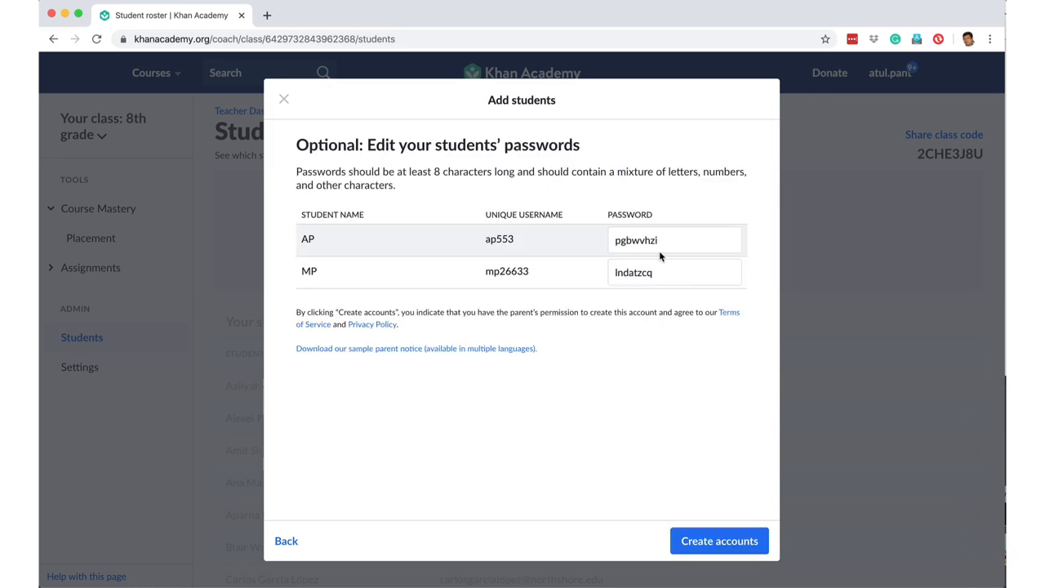
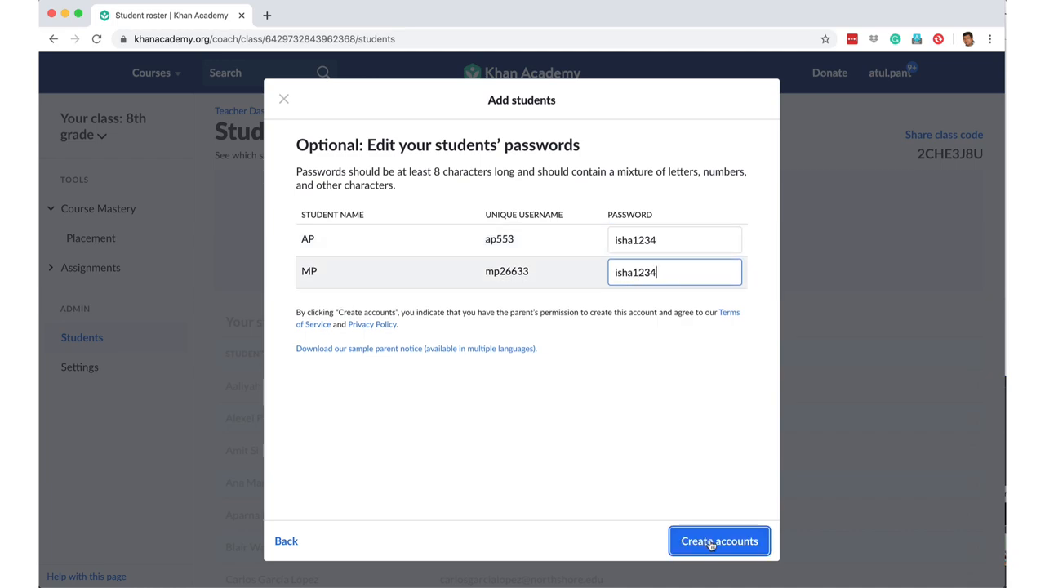
- Create the two student accounts, download the usernames/passwords CSV, and return to the roster
click(718, 540)
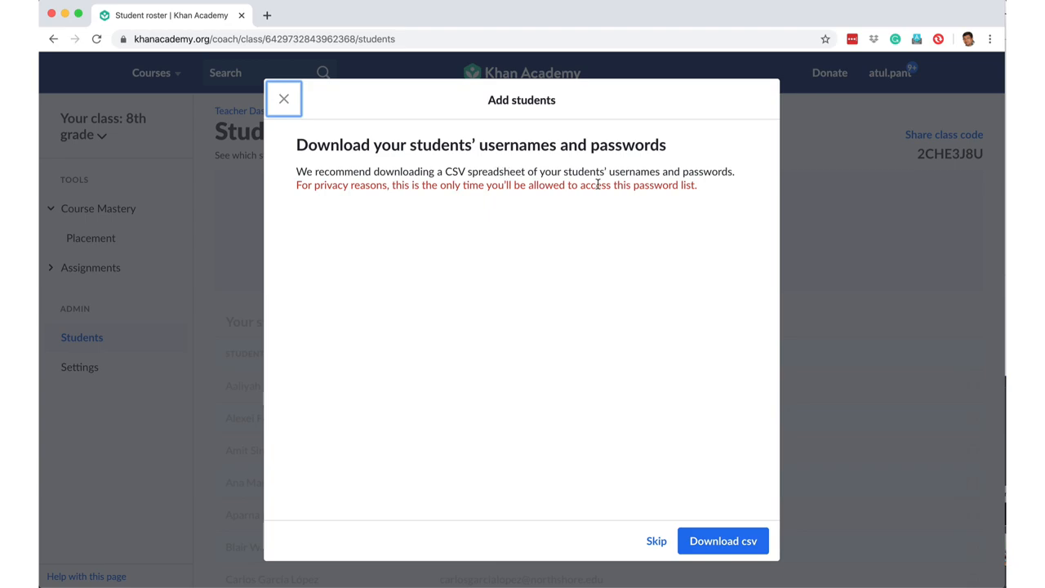
mouse_move(375, 196)
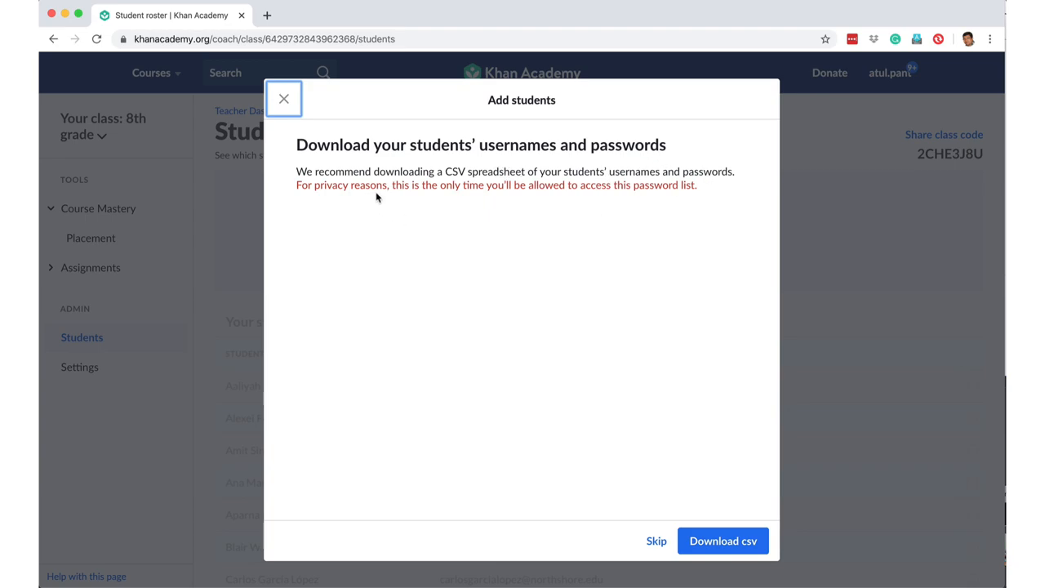
mouse_move(576, 196)
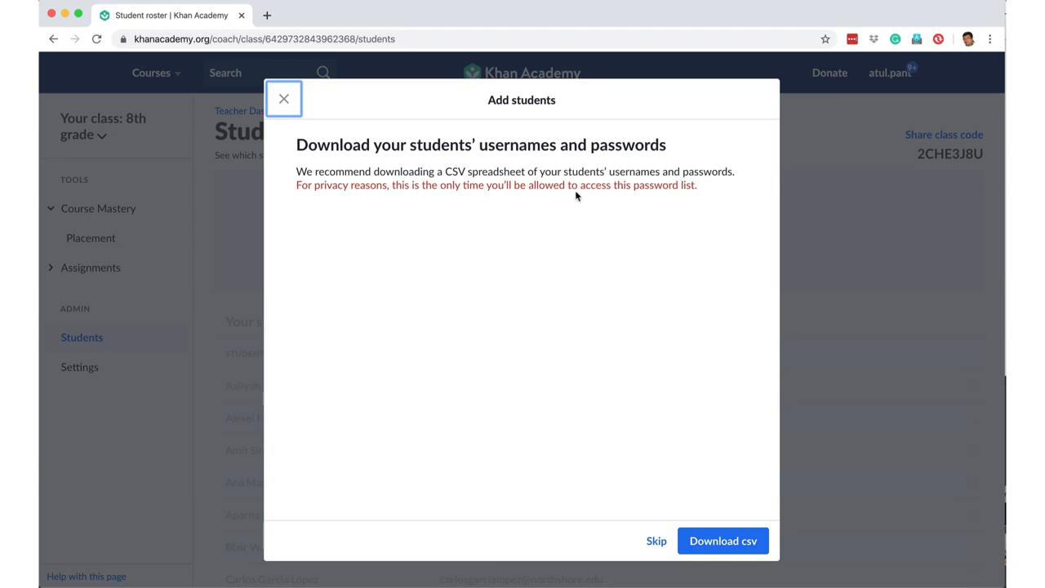
click(721, 541)
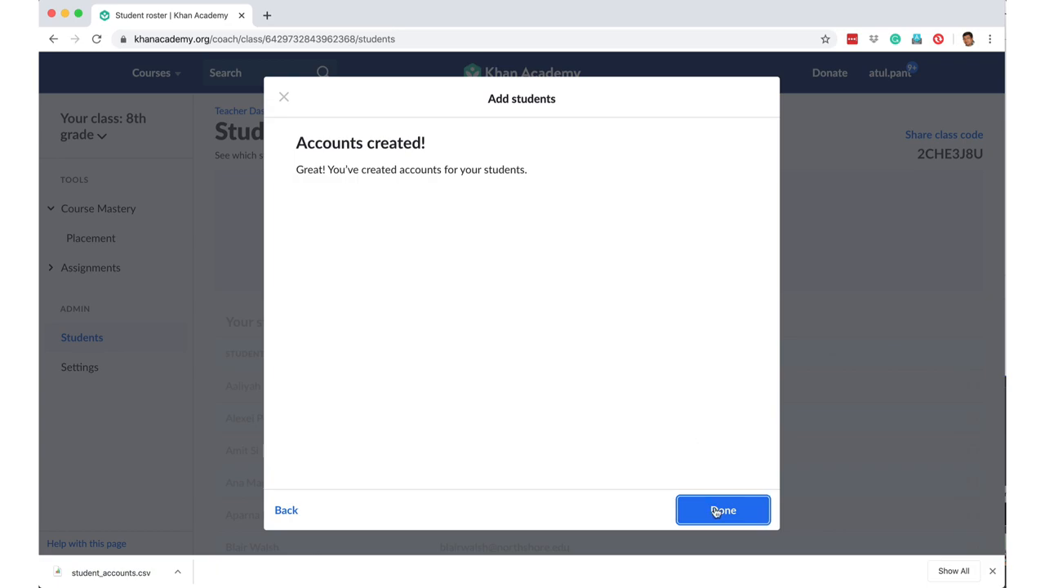
click(722, 509)
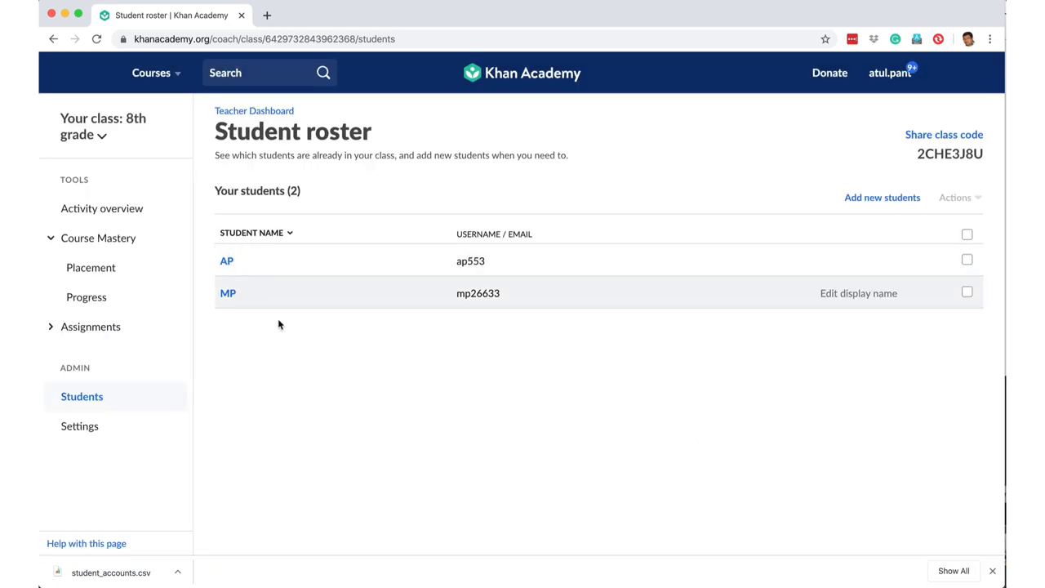
click(882, 195)
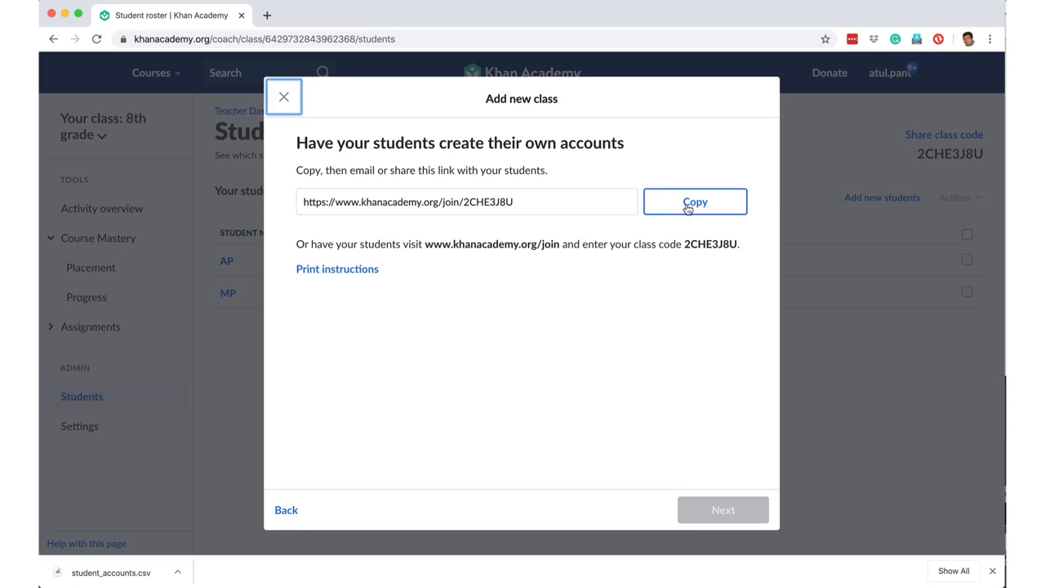
click(695, 202)
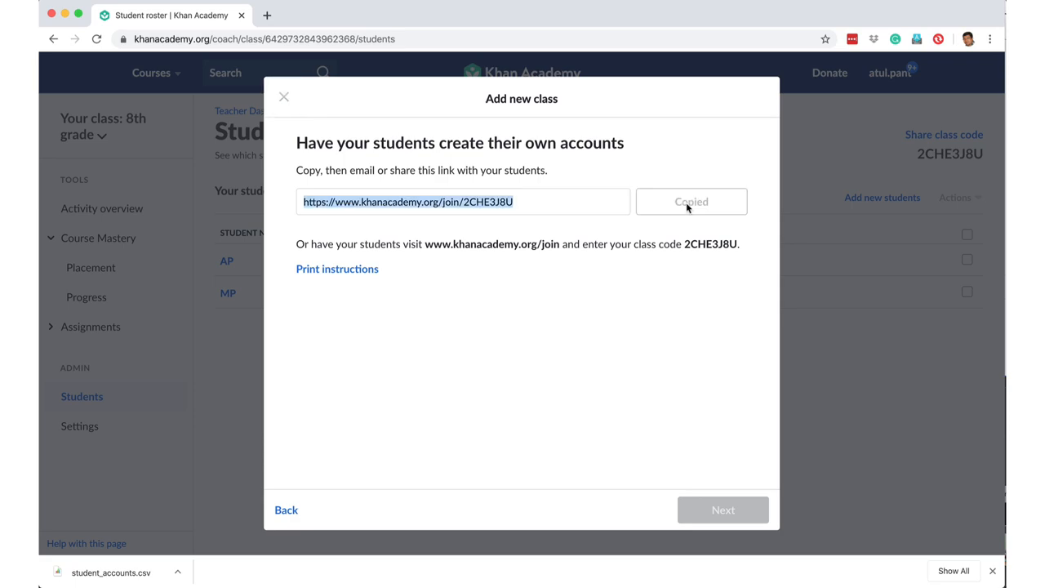
mouse_move(526, 202)
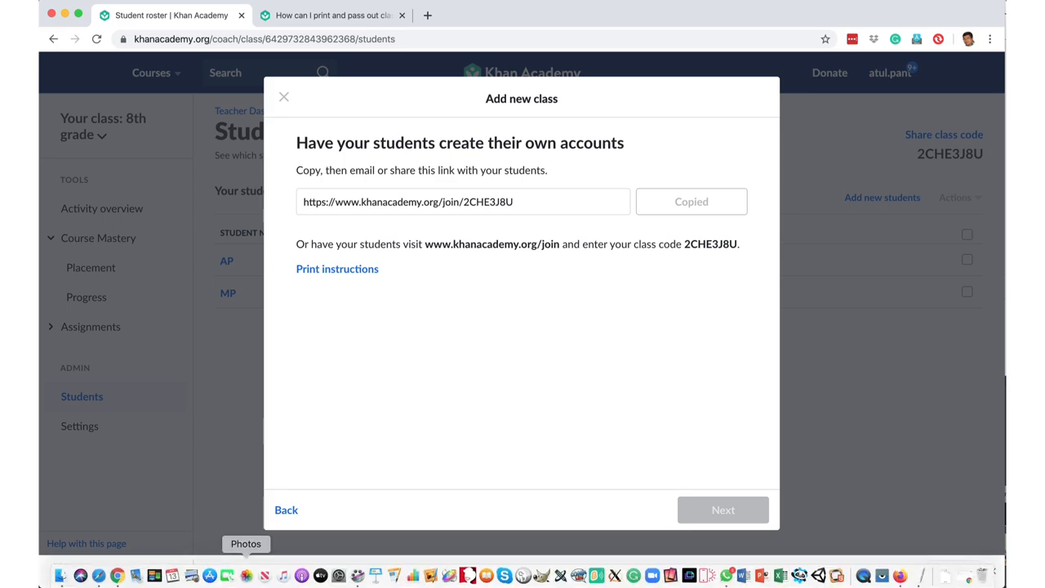
- In a separate browser go to khanacademy.org, start a new account and set the birth month
click(428, 15)
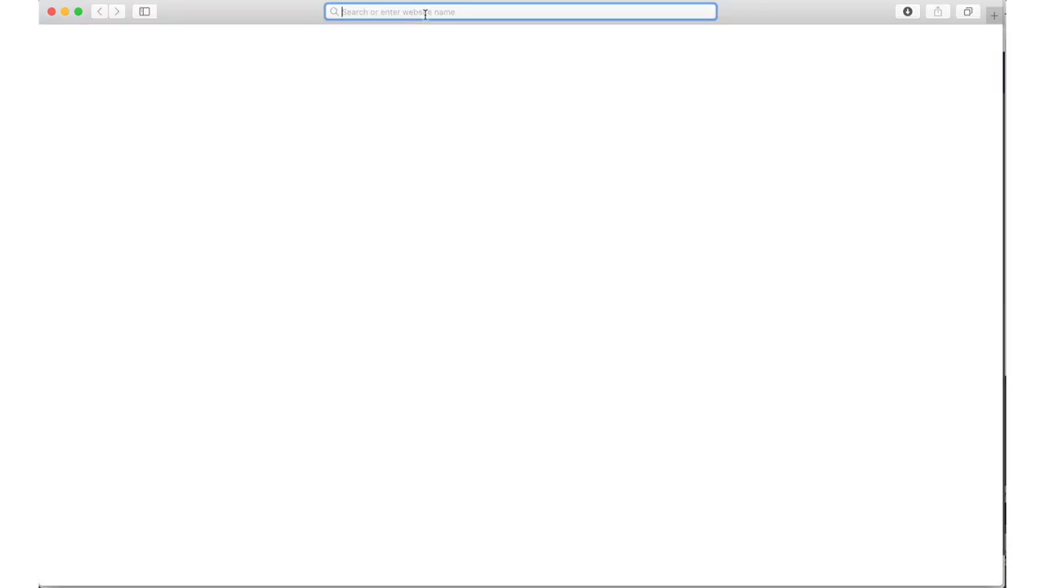
text(khanacademy.org)
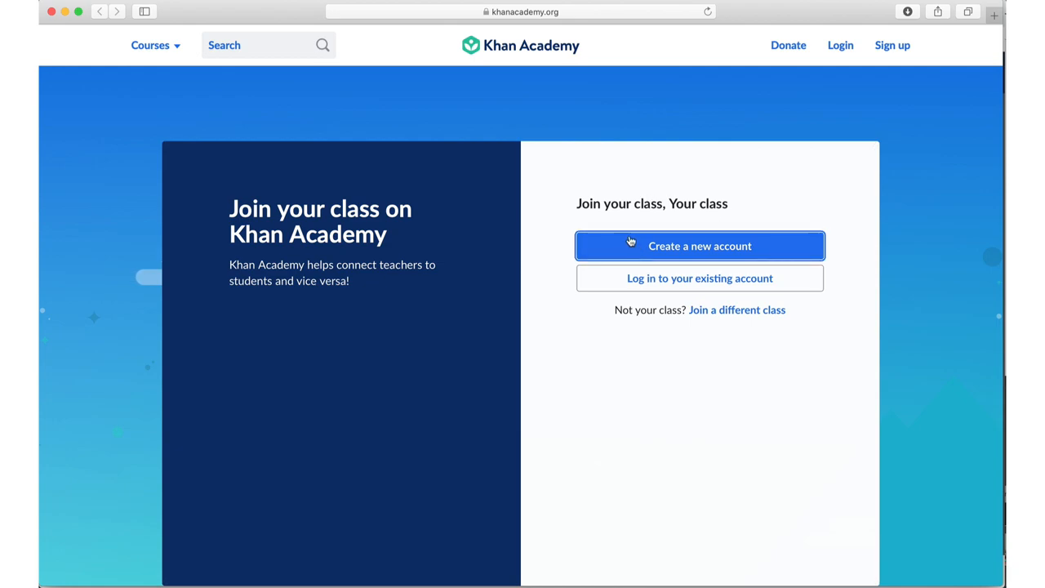
mouse_move(692, 252)
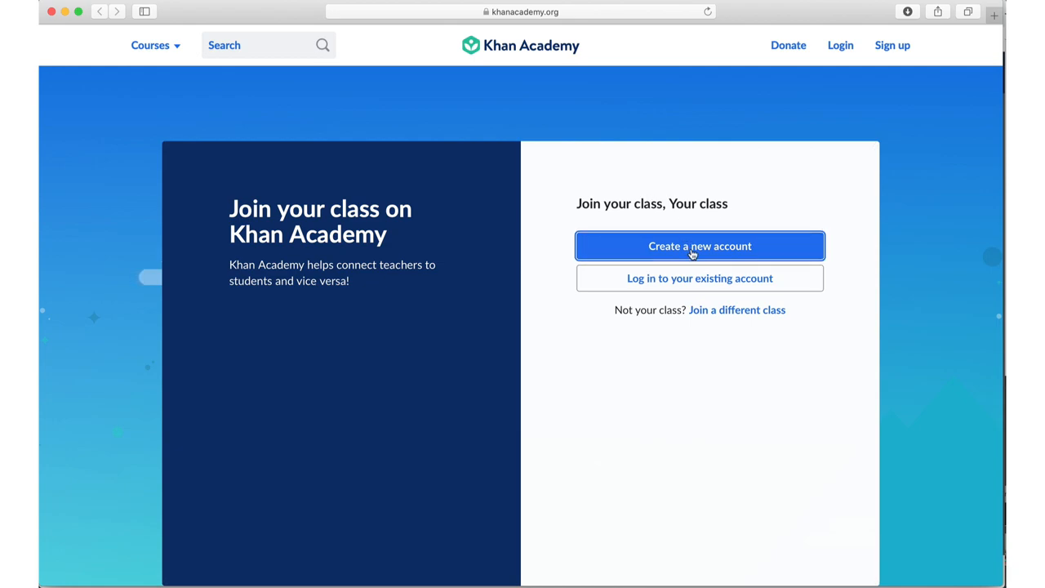
click(698, 245)
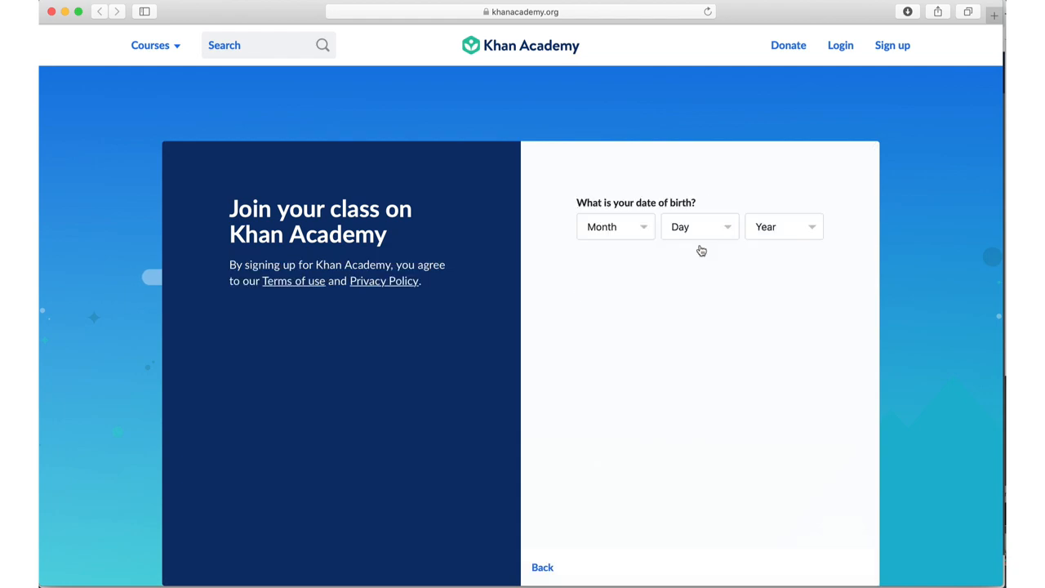
click(614, 225)
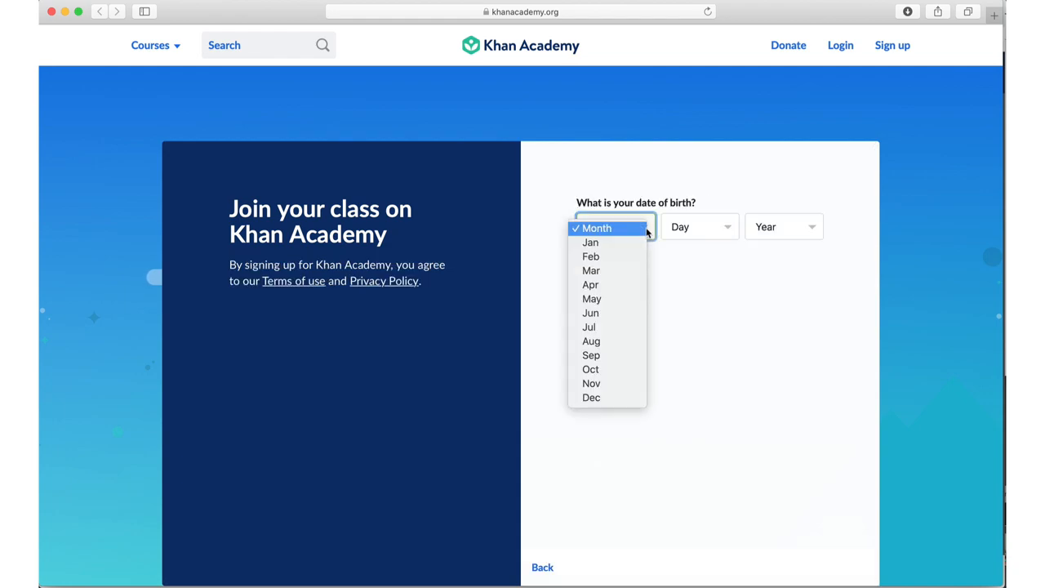
click(587, 327)
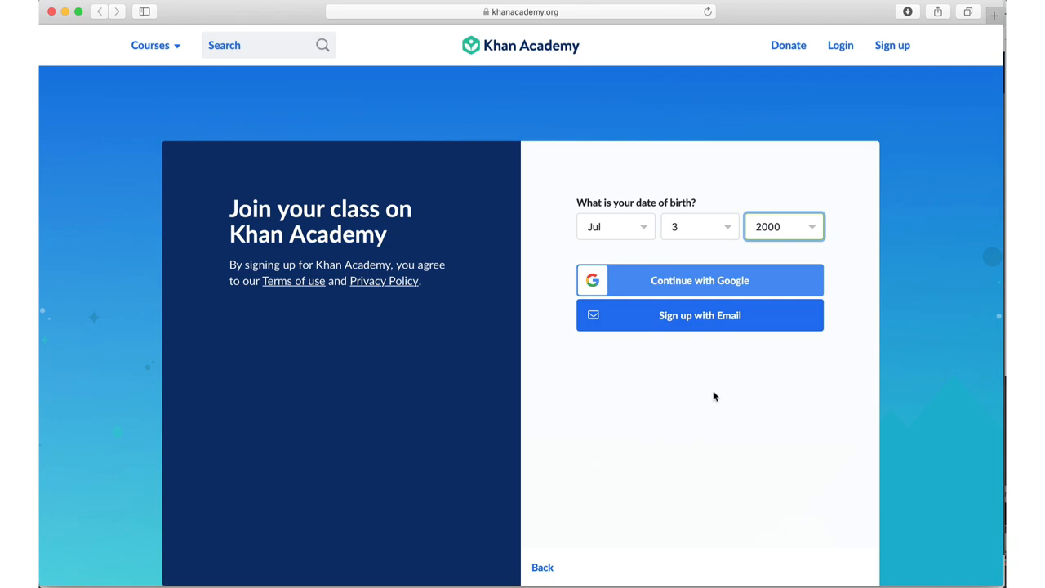
- Sign up with email and submit the student sign-up form for A P
click(699, 315)
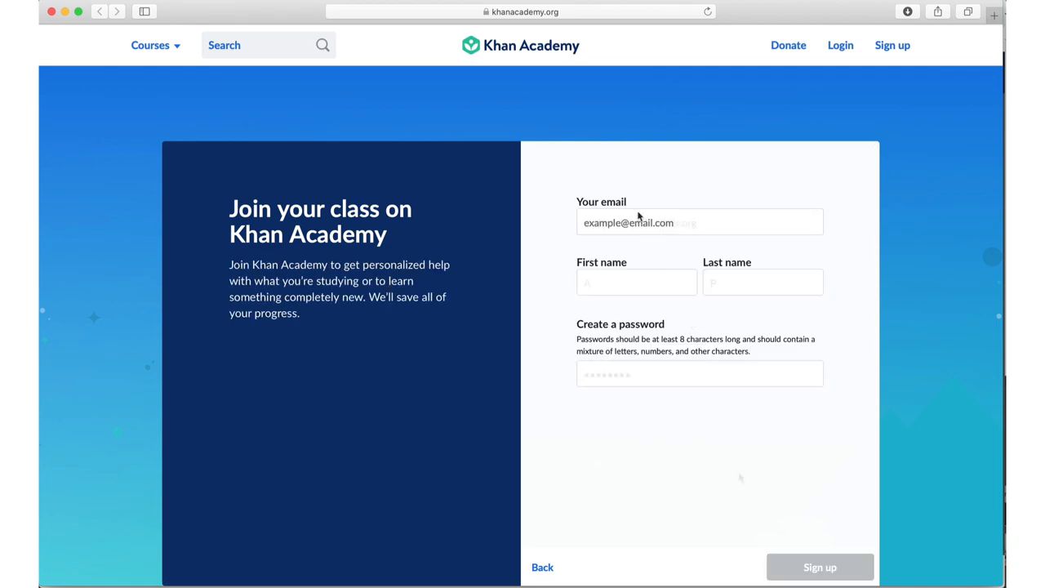
click(819, 567)
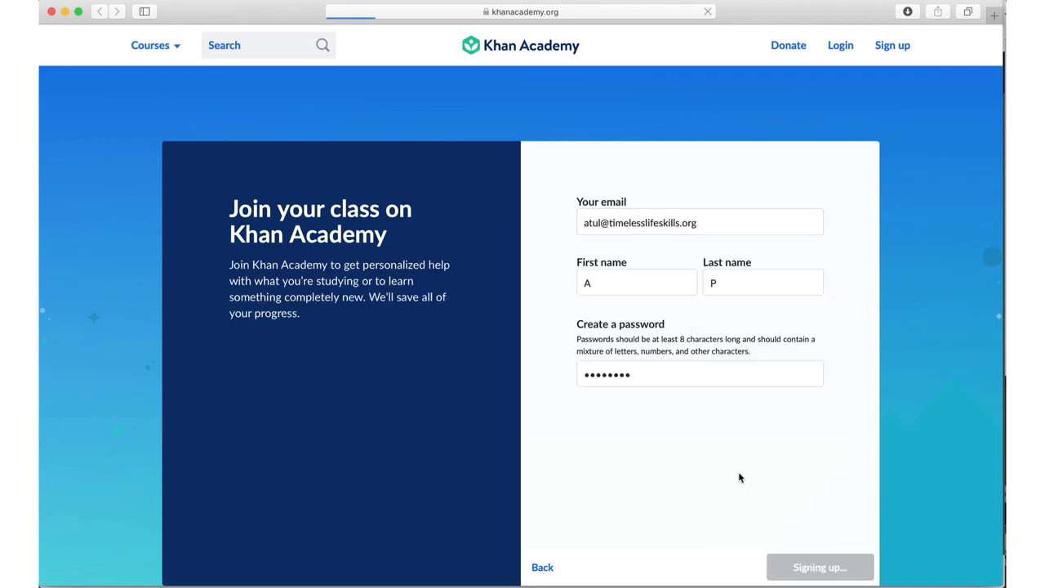
click(819, 566)
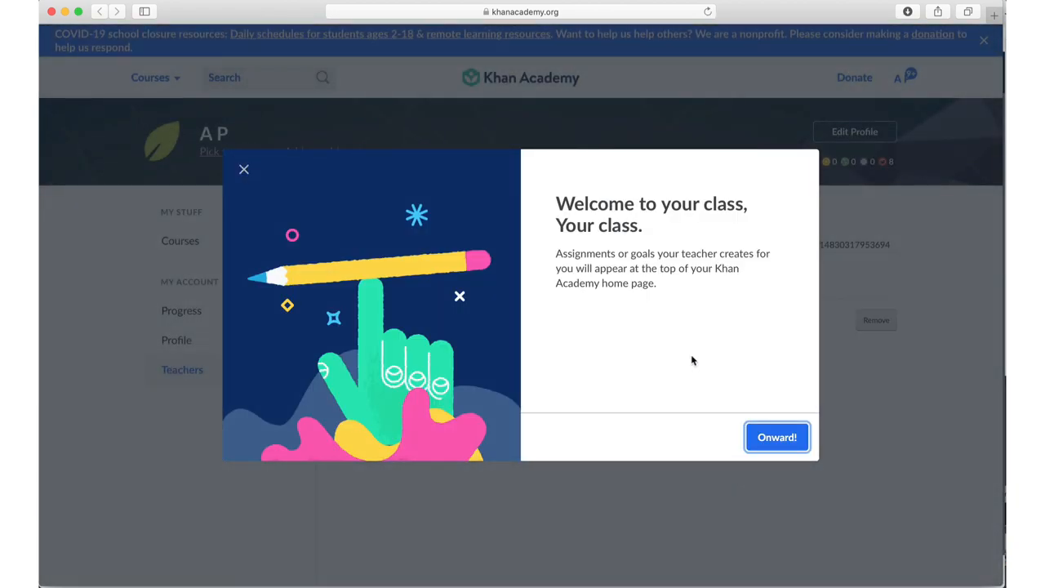
mouse_move(623, 248)
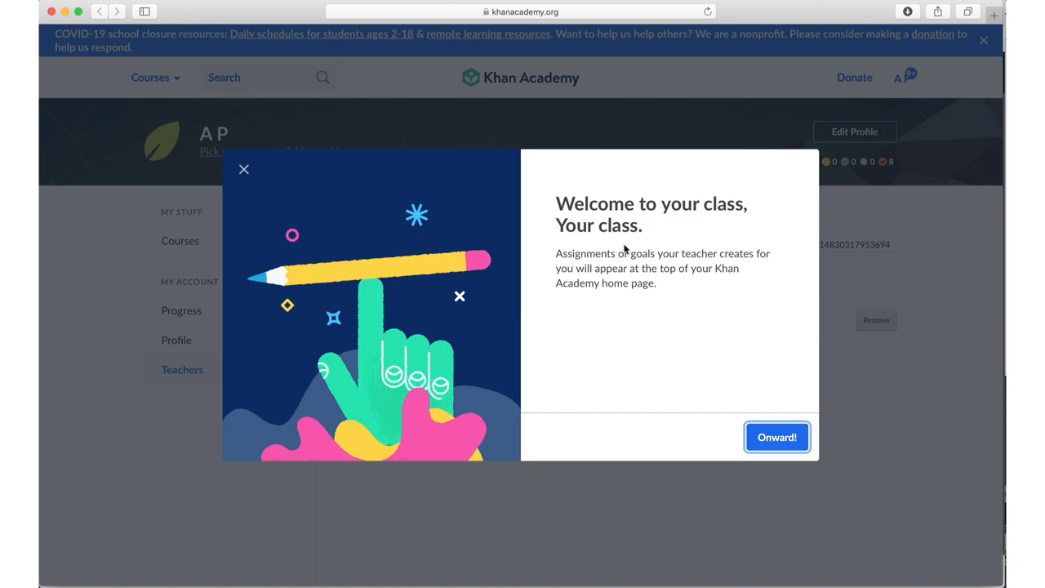
click(777, 438)
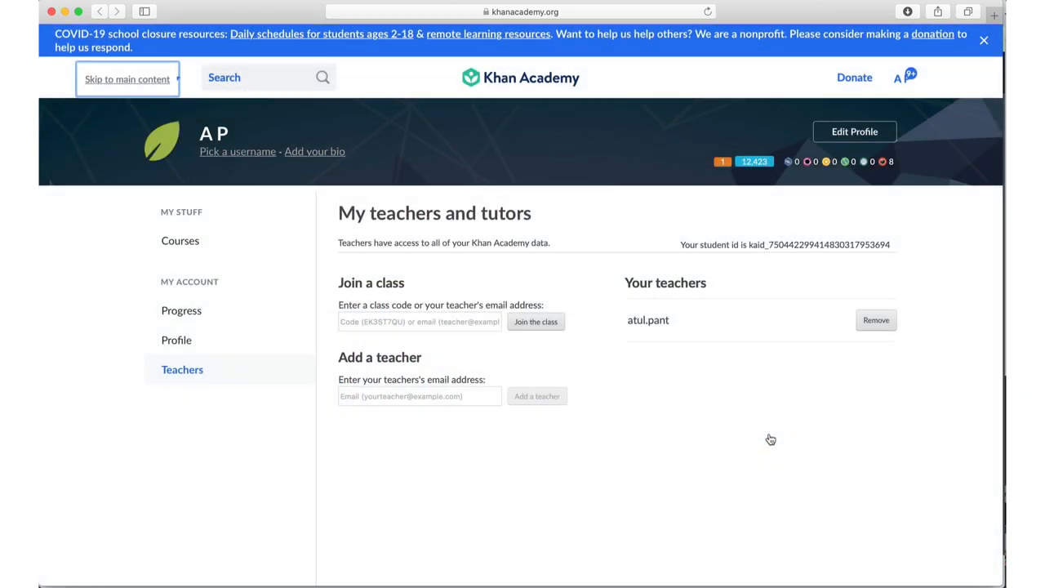
mouse_move(653, 295)
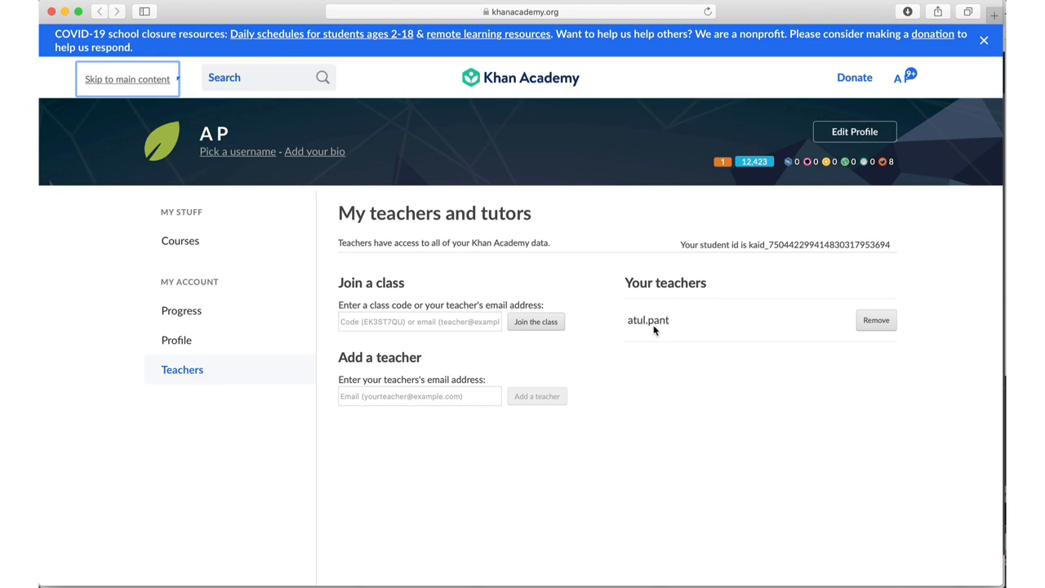
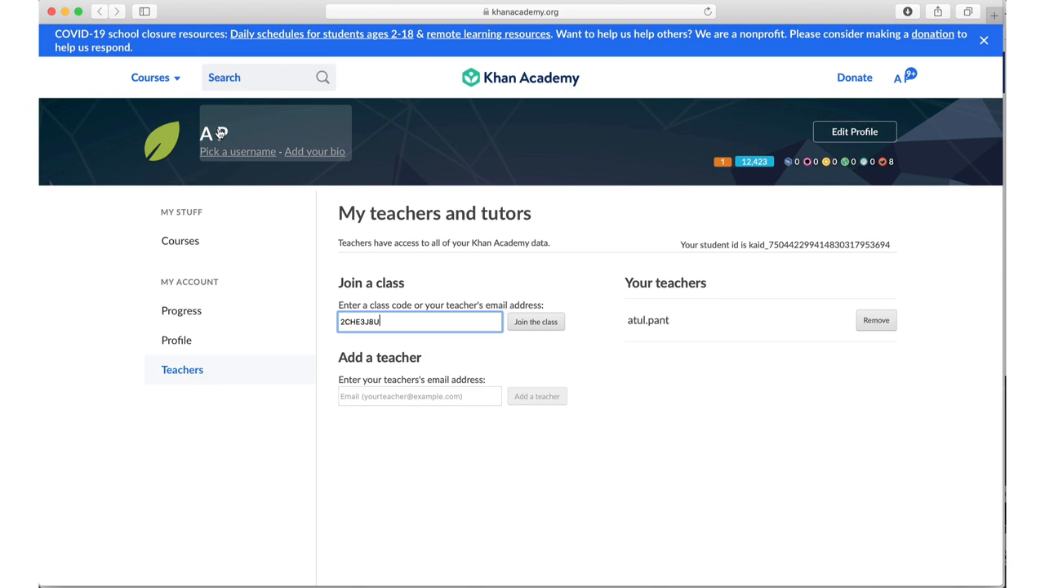
click(982, 39)
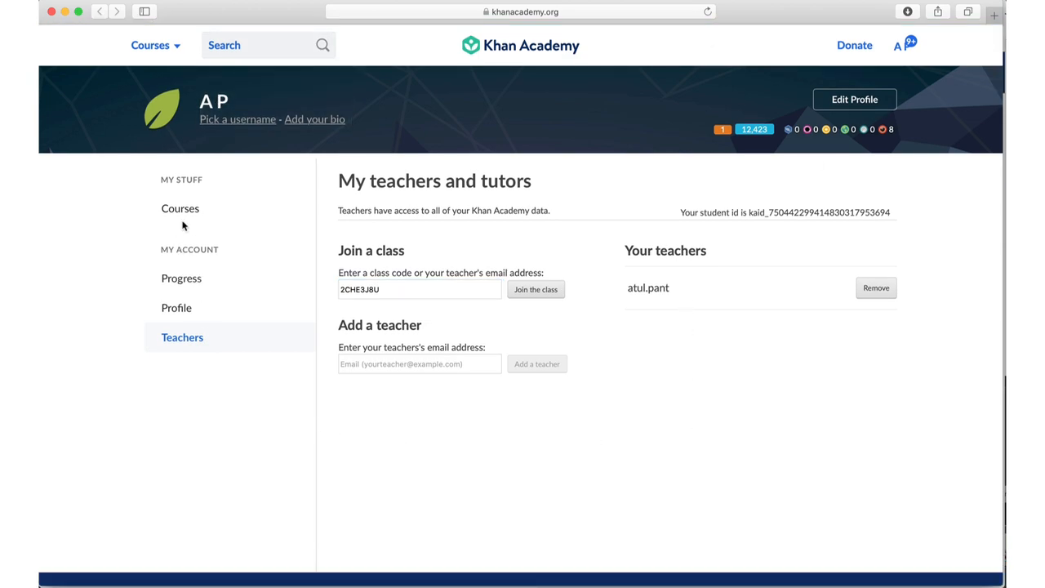
- Select Arithmetic under Math as the course to learn during personalization
click(180, 209)
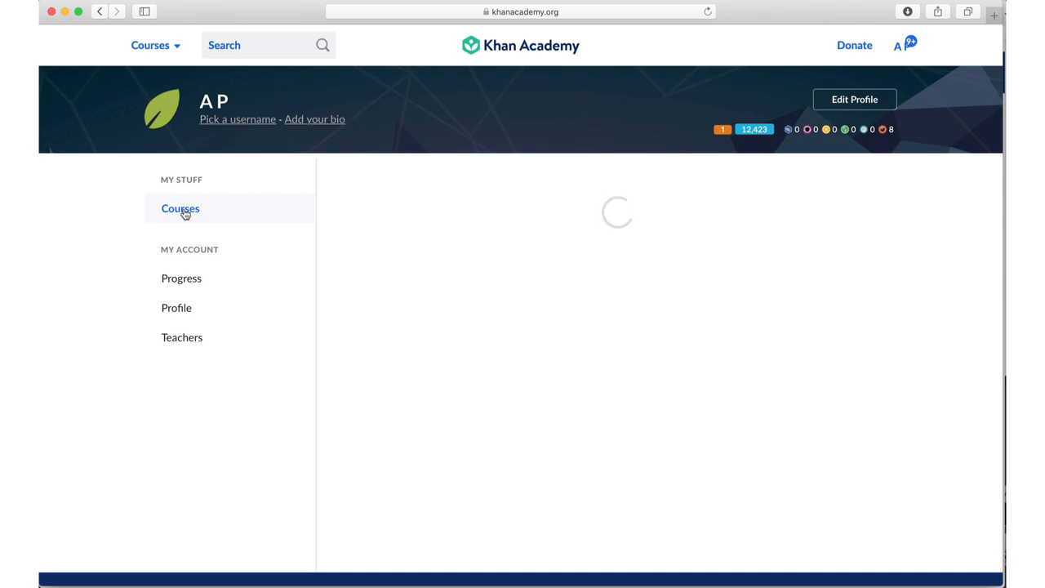
click(179, 209)
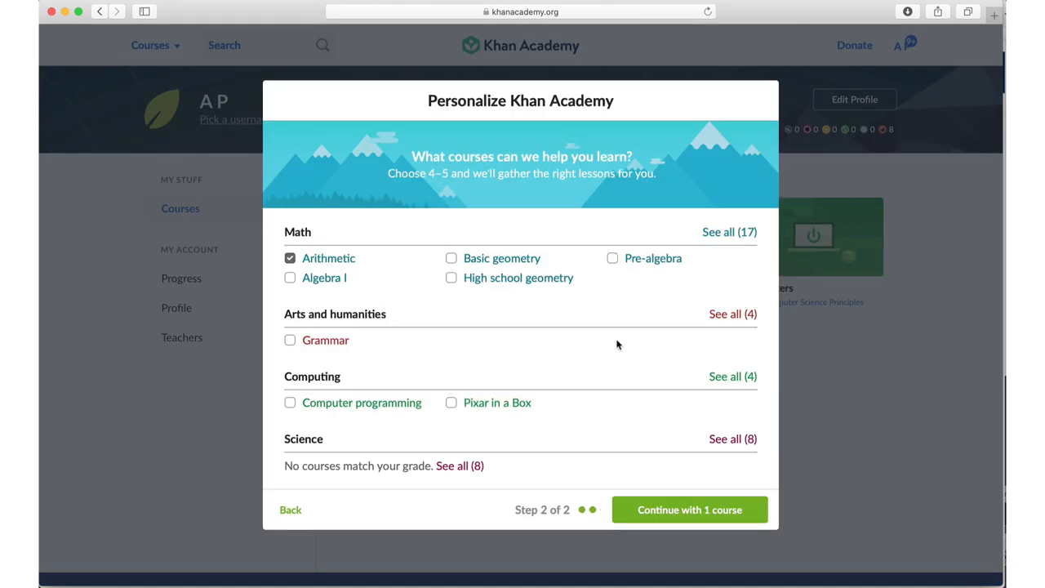
- Continue with the one chosen course and start the Addition and subtraction unit from My courses
click(689, 510)
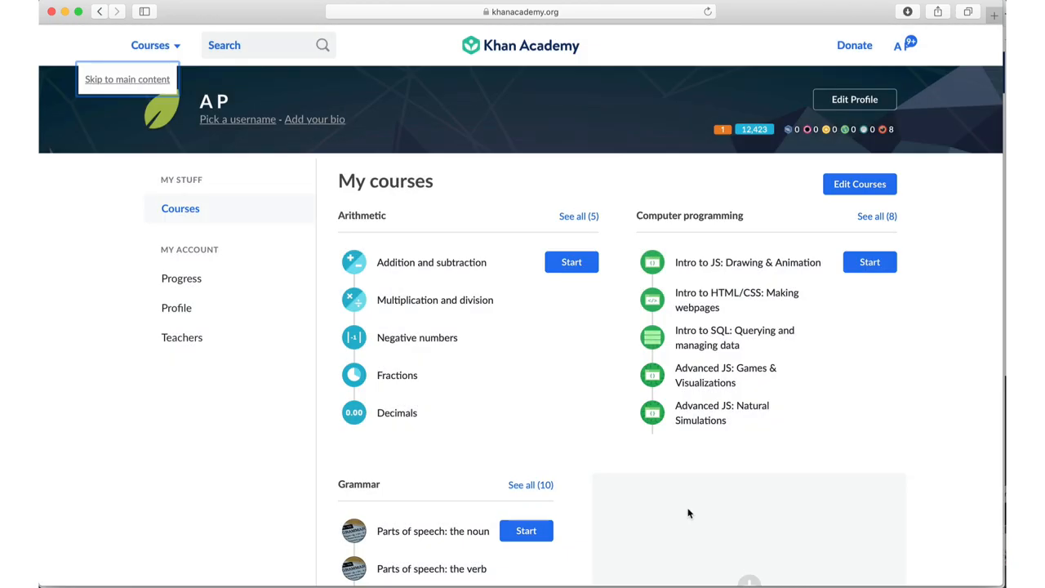
mouse_move(248, 274)
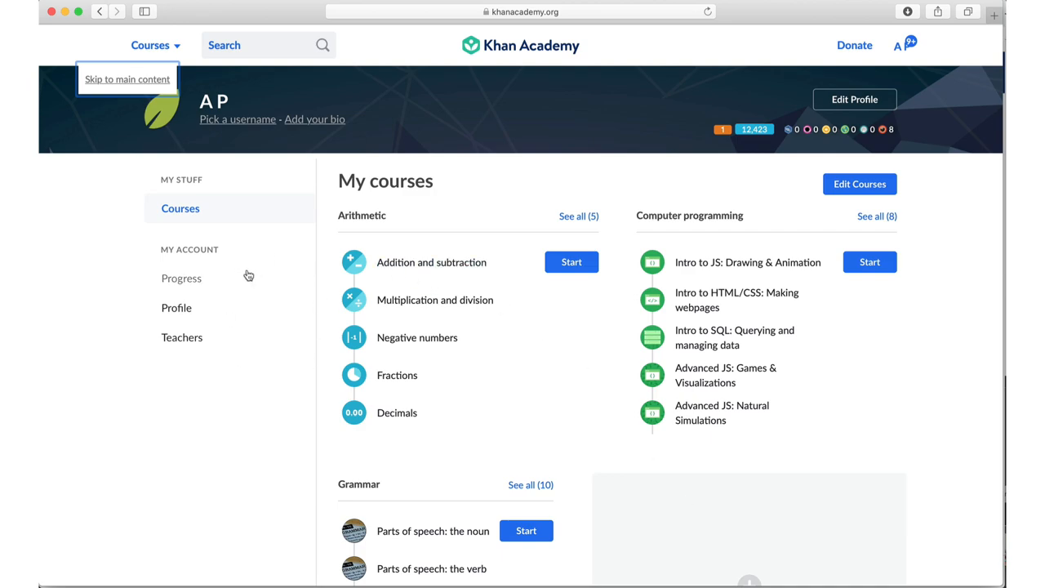
mouse_move(294, 368)
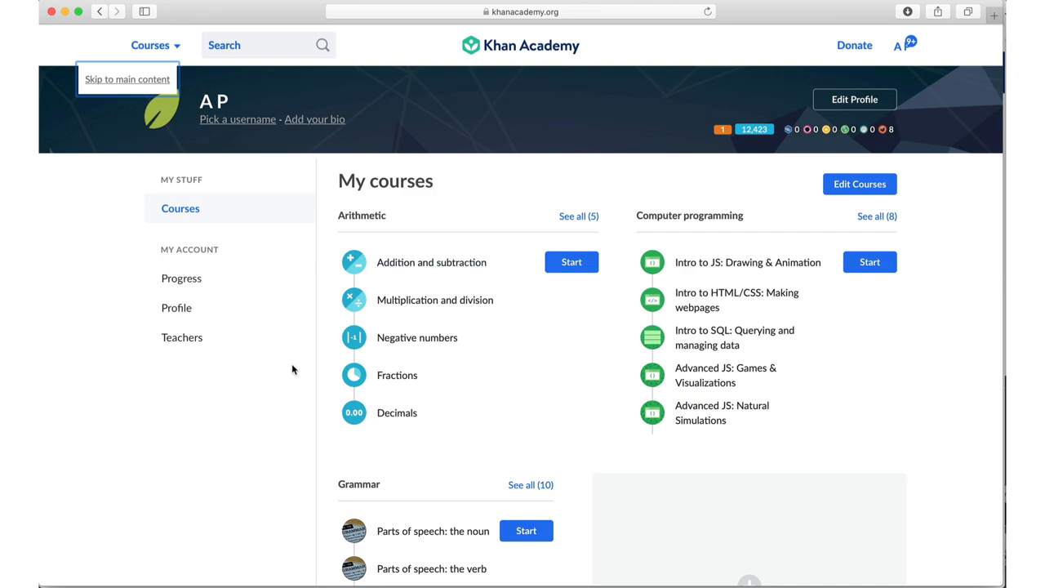
mouse_move(414, 278)
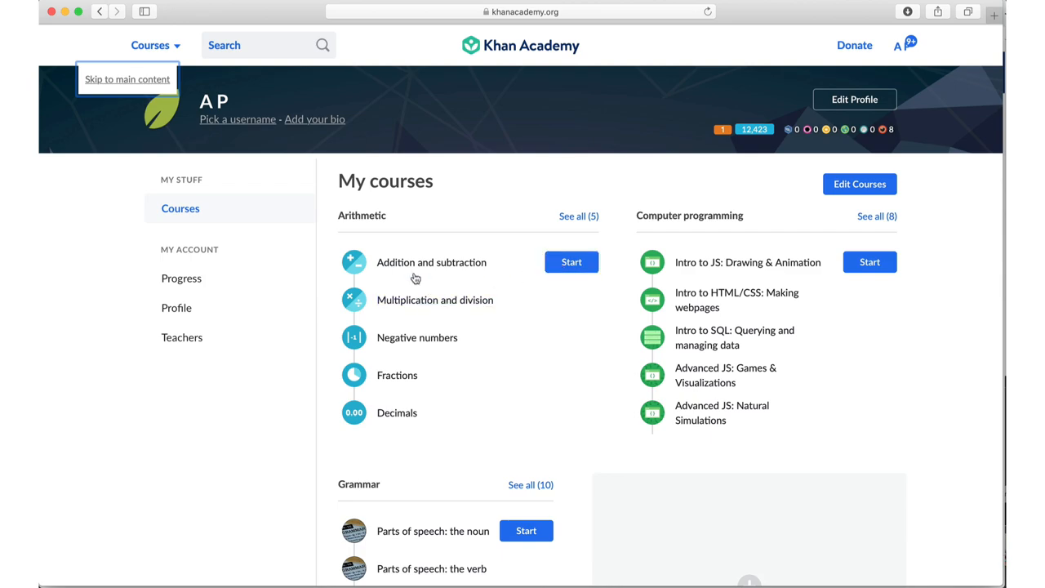
click(571, 261)
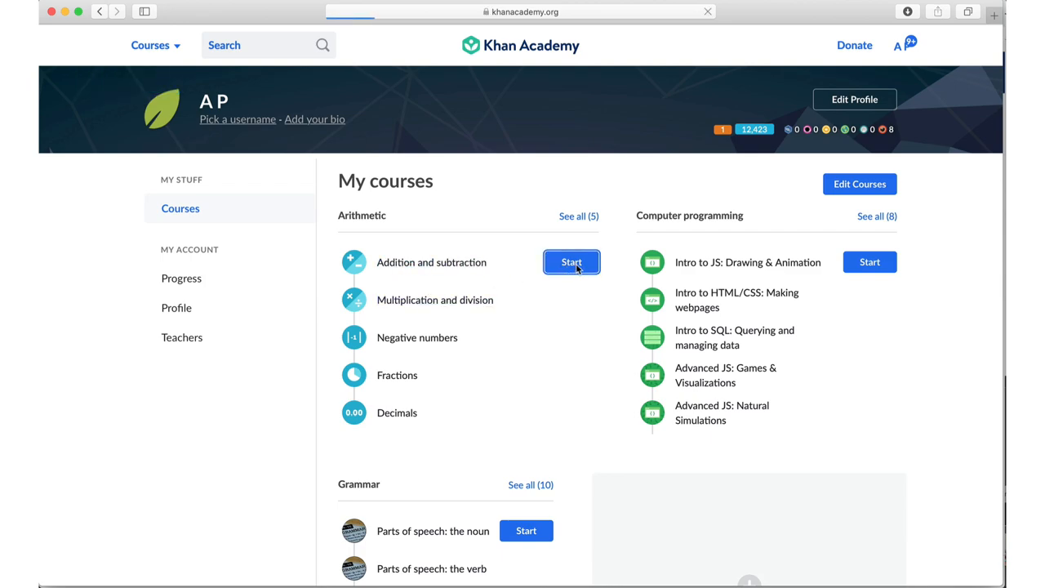
click(571, 261)
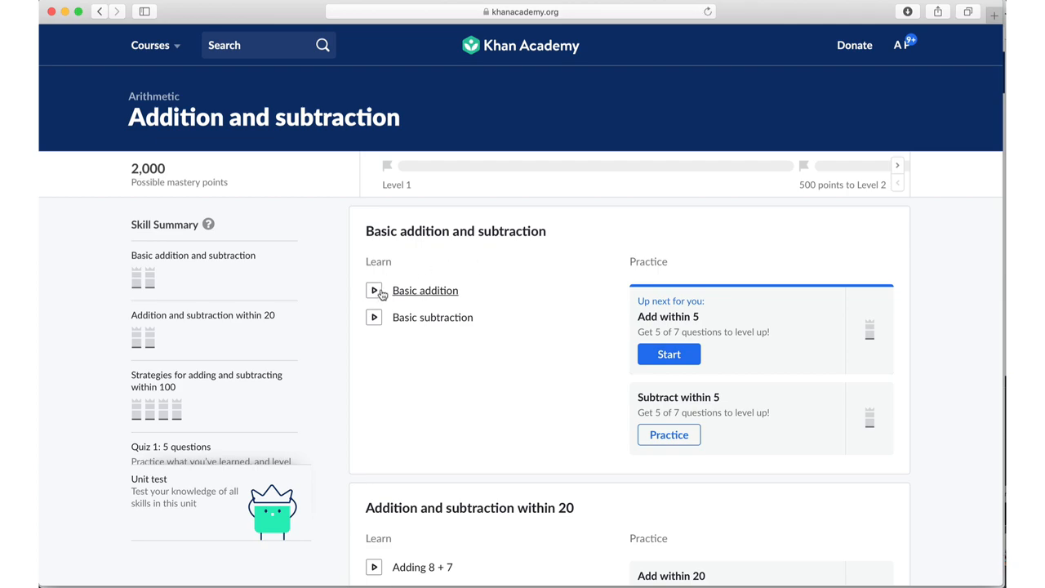
click(425, 290)
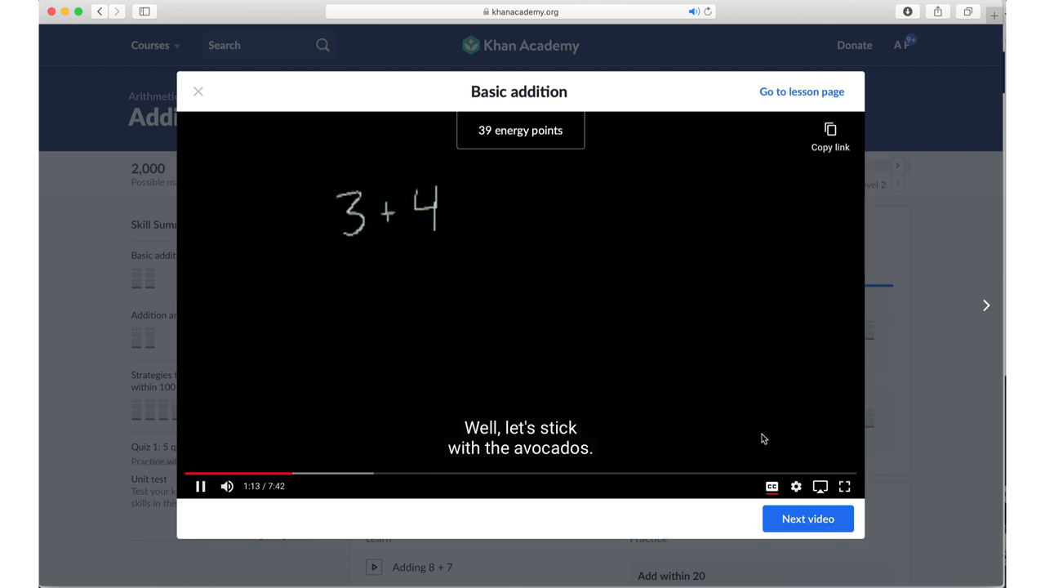
click(197, 91)
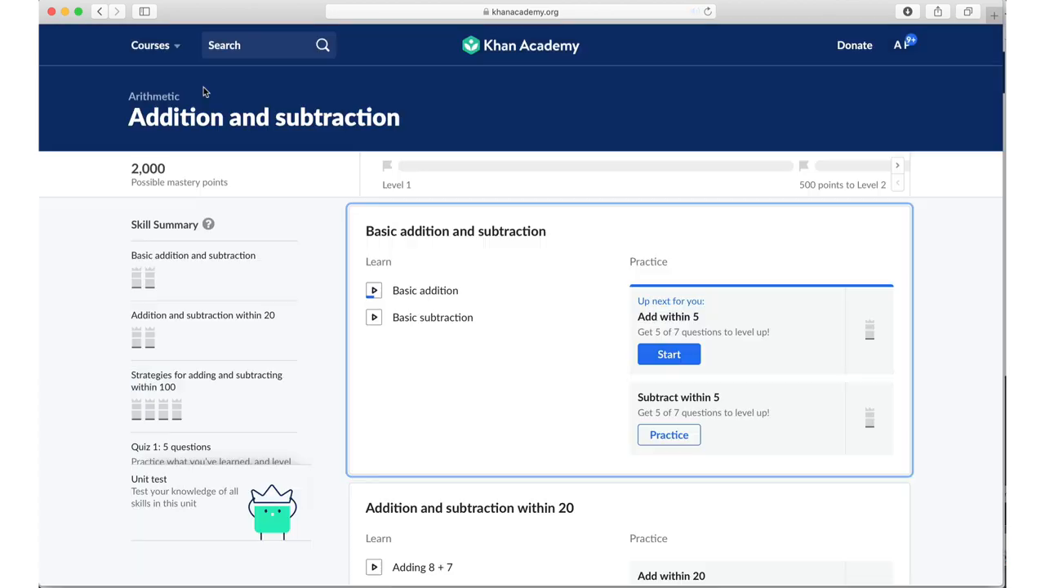
mouse_move(607, 255)
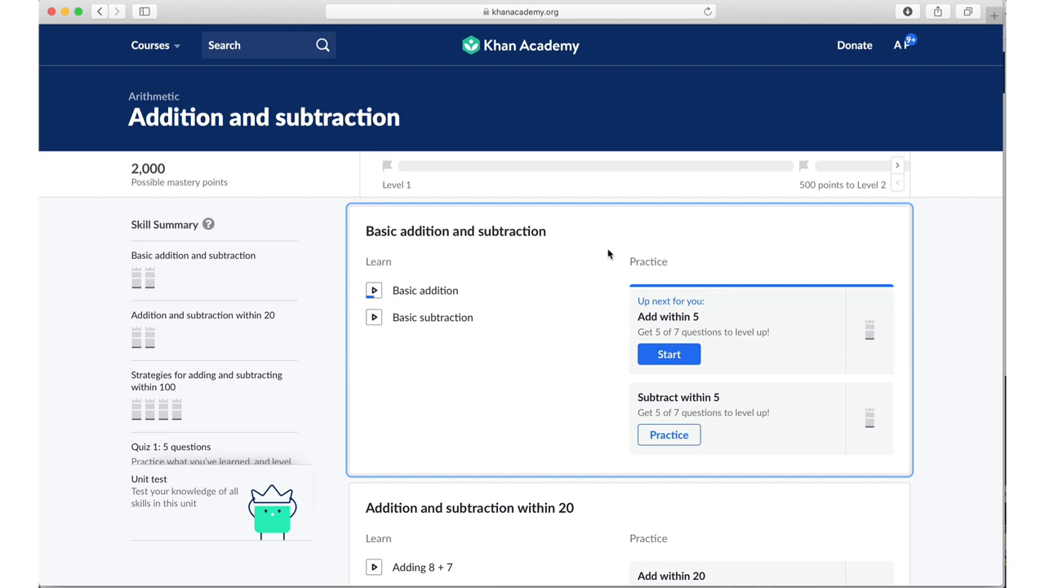
- Start the Add within 5 practice, focus the answer box for 1 + 3 and turn on the scratchpad
click(669, 352)
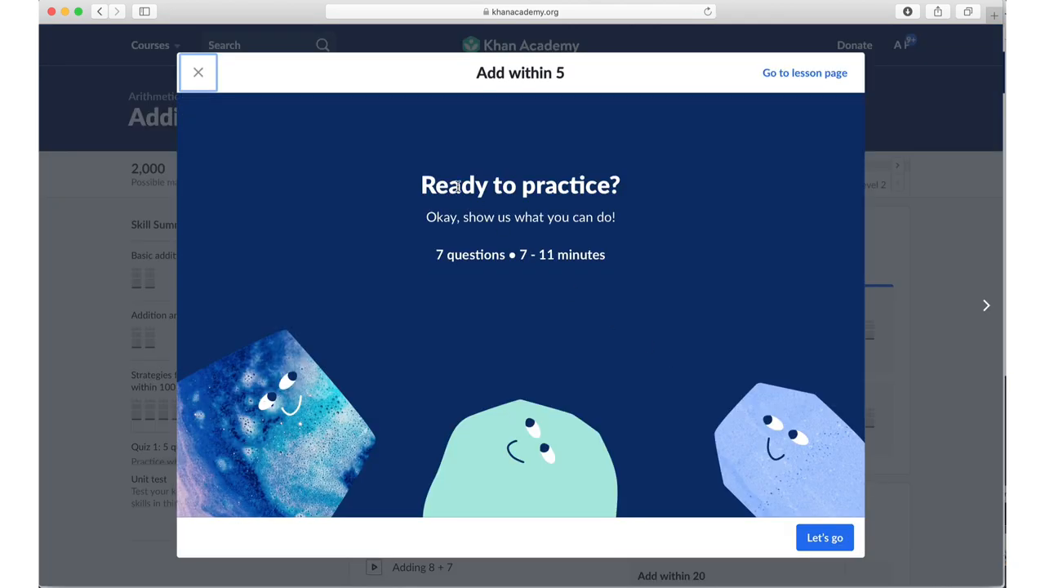
mouse_move(562, 284)
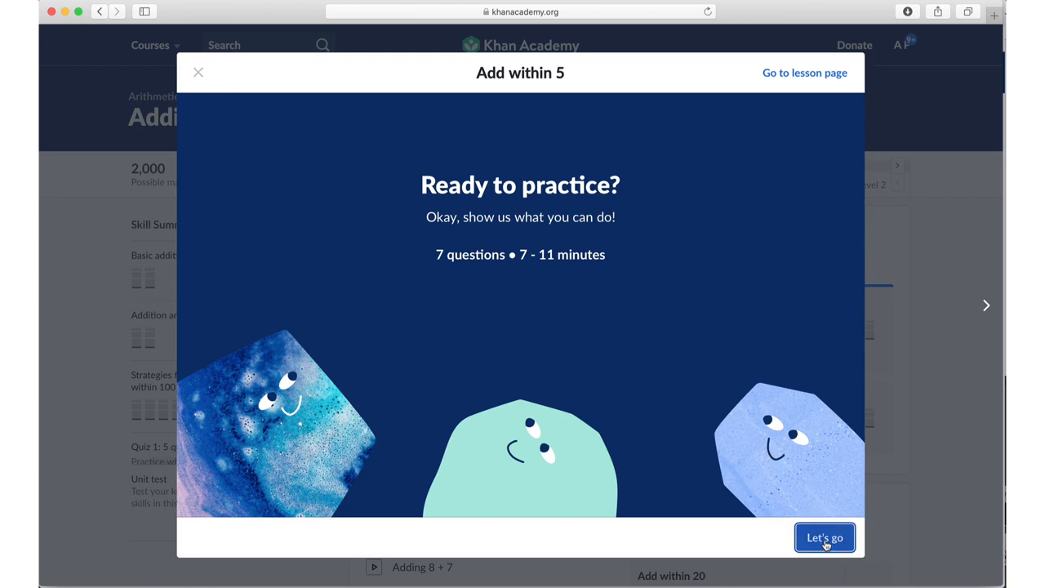
click(823, 537)
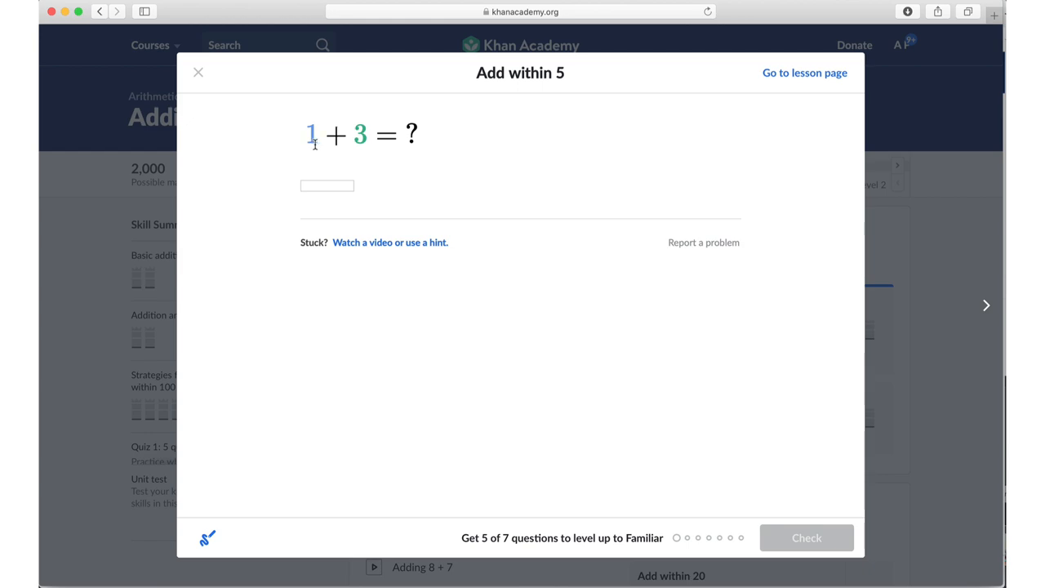
mouse_move(329, 163)
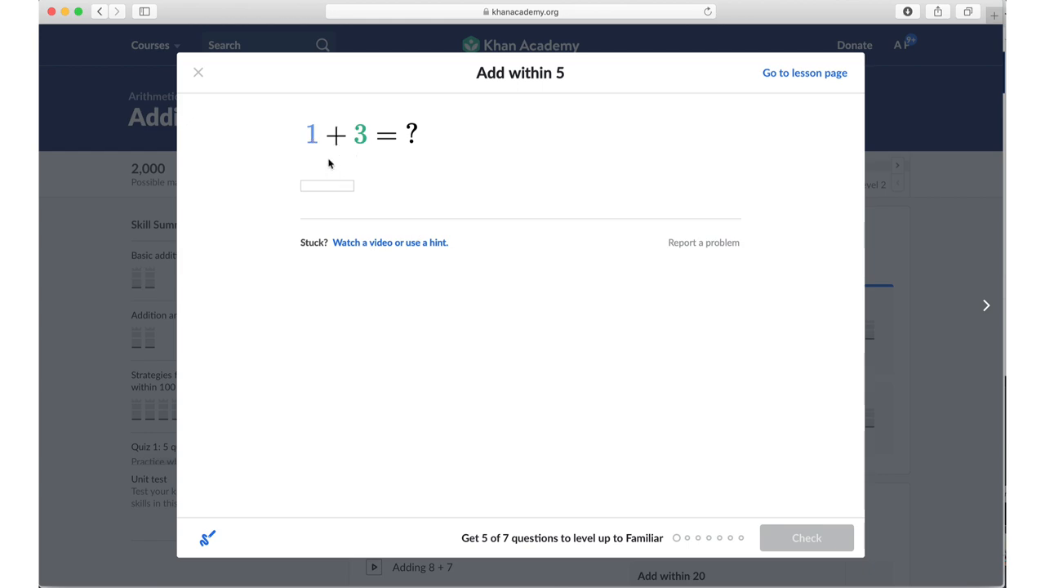
mouse_move(317, 134)
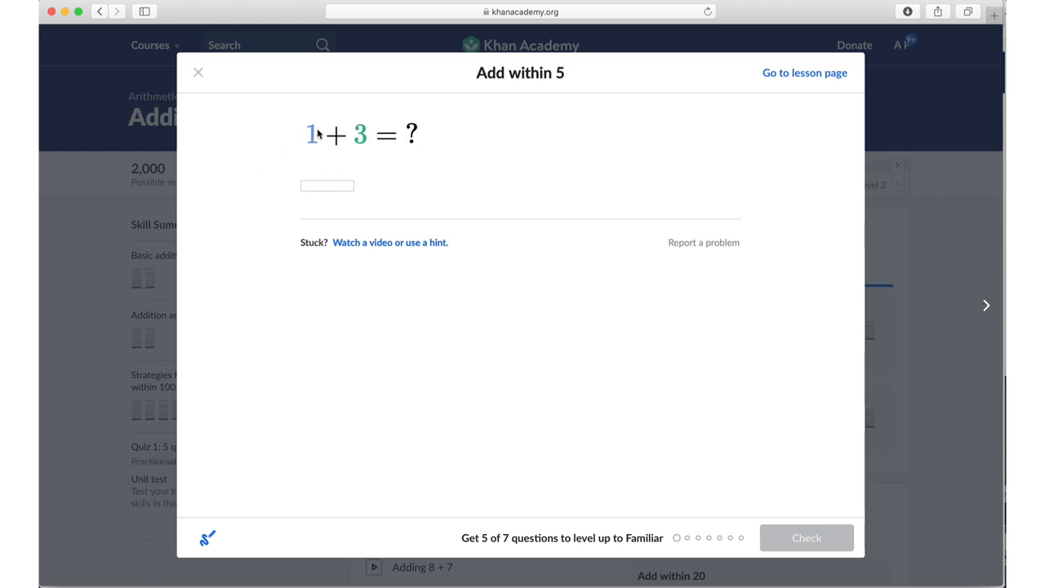
mouse_move(437, 257)
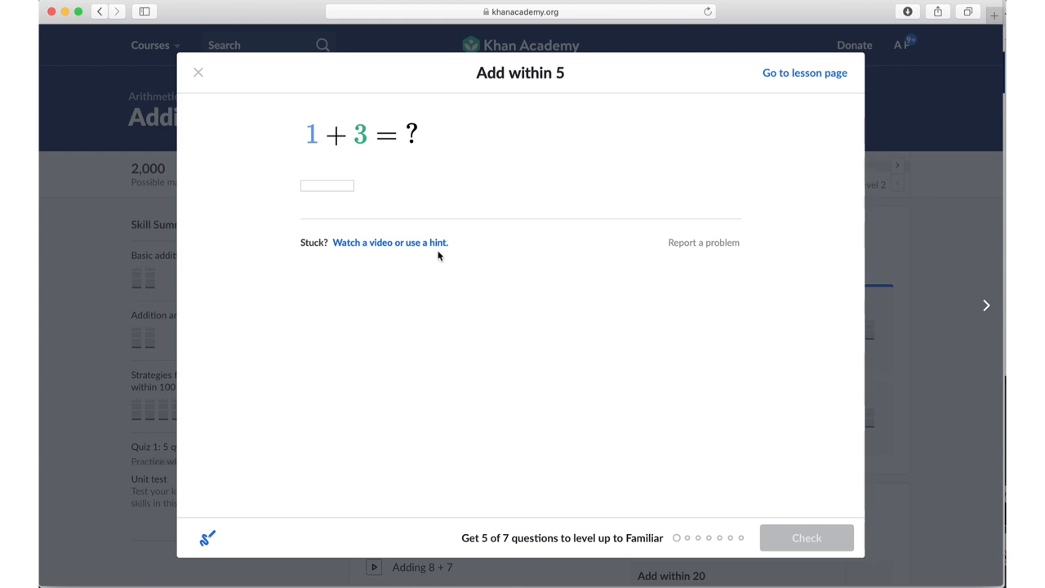
click(327, 186)
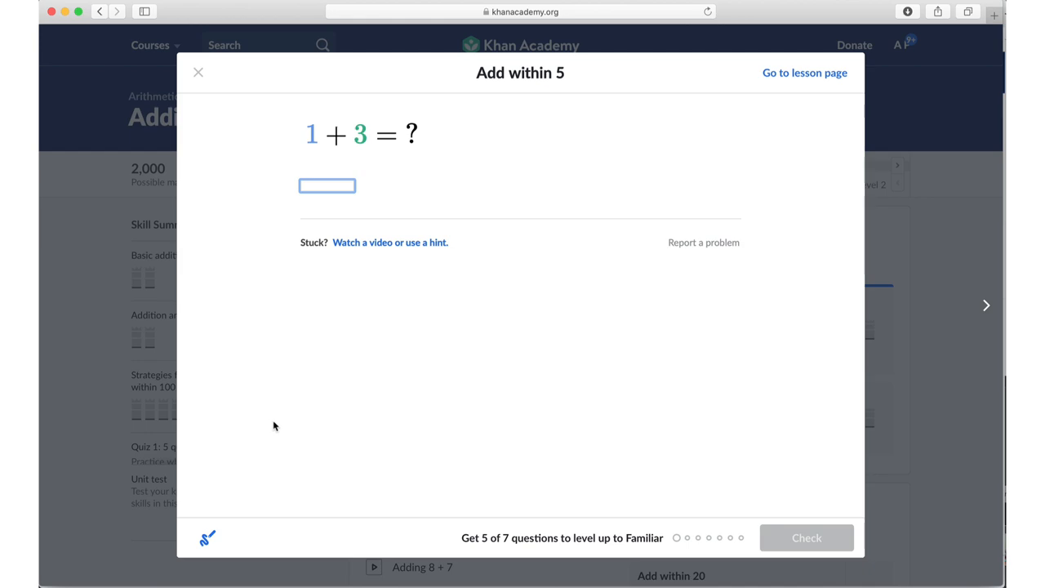
click(207, 537)
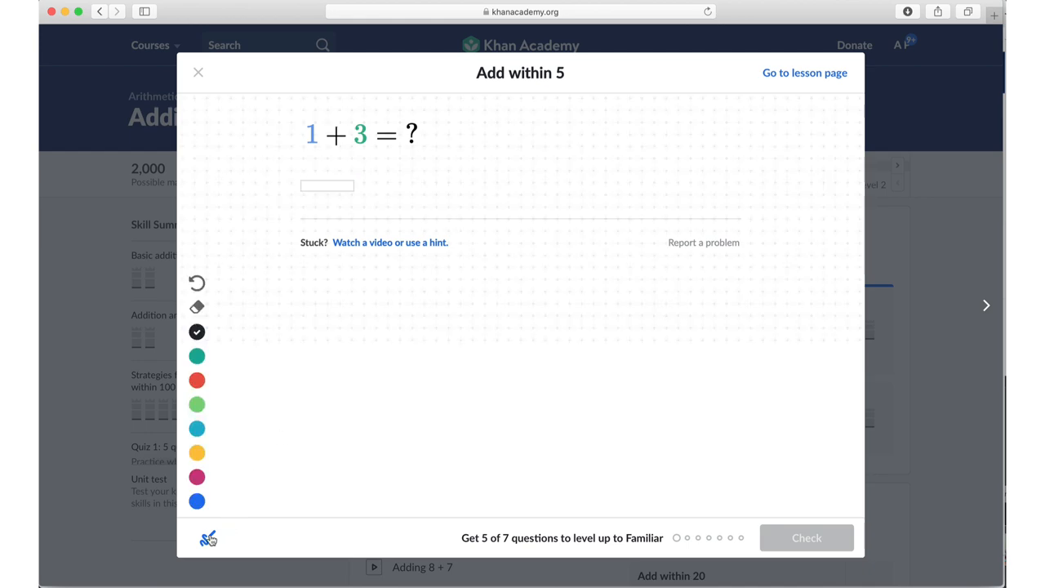
mouse_move(352, 297)
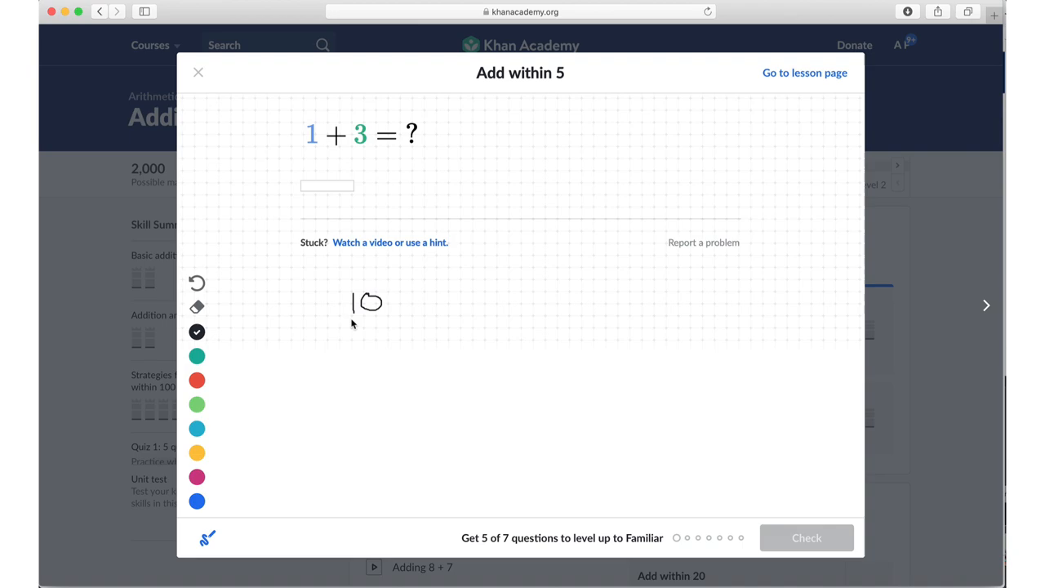
- Sketch the working 18 + 4 = 22 on the scratchpad with the pen
drag(339, 335, 351, 335)
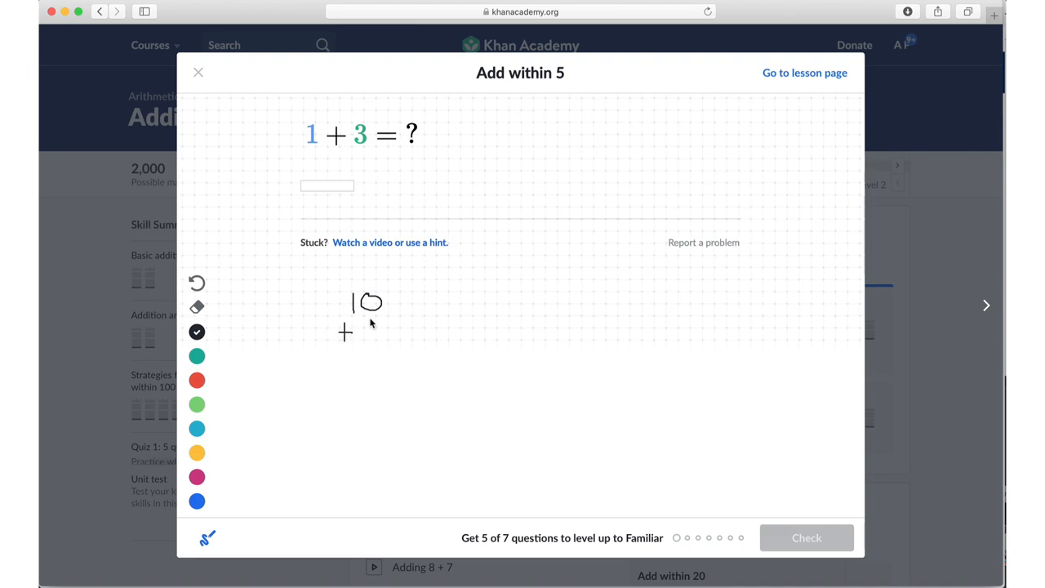
drag(376, 323, 379, 338)
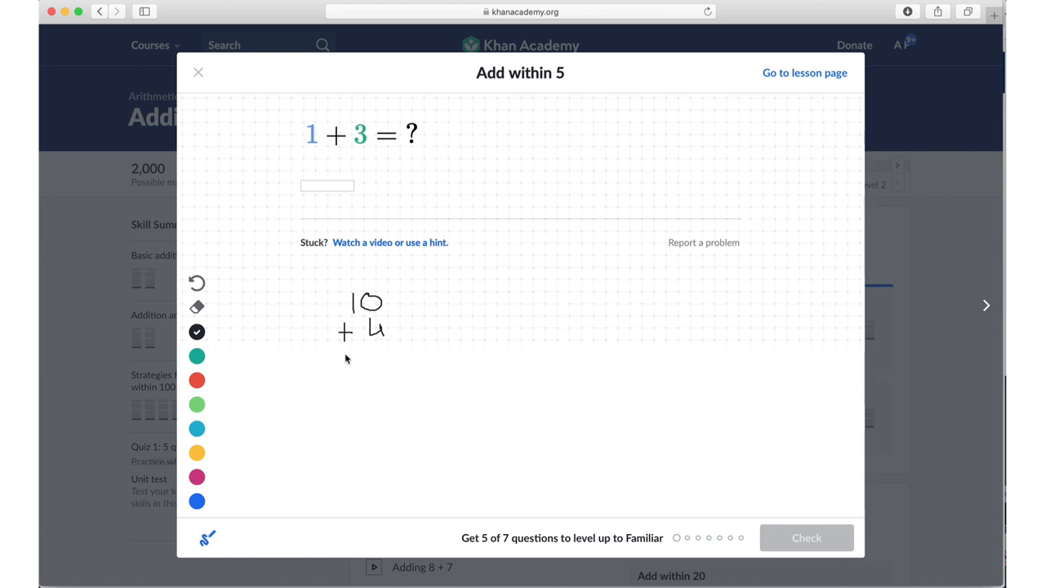
drag(346, 355, 447, 329)
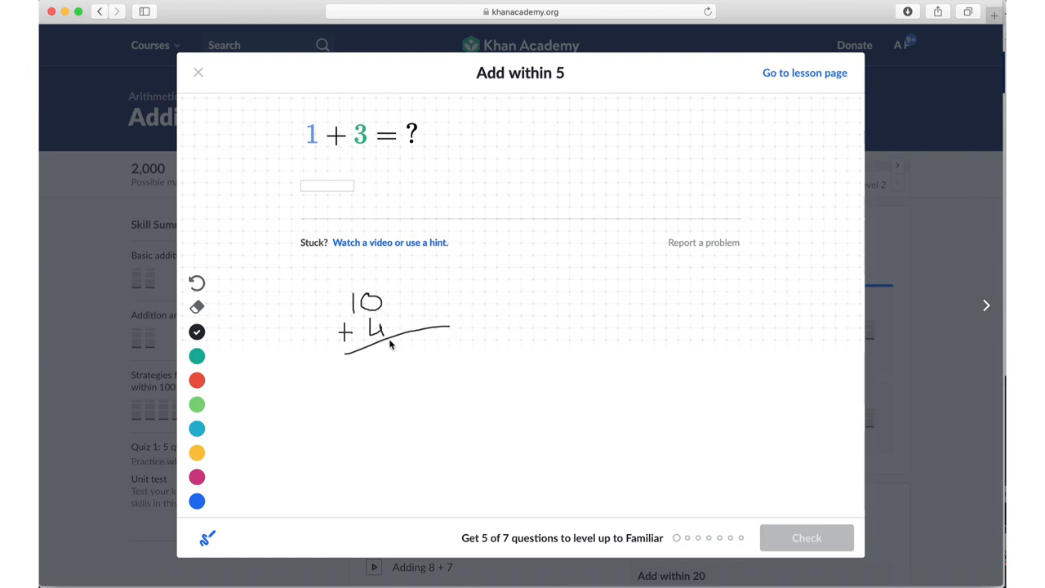
mouse_move(368, 281)
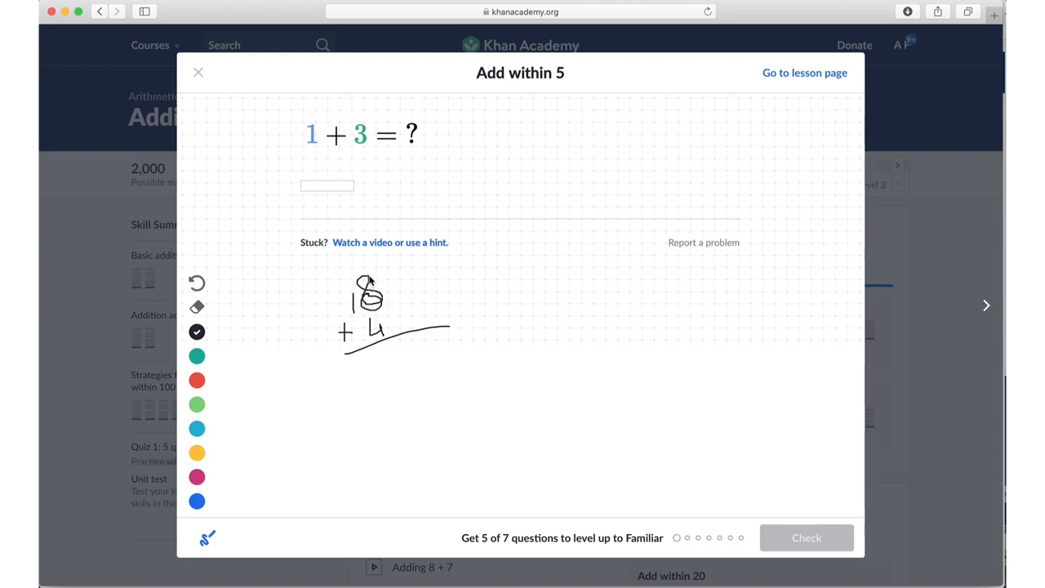
drag(388, 351, 408, 375)
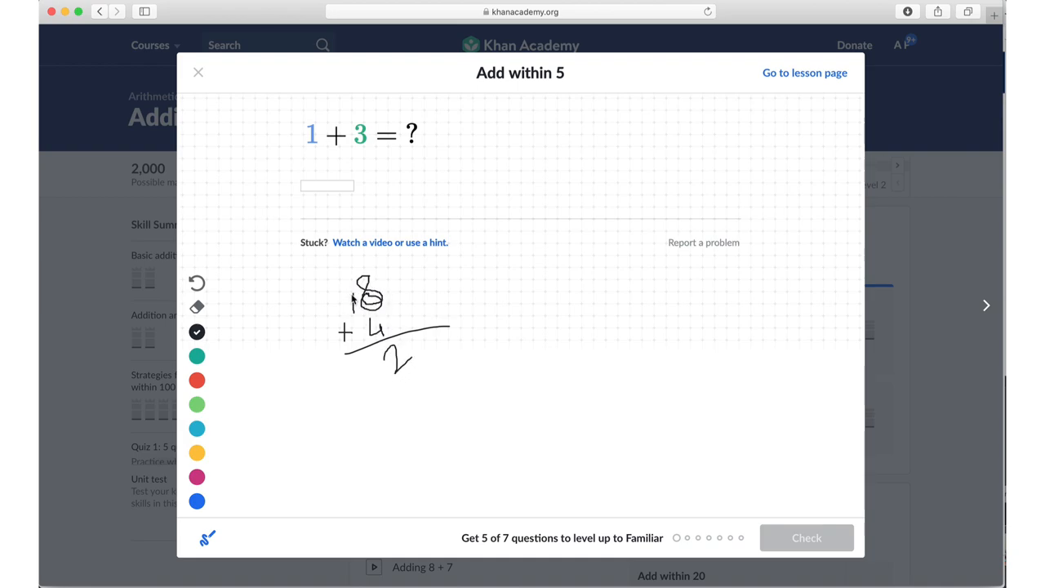
drag(336, 284, 336, 307)
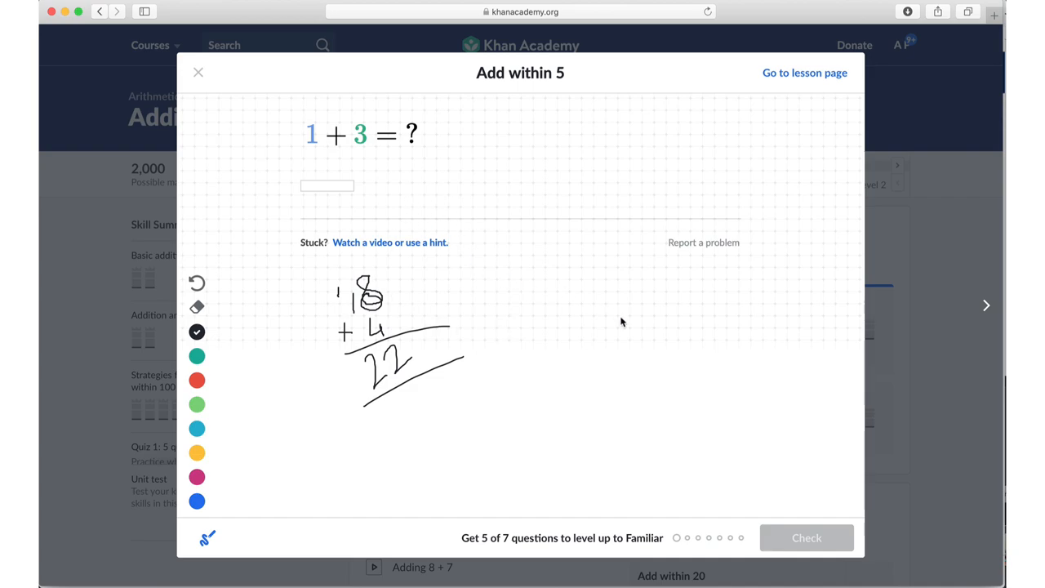
mouse_move(555, 359)
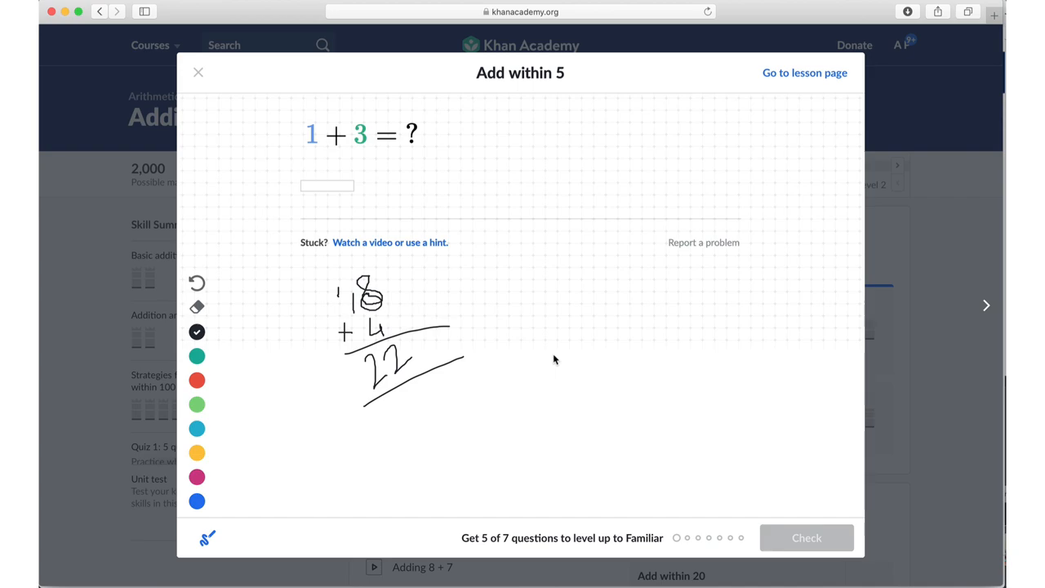
mouse_move(387, 180)
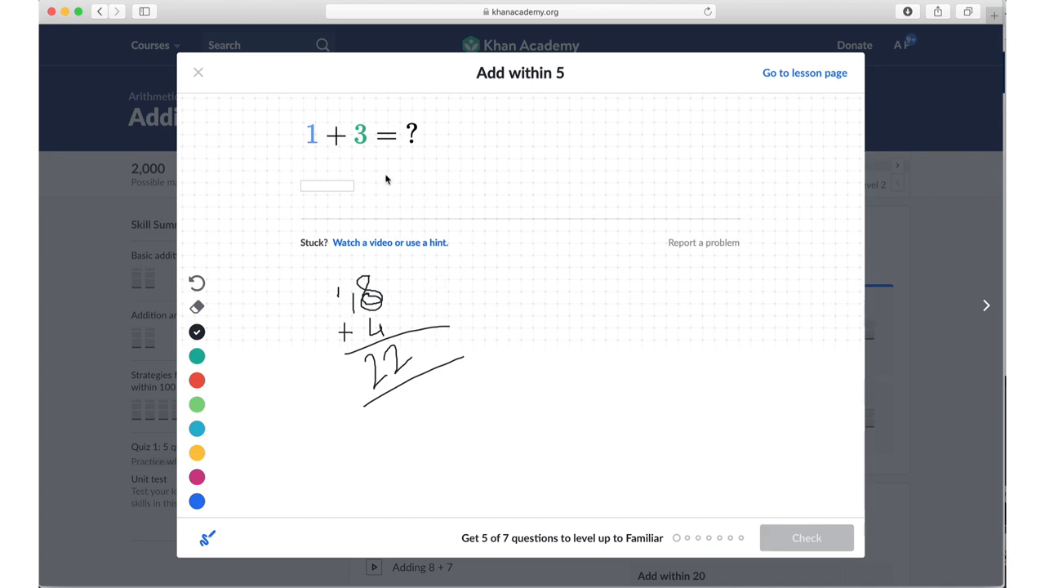
mouse_move(353, 261)
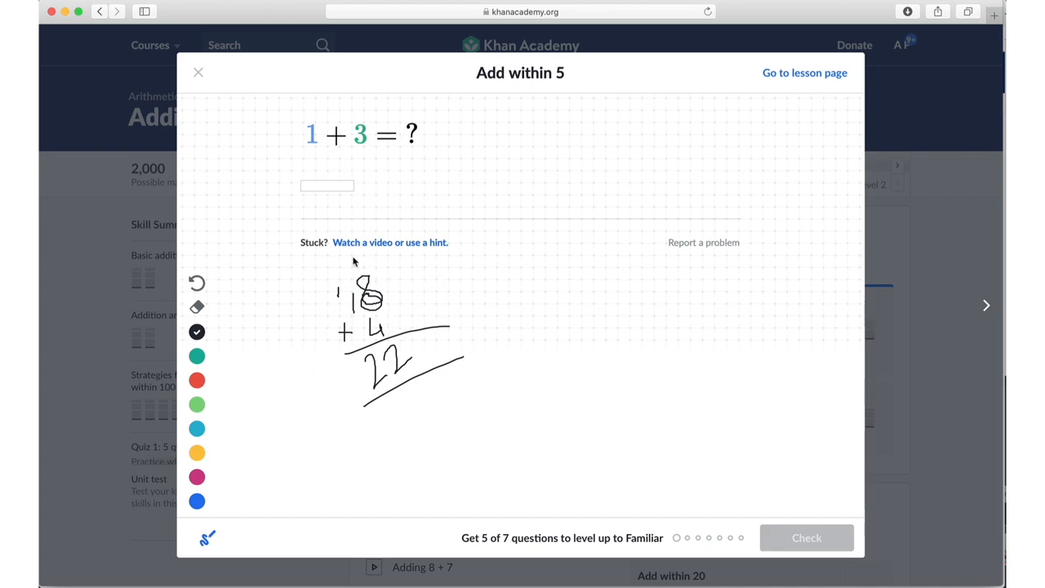
- Answer 4 for 1 + 3 and check the following sums, moving on to the next question
text(4)
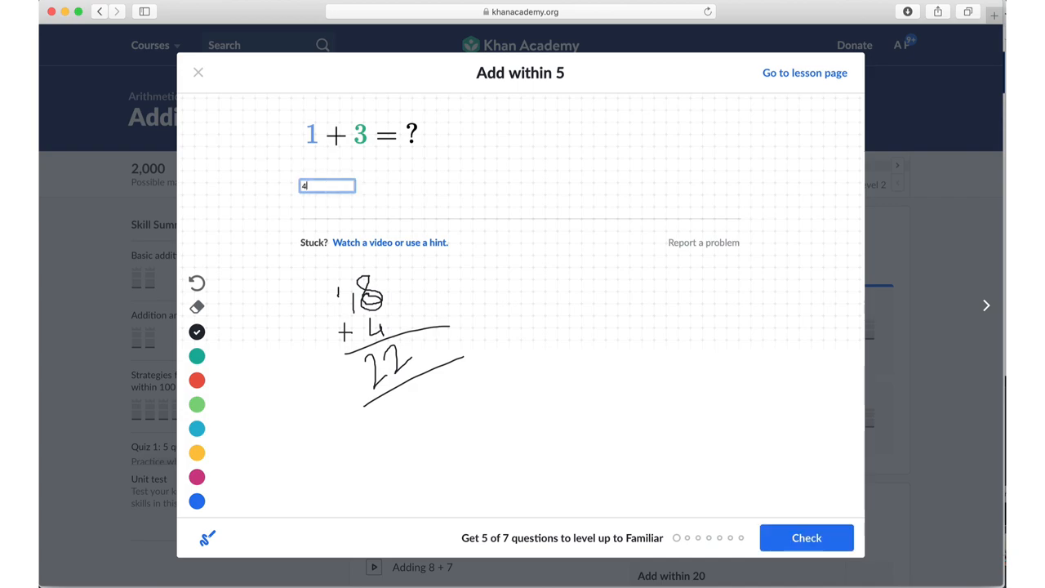
click(806, 537)
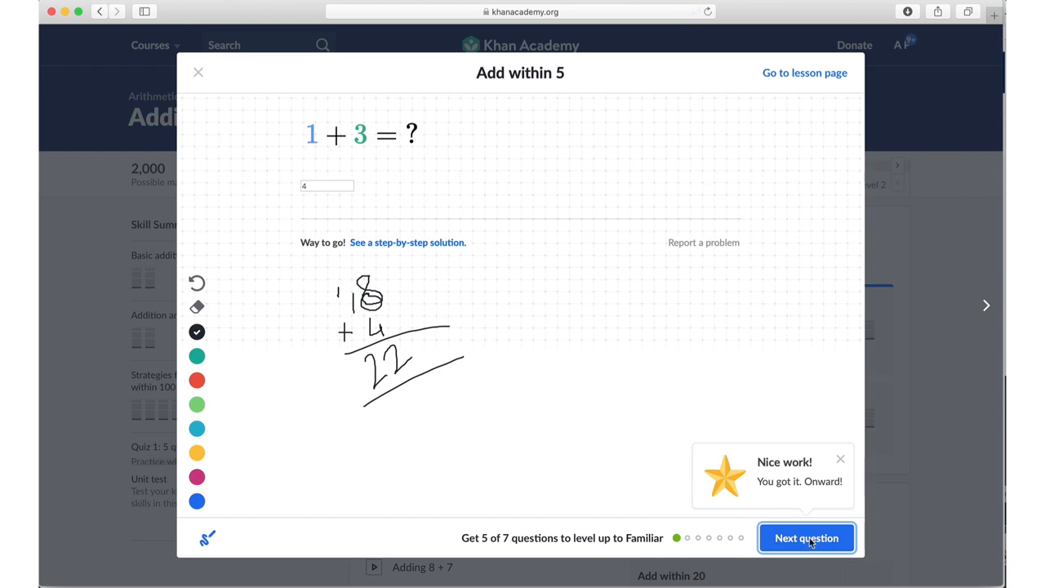
click(806, 537)
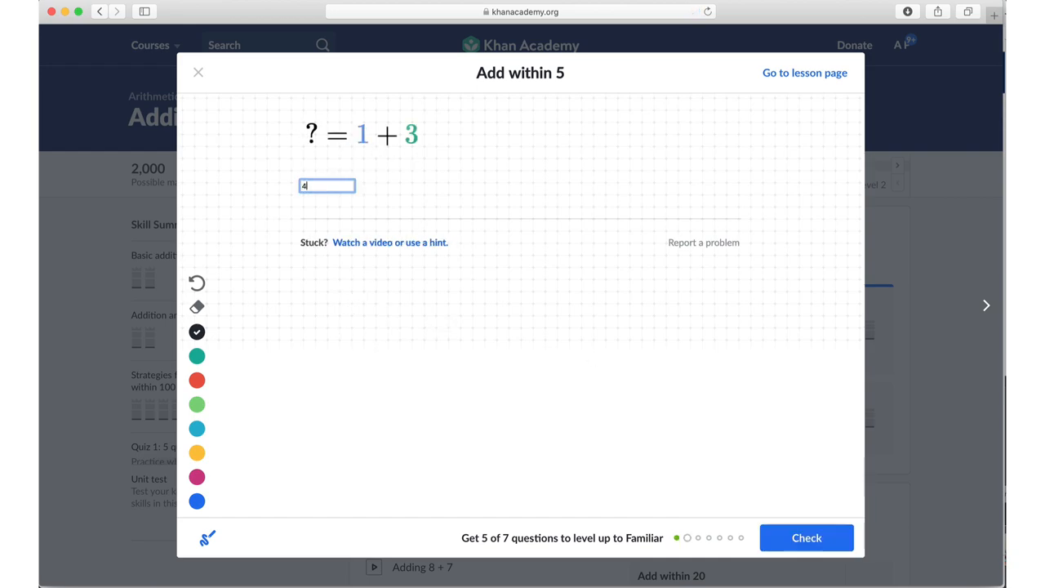
click(806, 537)
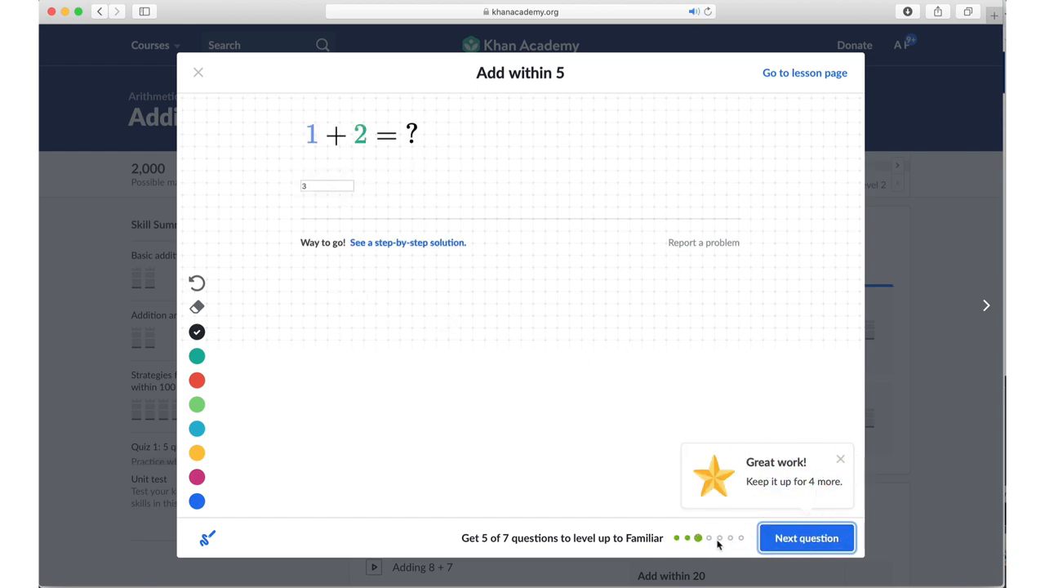
click(807, 537)
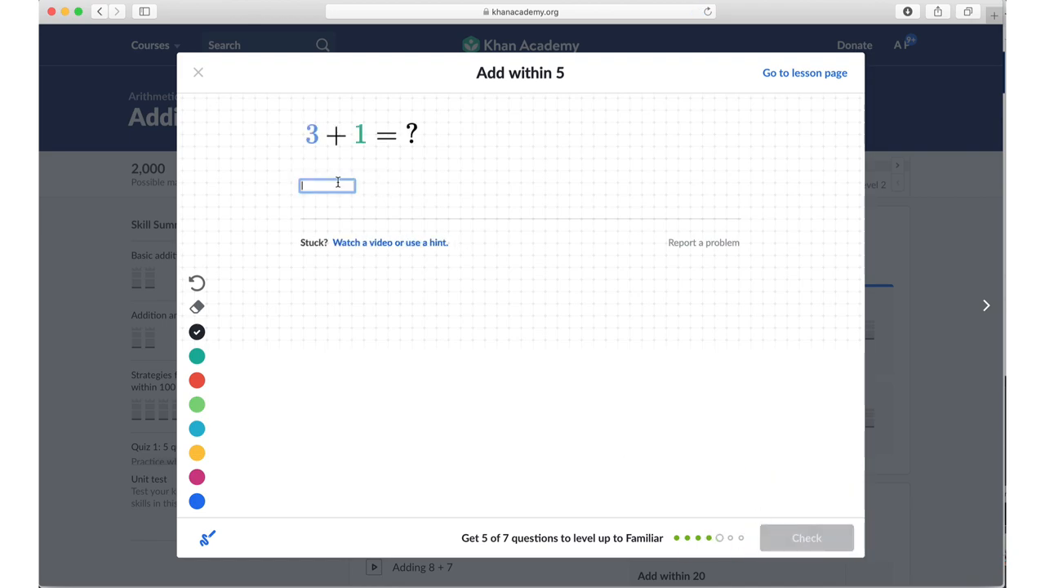
- Answer 4 for 3 + 1, see the Leveled up to Familiar card and continue to the next question
text(4)
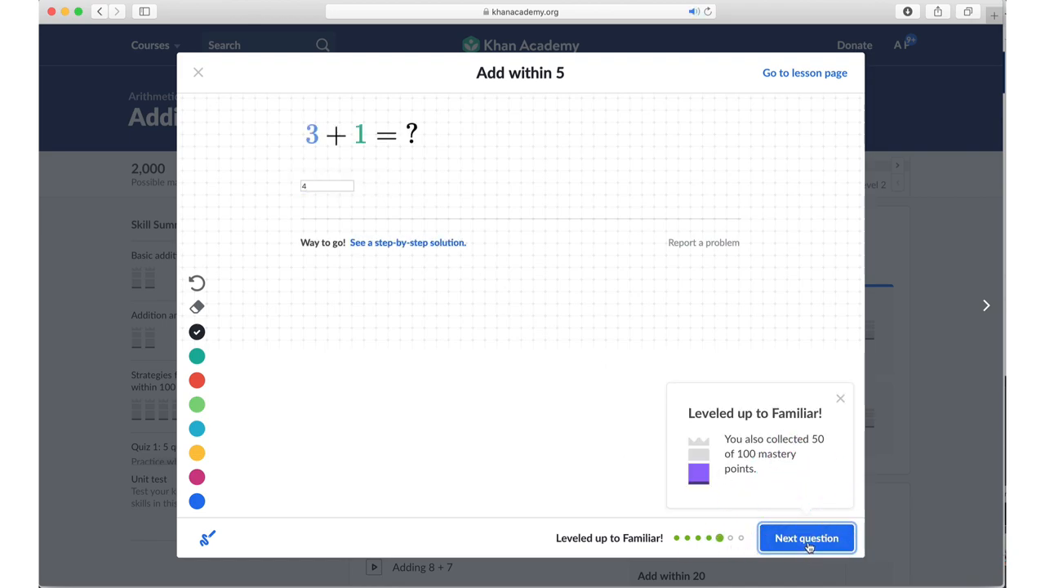
mouse_move(554, 448)
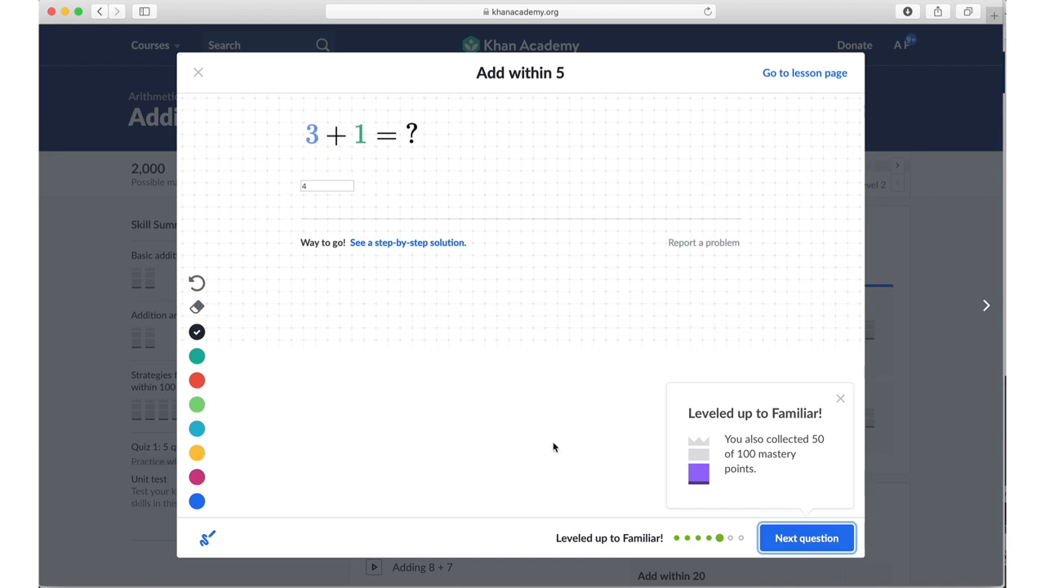
mouse_move(722, 545)
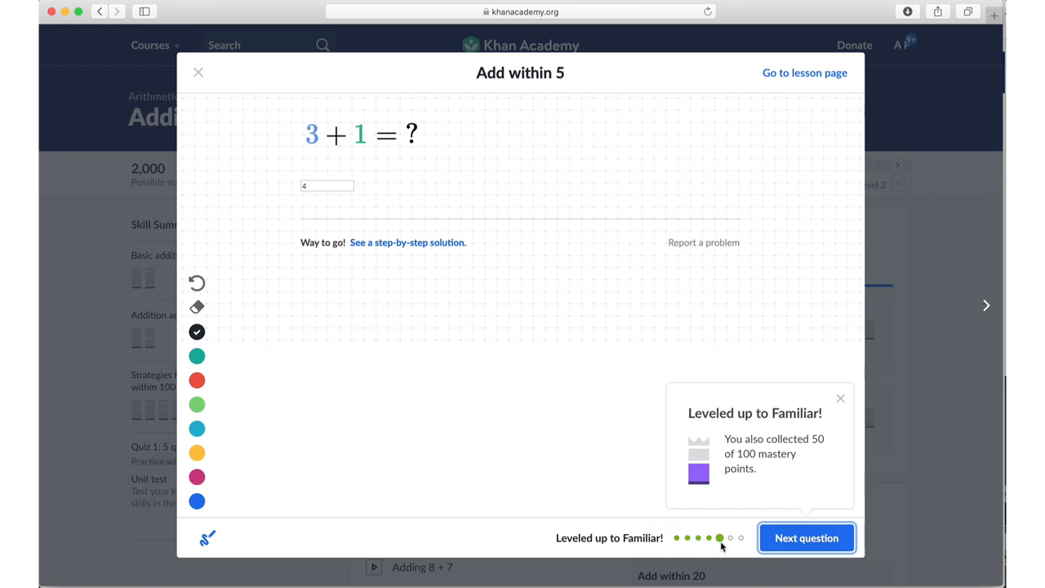
mouse_move(767, 467)
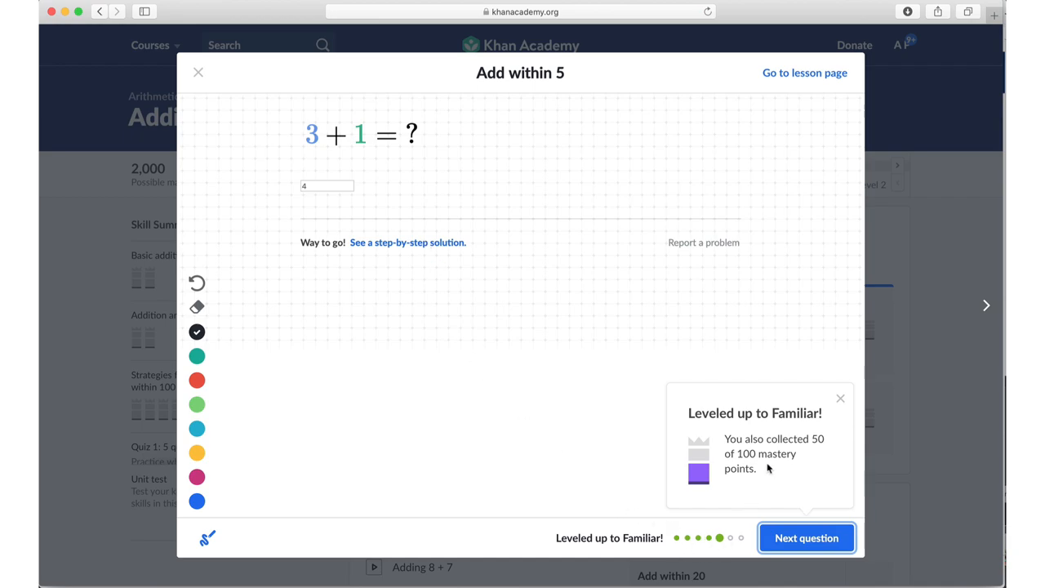
mouse_move(728, 428)
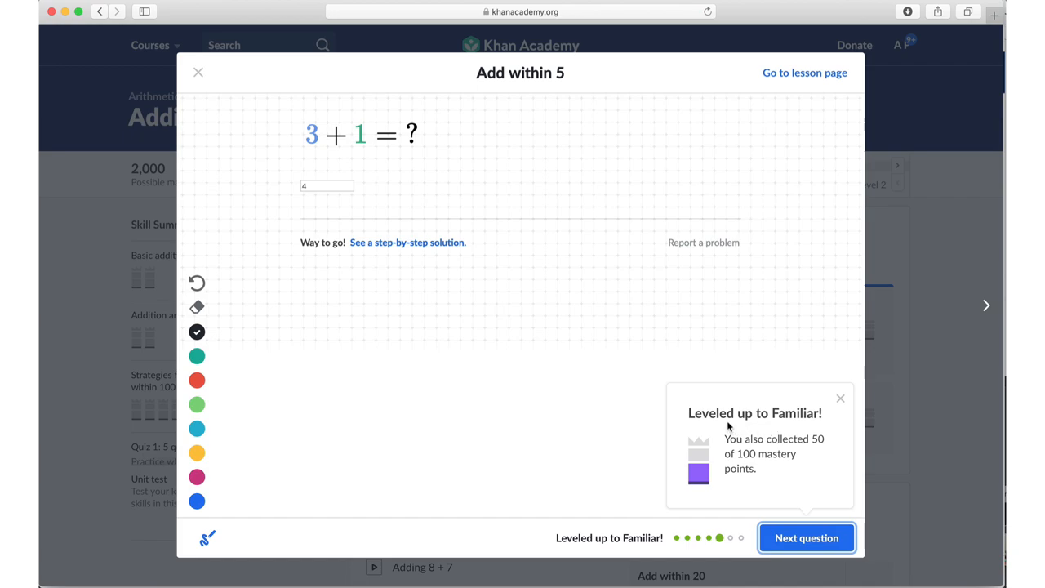
mouse_move(795, 416)
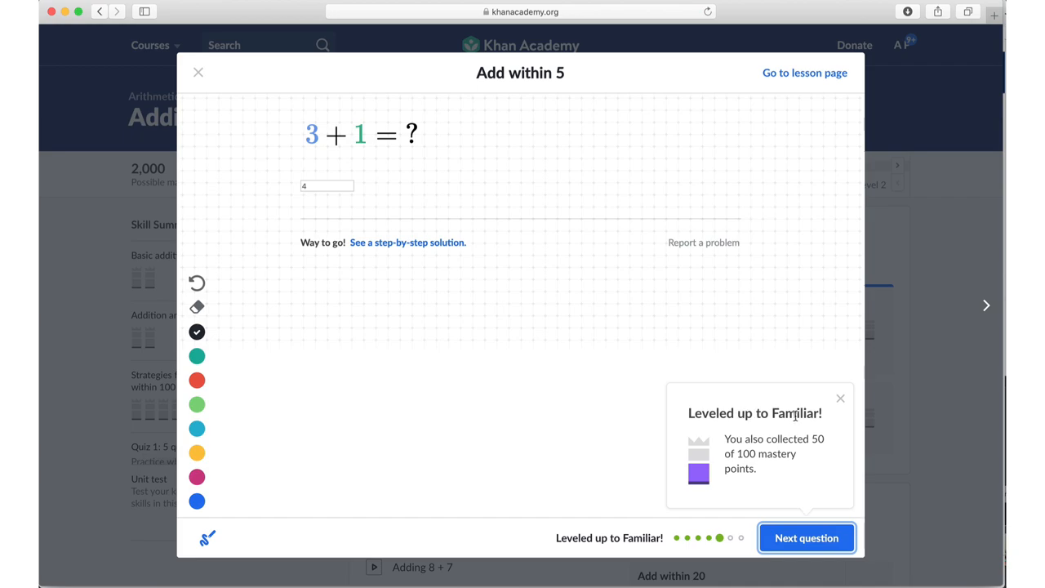
double_click(796, 413)
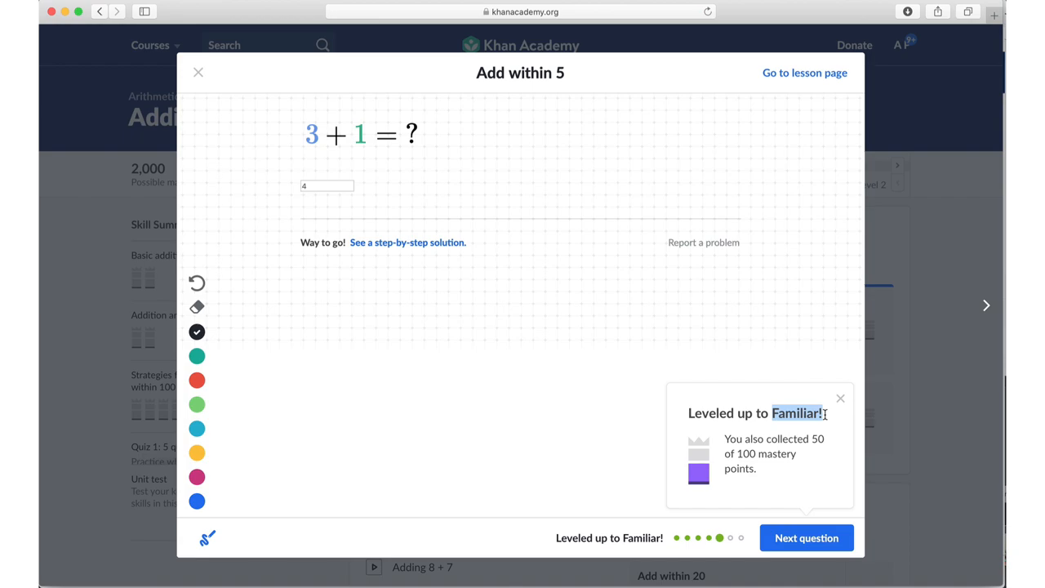
click(806, 537)
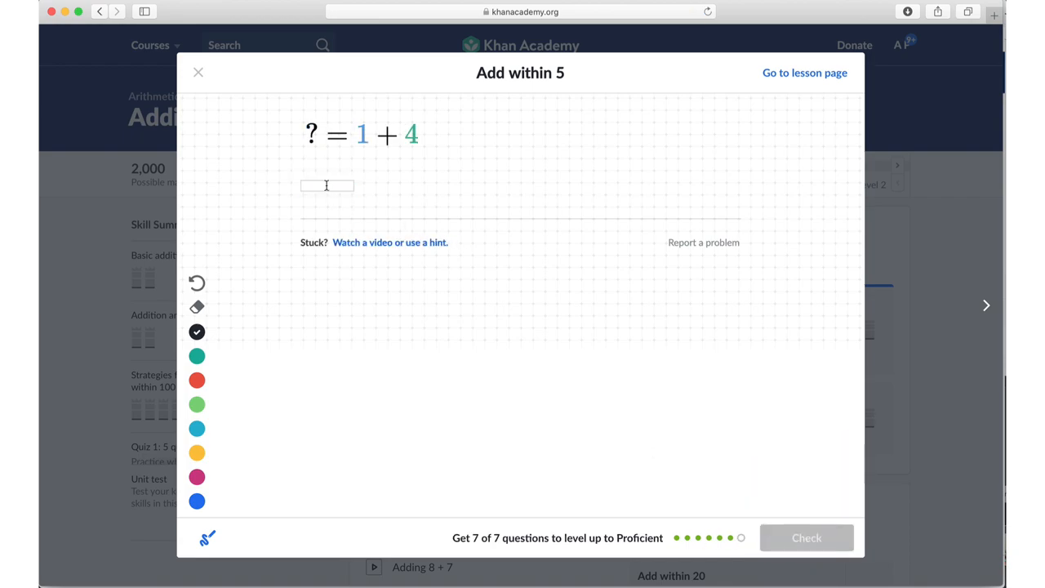
- Answer ? = 1 + 4 to finish 7/7 correct and return to the course via Done
click(806, 537)
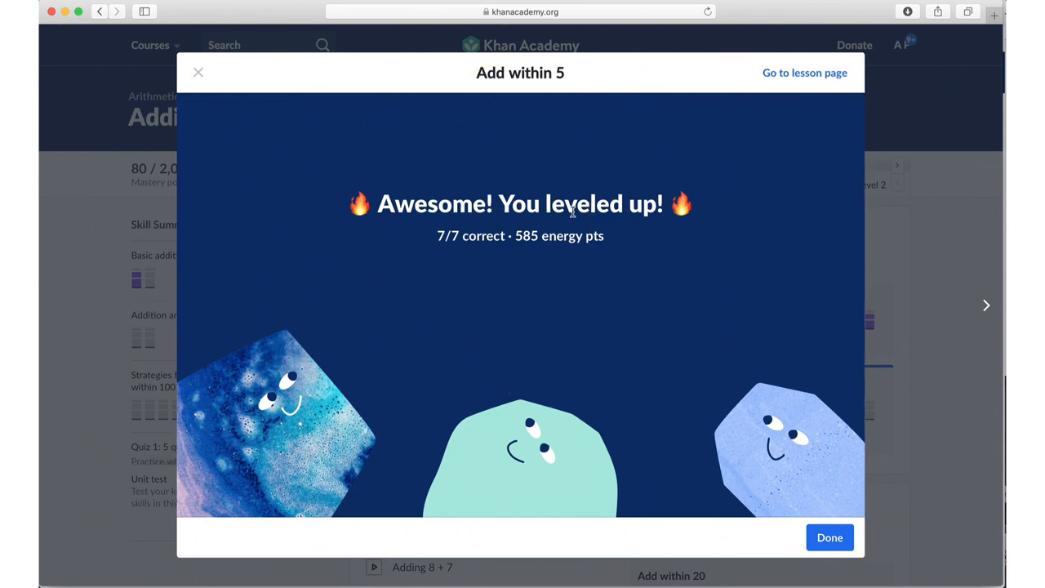
mouse_move(537, 260)
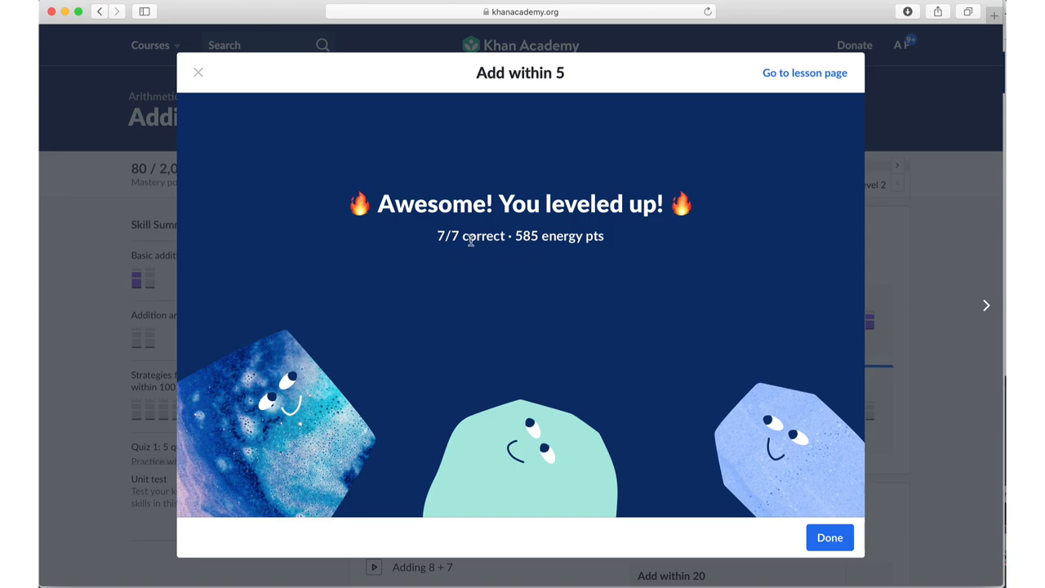
mouse_move(579, 252)
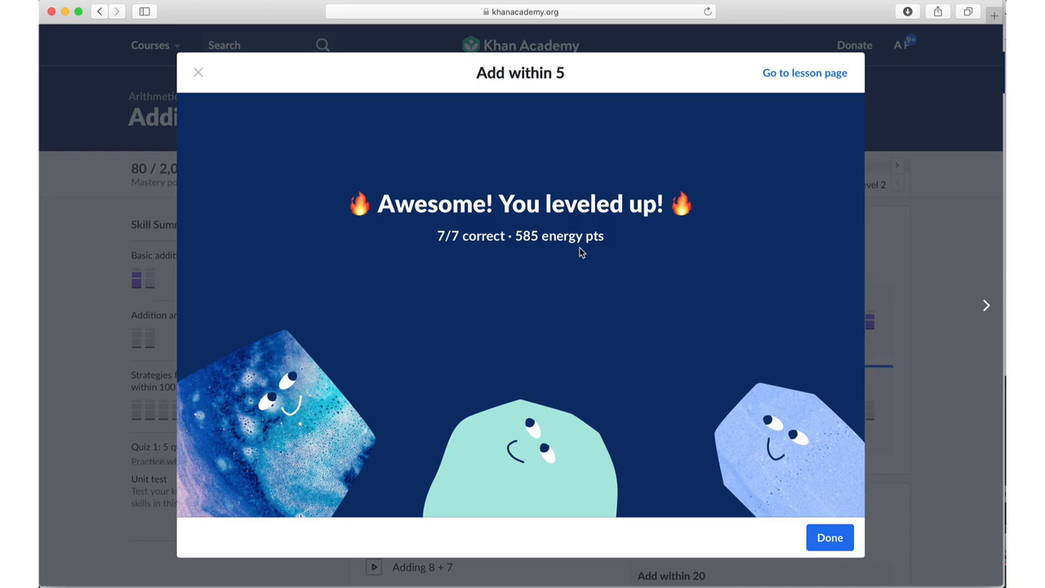
mouse_move(857, 560)
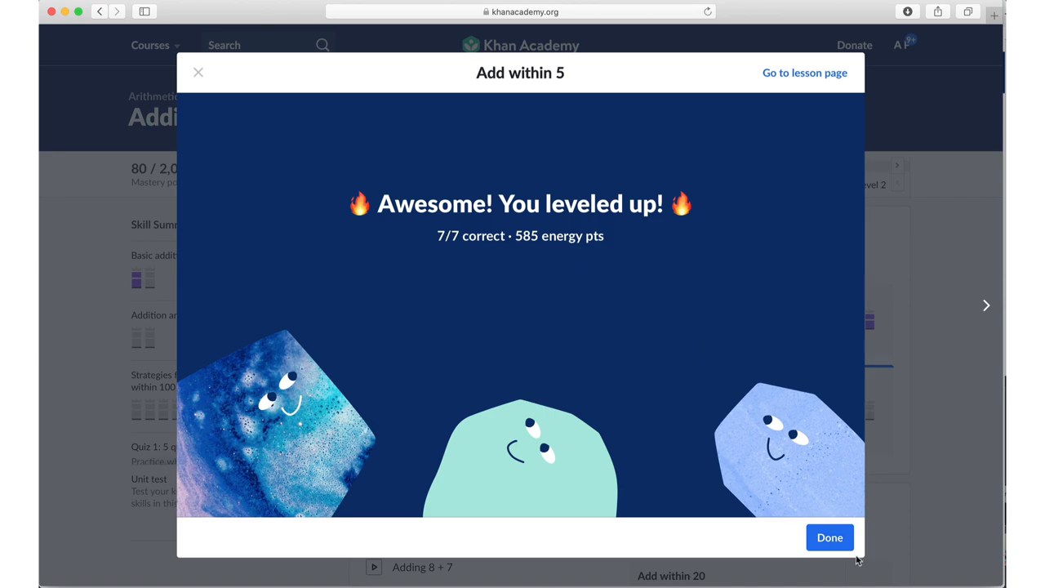
click(830, 537)
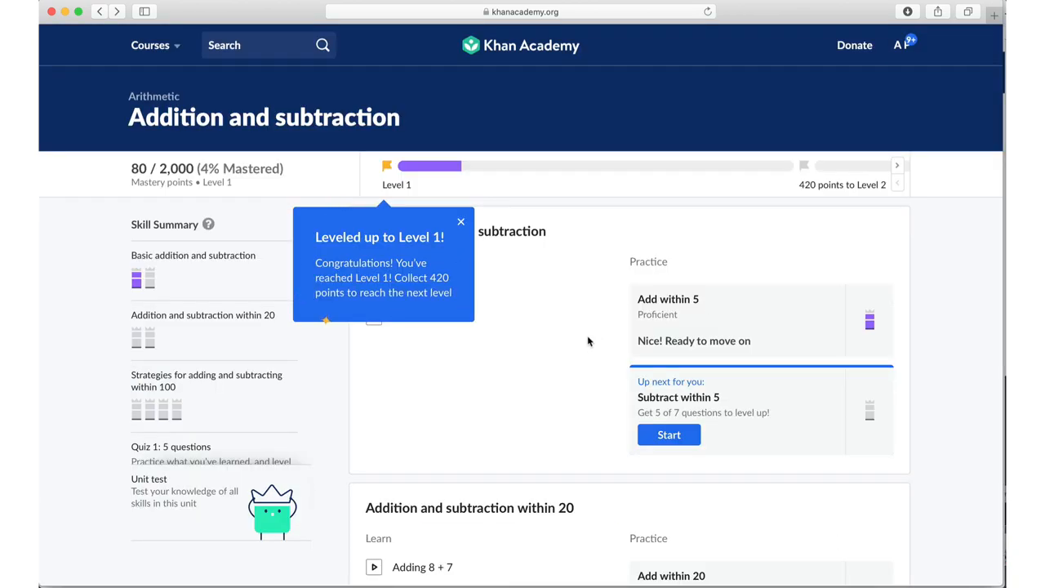
- Go to the learner's My courses page from the profile avatar
click(901, 46)
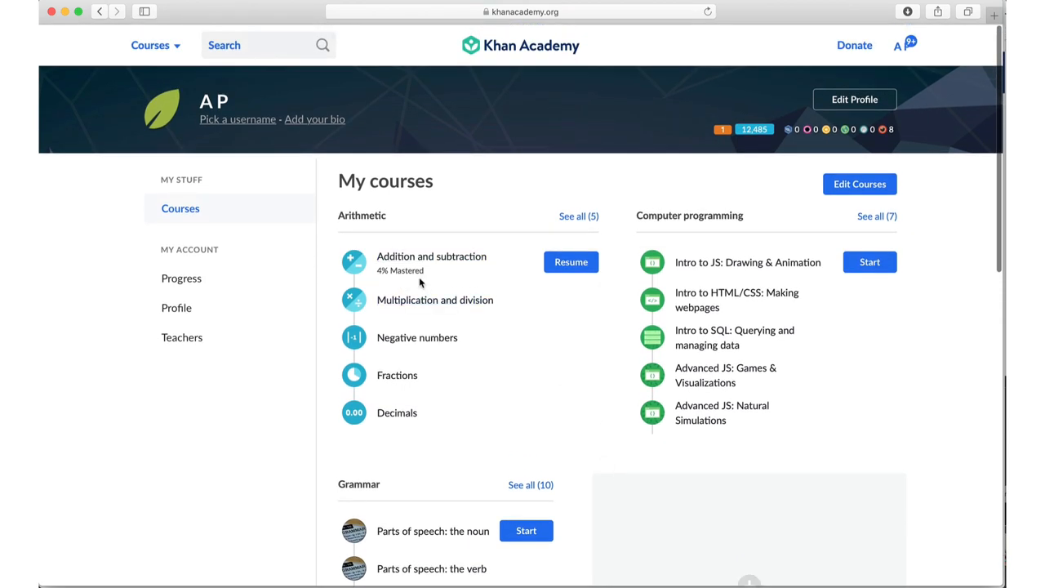
mouse_move(431, 257)
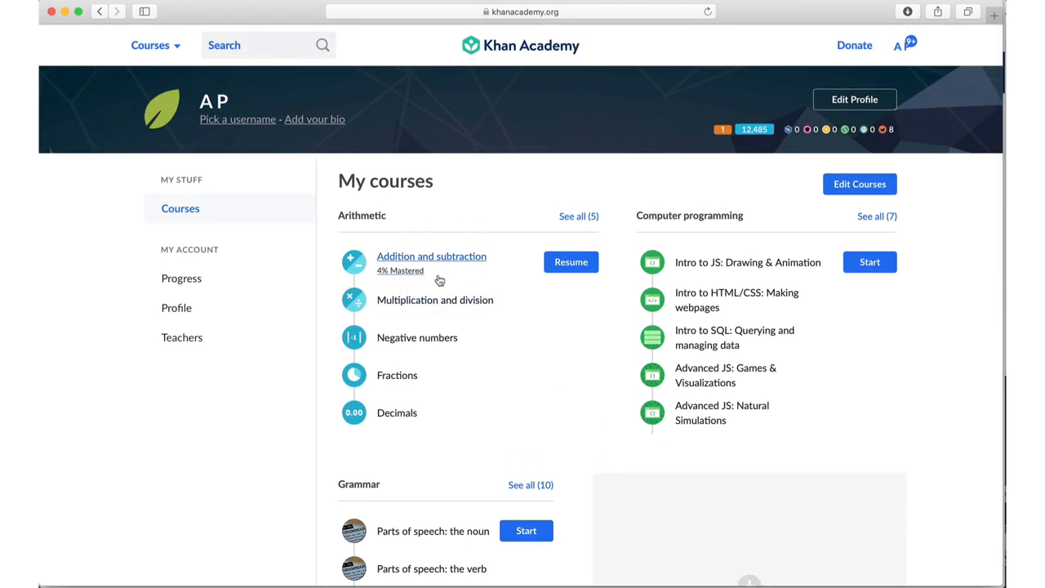
mouse_move(181, 278)
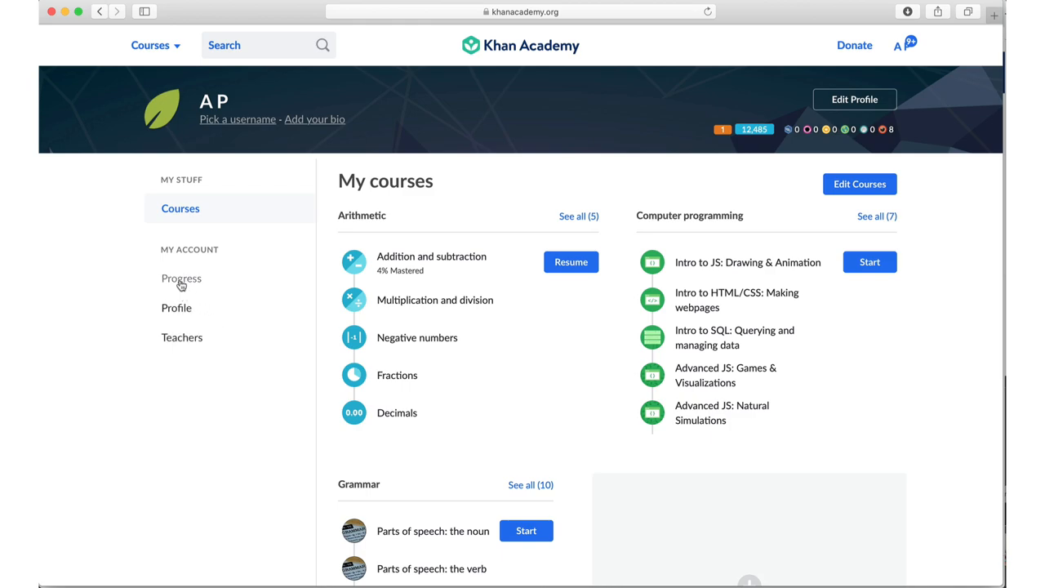
- Open My progress from the sidebar, showing the last 7 days of activities
click(179, 277)
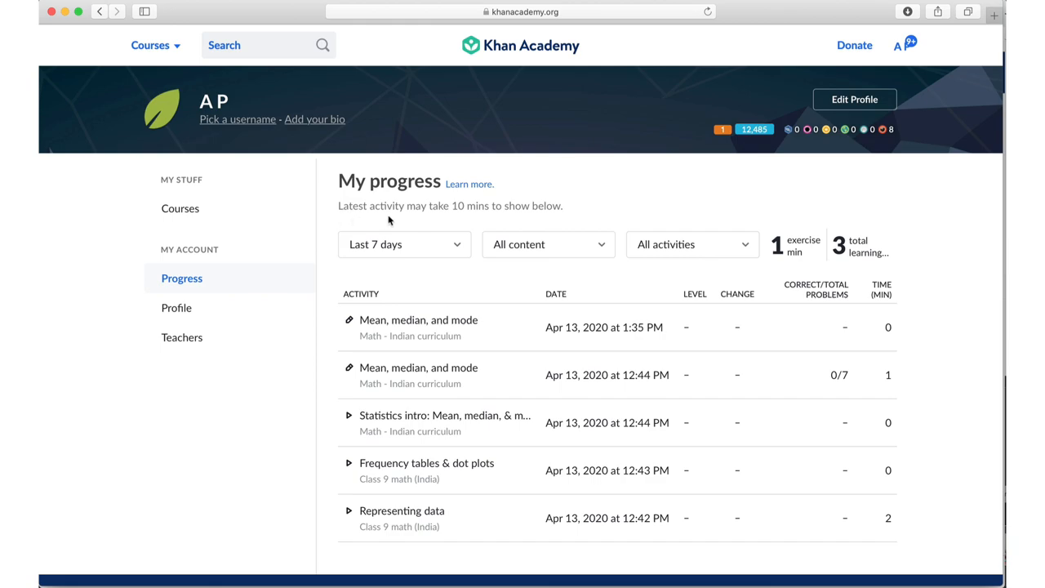
mouse_move(498, 236)
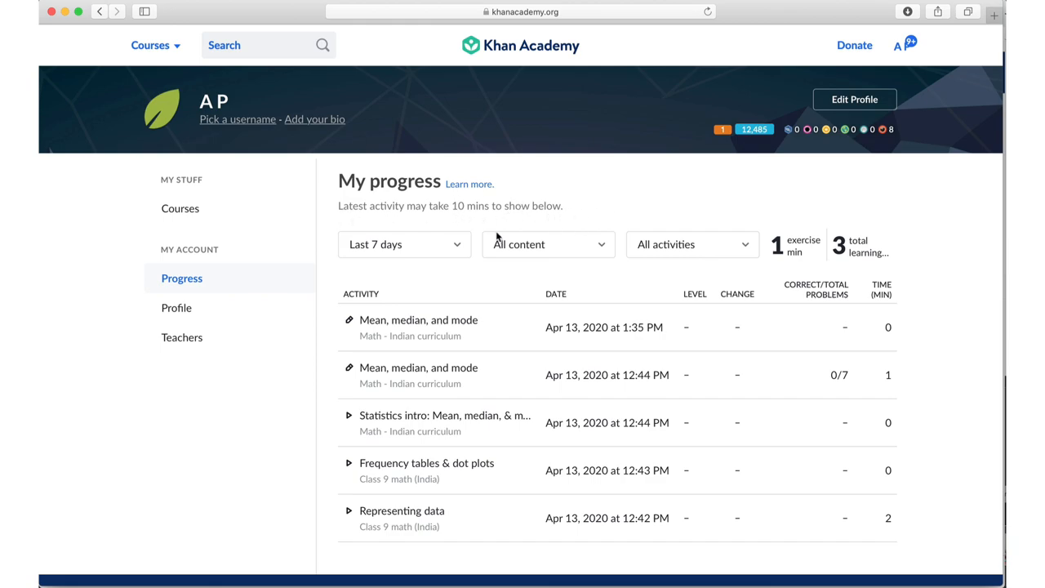
mouse_move(253, 401)
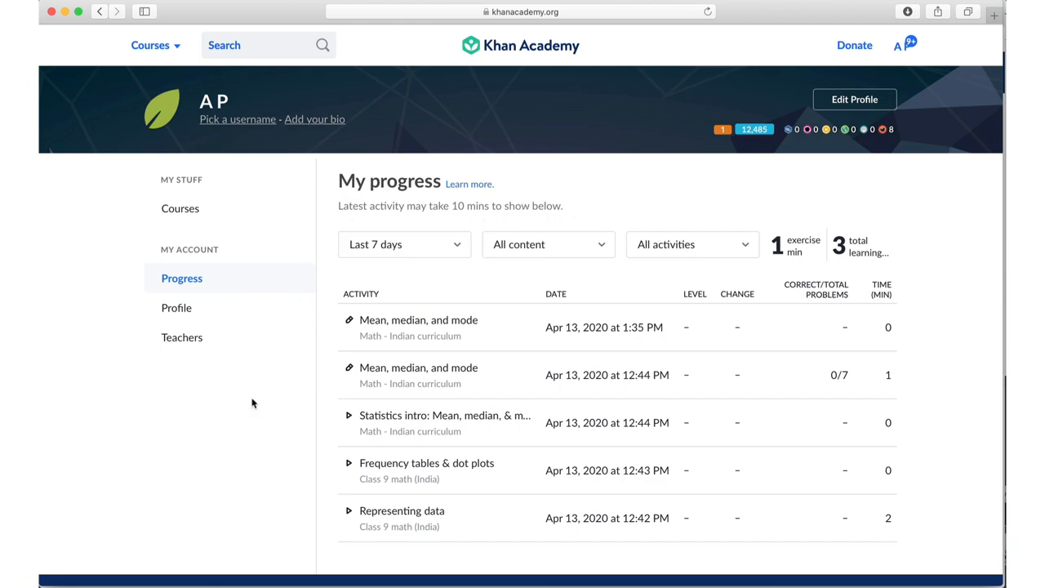
mouse_move(891, 163)
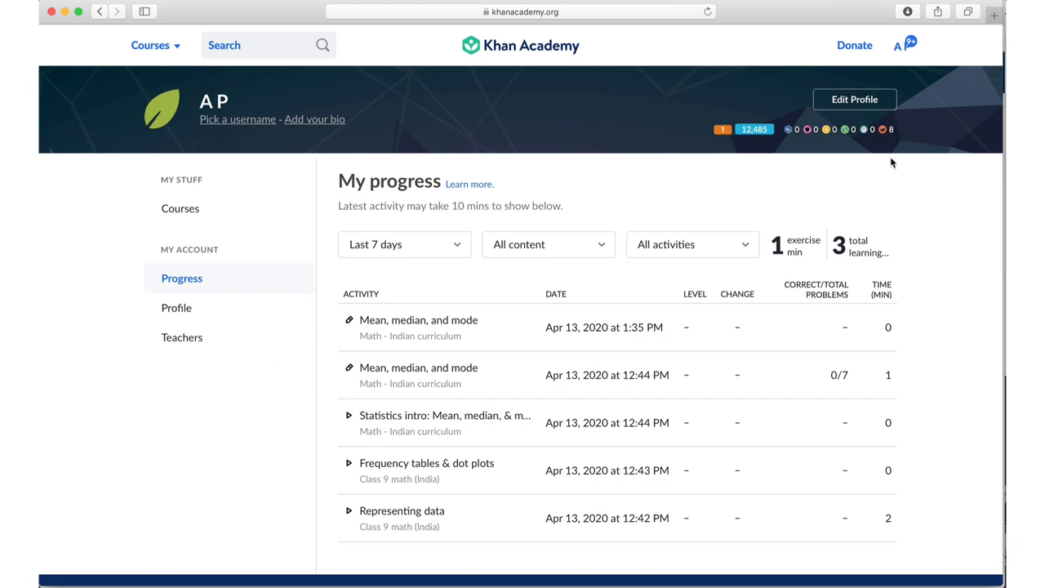
mouse_move(934, 365)
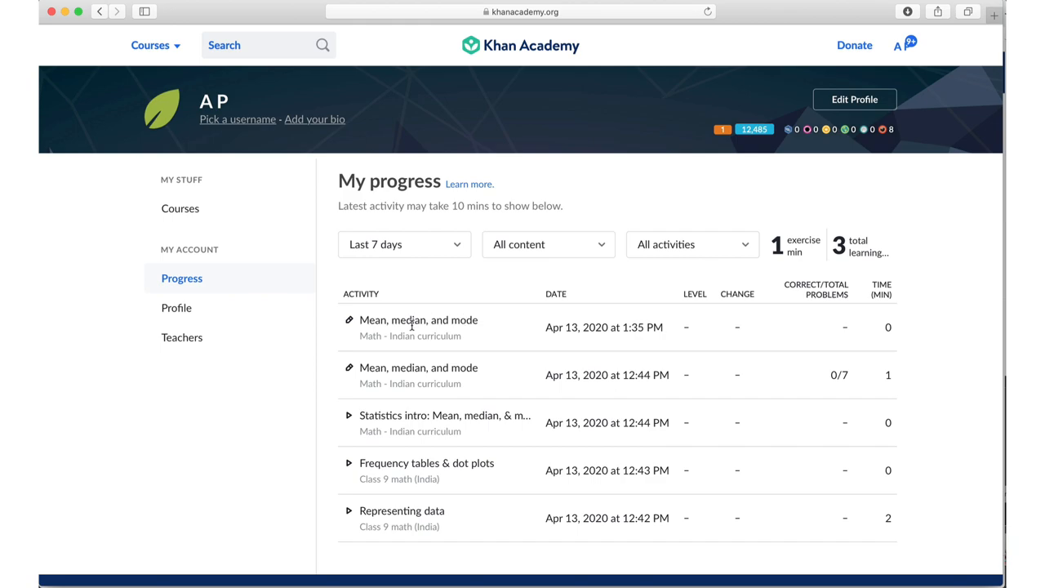
click(692, 245)
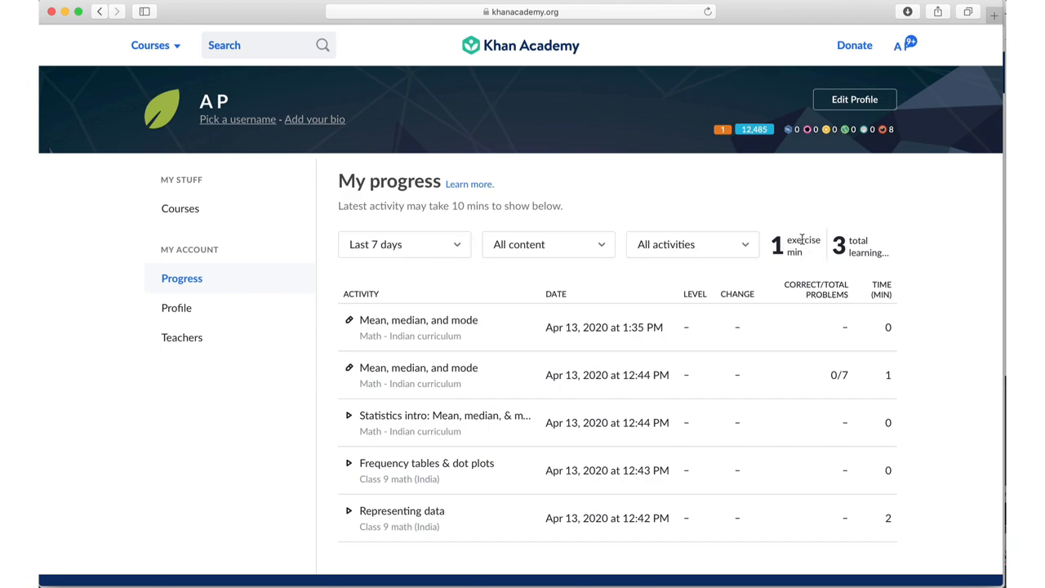
mouse_move(874, 255)
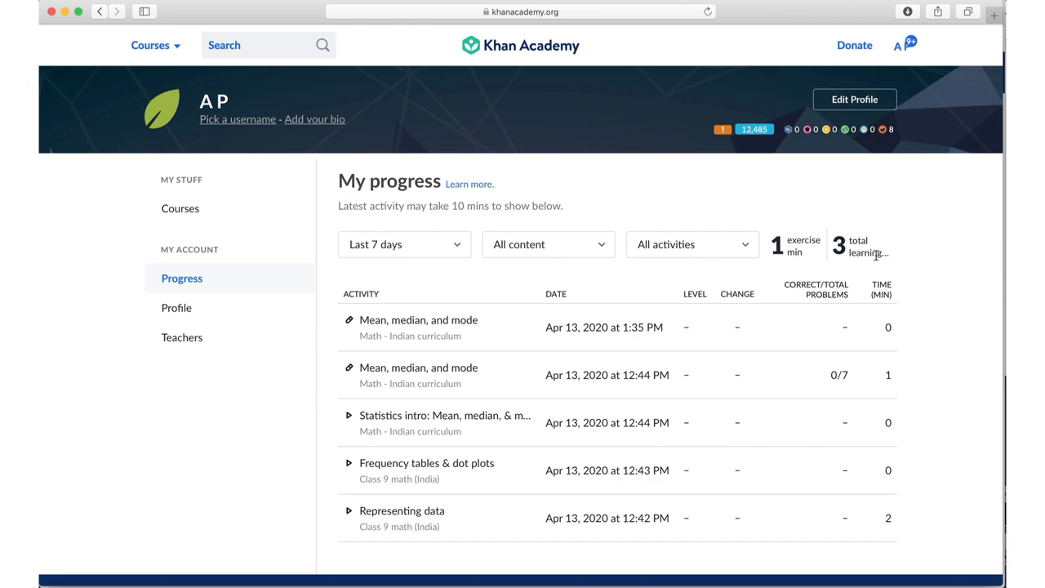
mouse_move(869, 253)
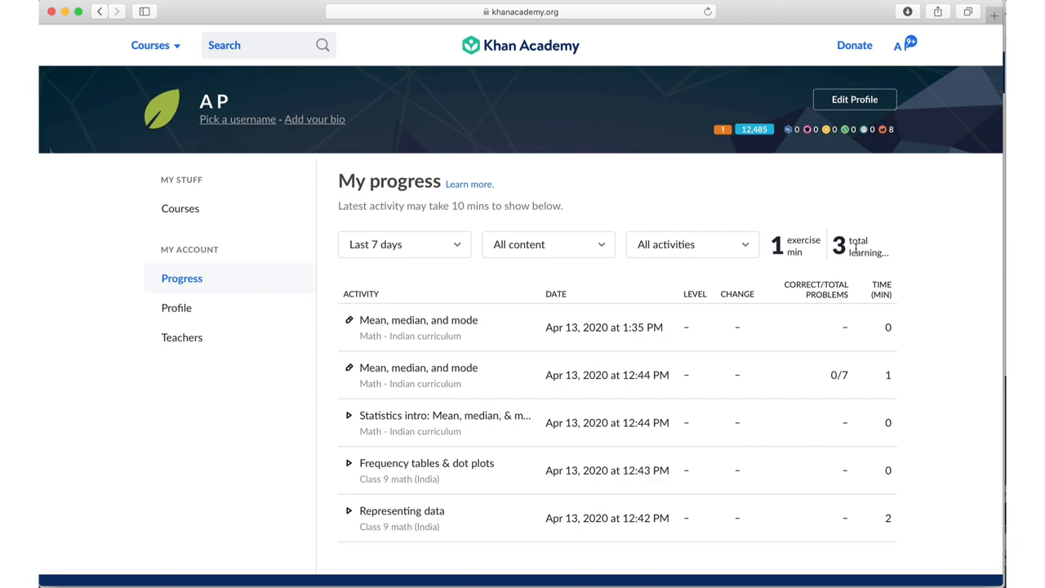
- Browse the date range, content and activity type filters on My progress
click(403, 245)
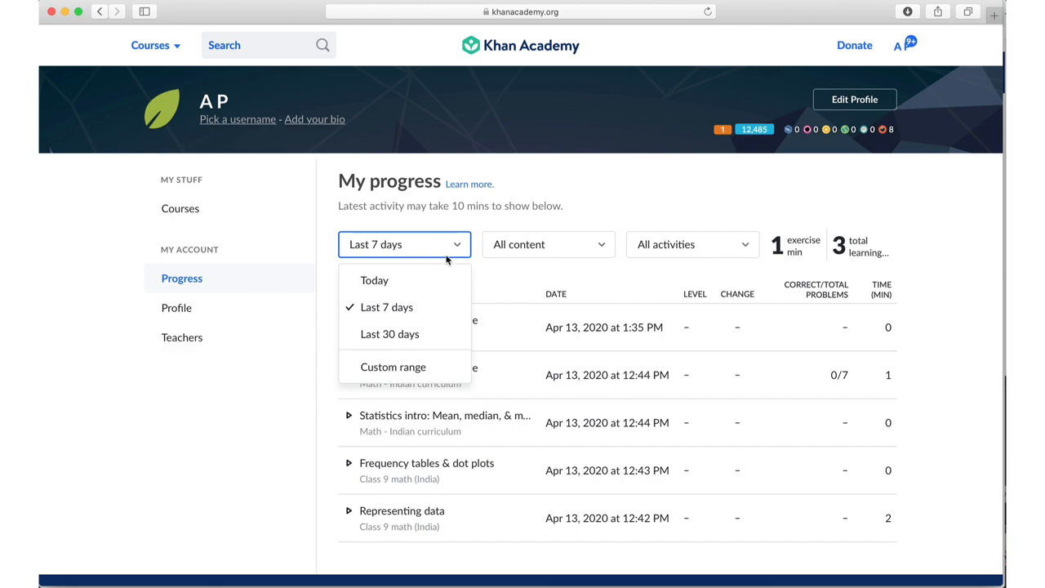
mouse_move(369, 258)
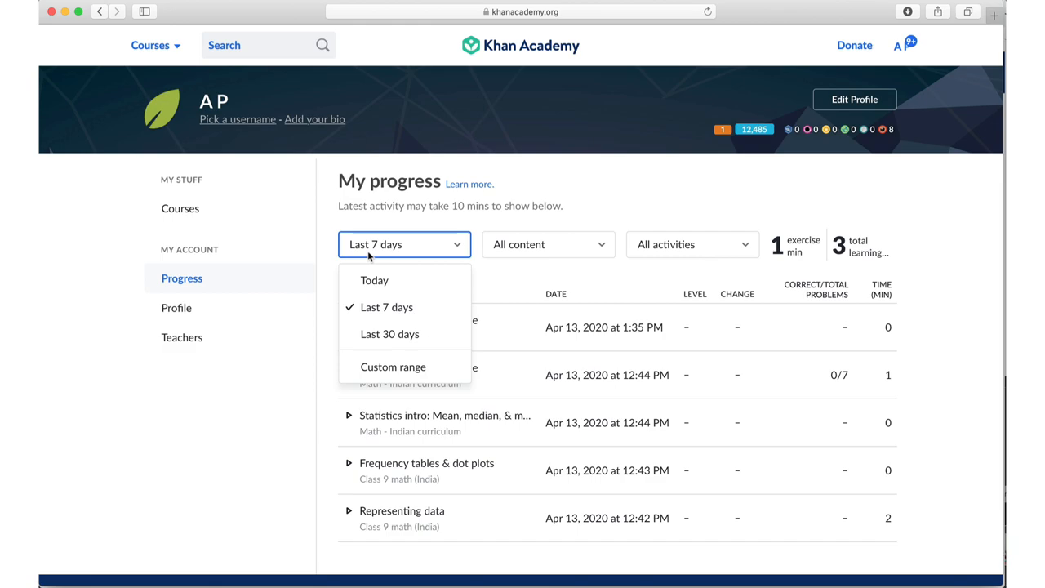
click(547, 245)
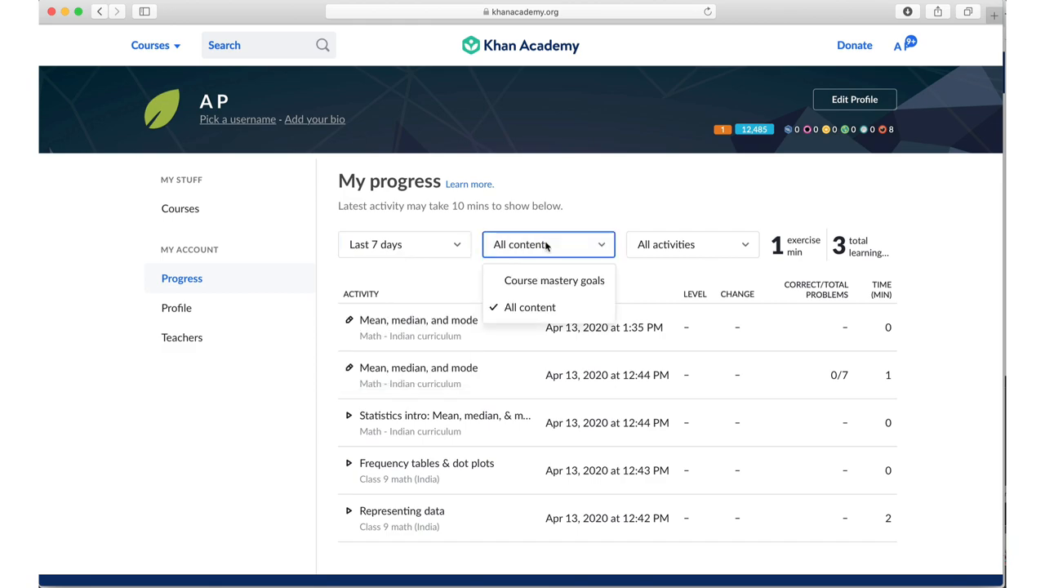
click(692, 245)
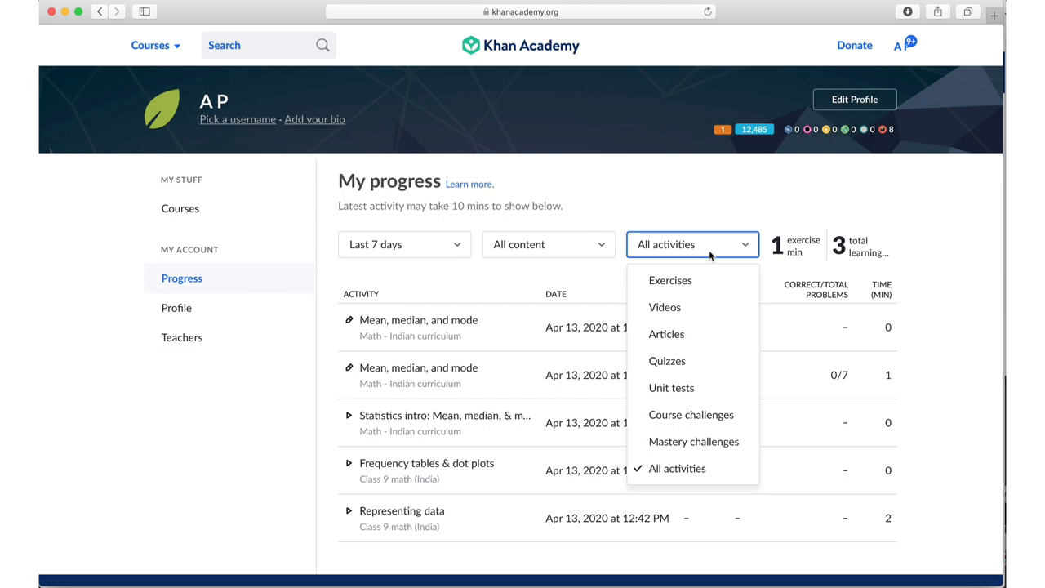
mouse_move(669, 281)
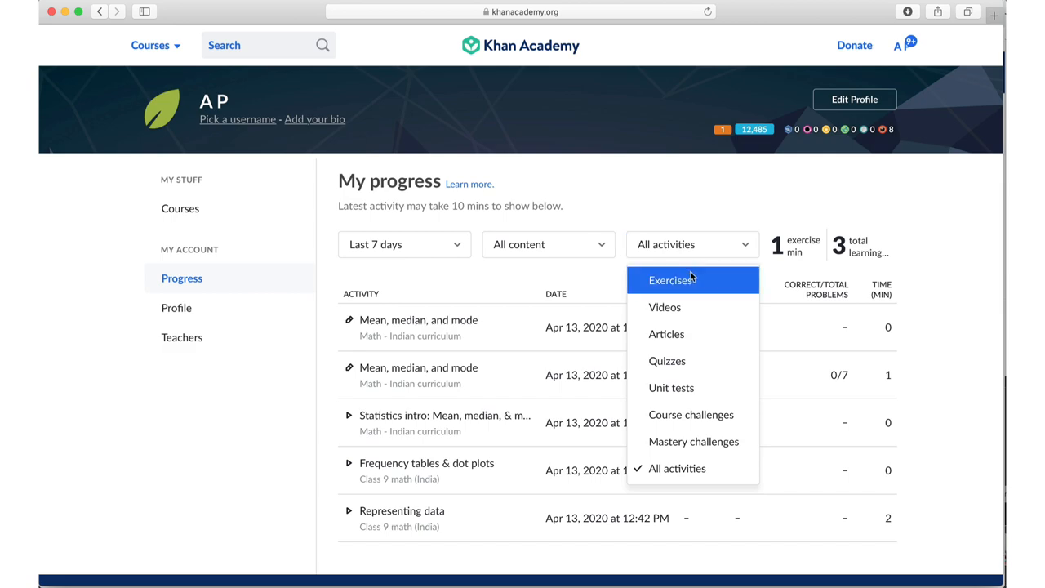
mouse_move(665, 307)
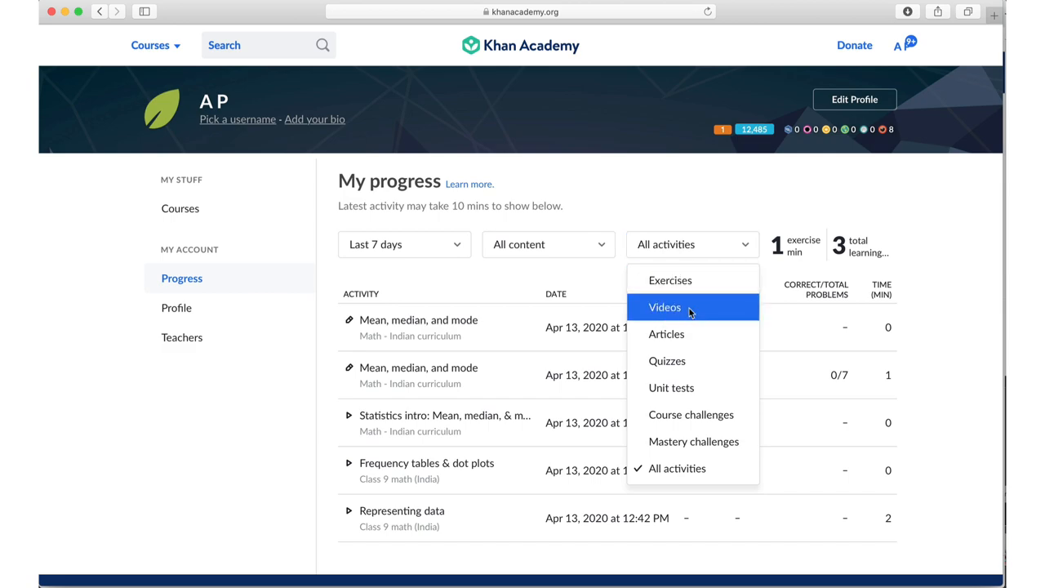
mouse_move(665, 361)
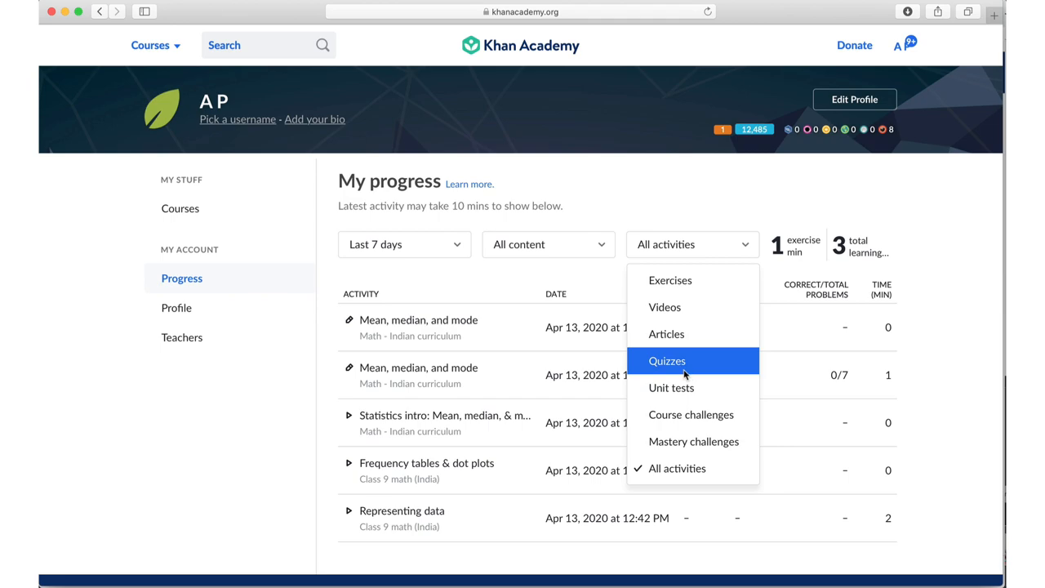
mouse_move(692, 441)
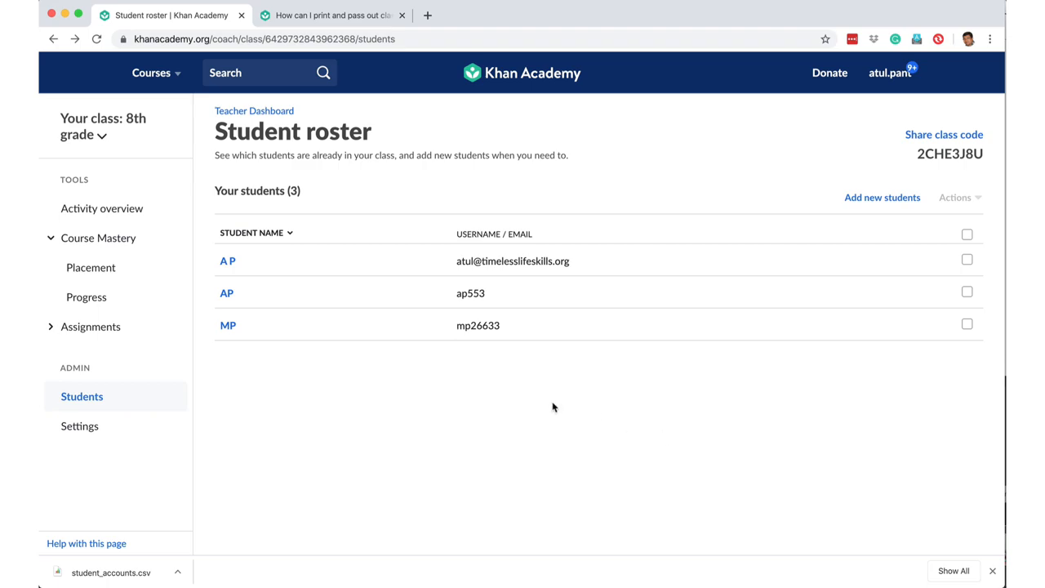
mouse_move(229, 261)
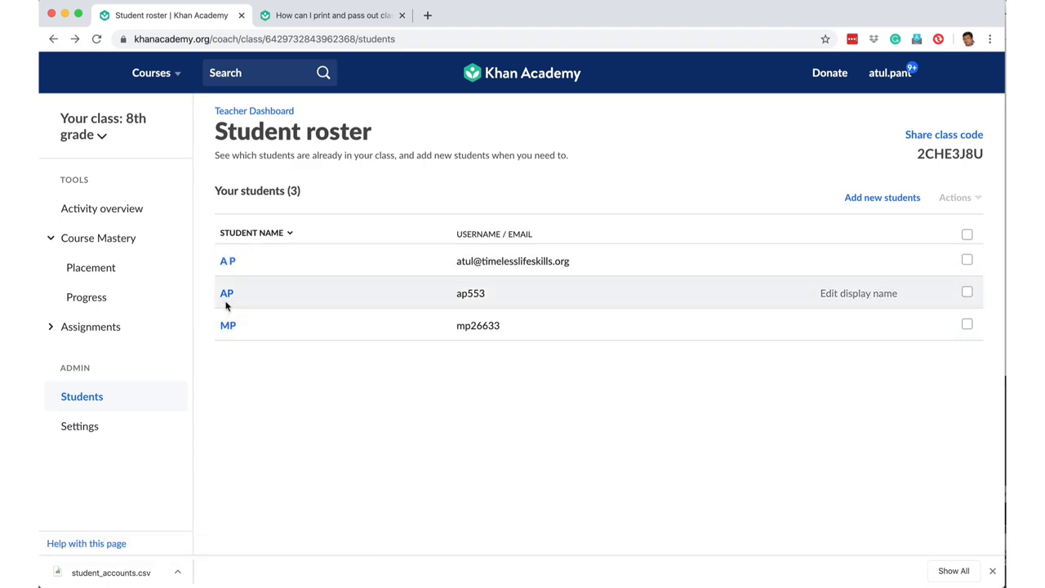
mouse_move(227, 261)
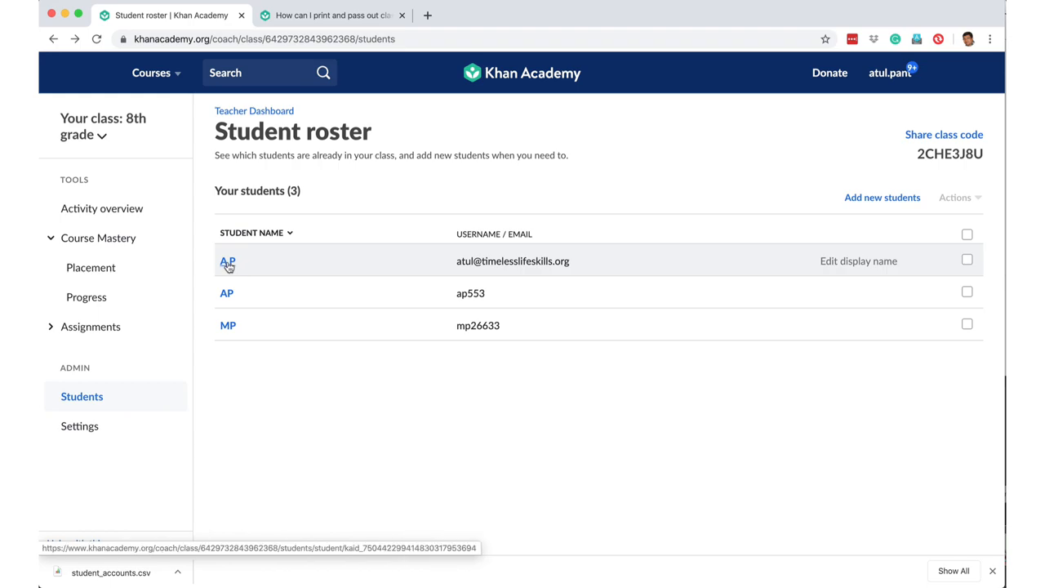
- Open student A P's activity page from the Student Name column of the roster
click(227, 261)
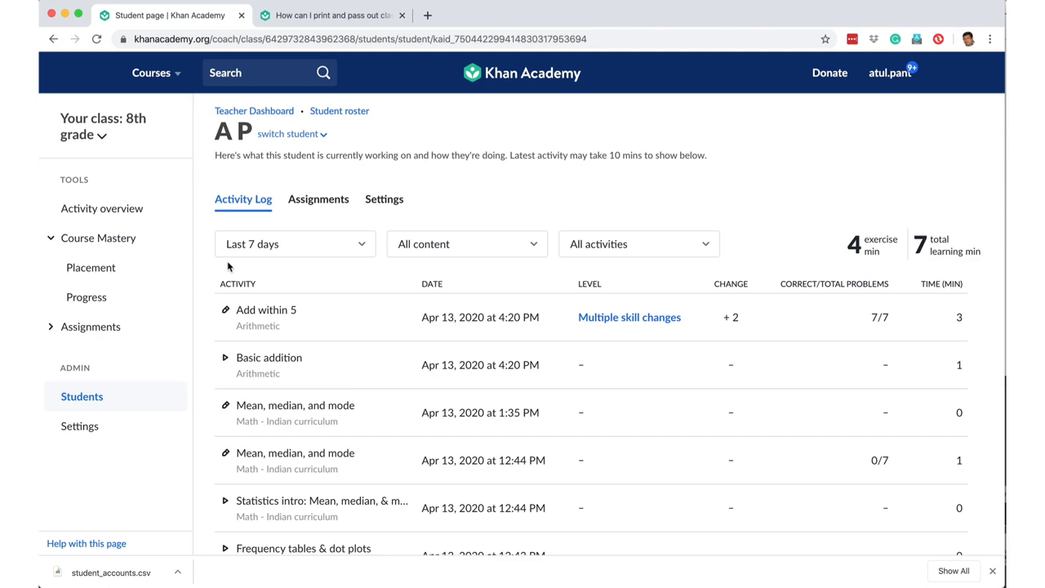
mouse_move(229, 268)
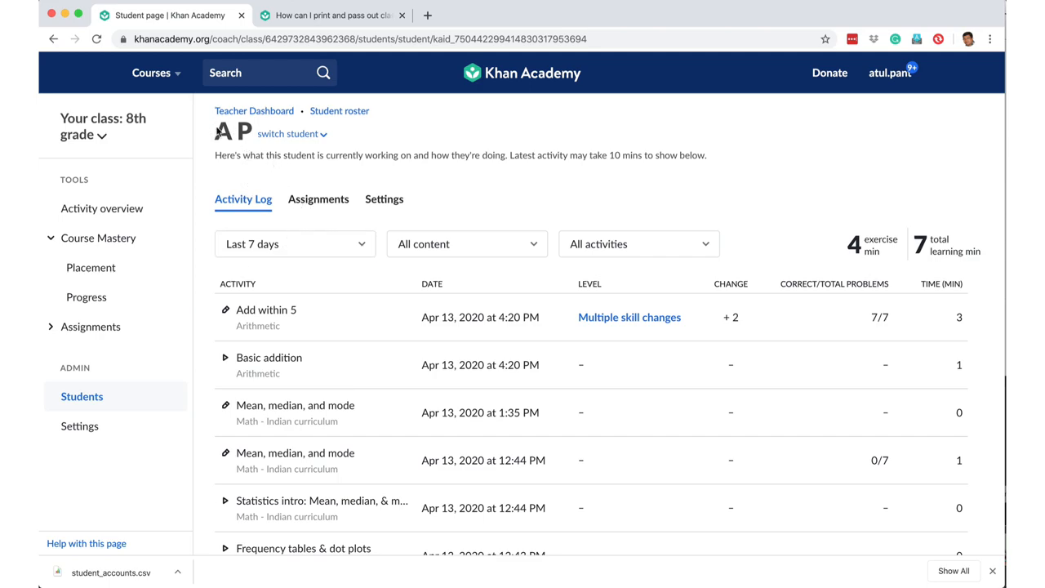
mouse_move(911, 243)
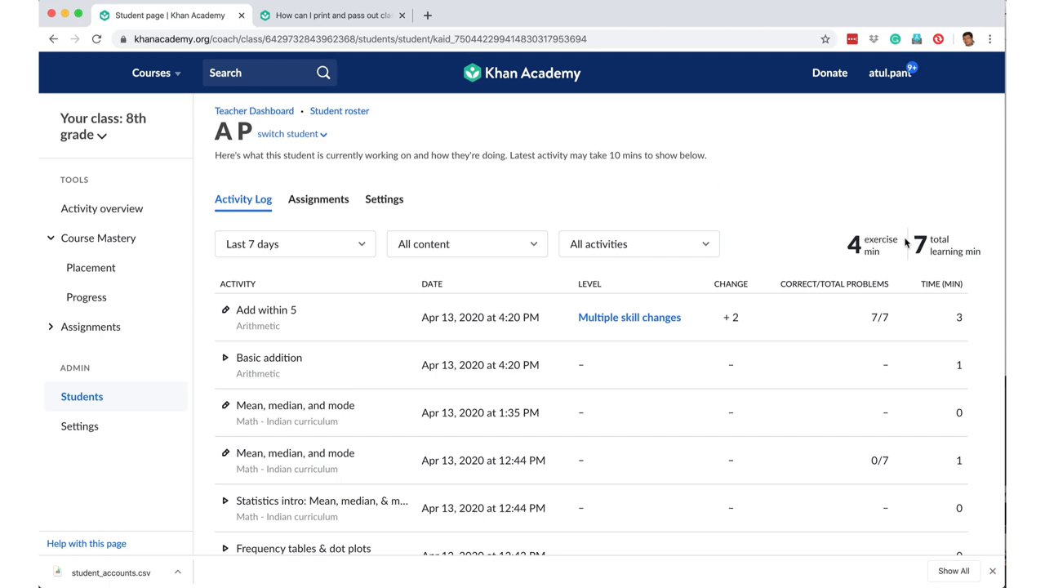
mouse_move(959, 270)
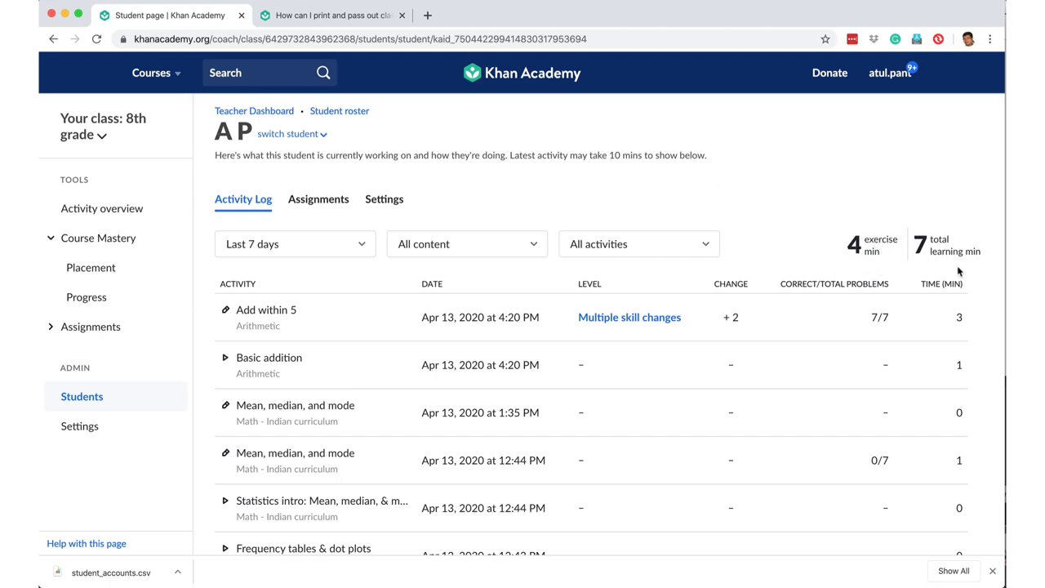
mouse_move(947, 267)
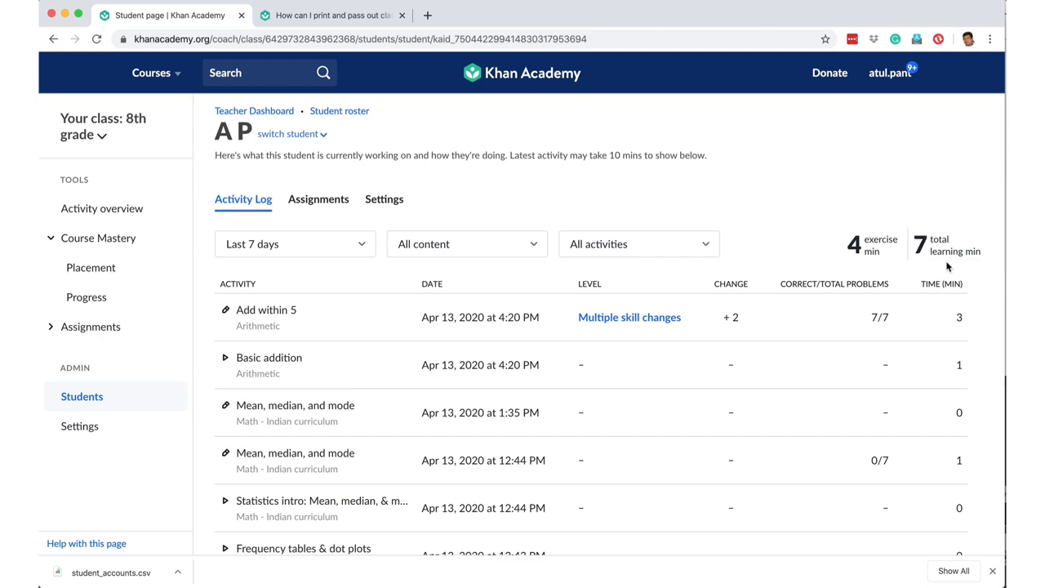
- Review A P's activity log and the skill changes from Add within 5, then bring up the switch-student list
scroll(down, 3)
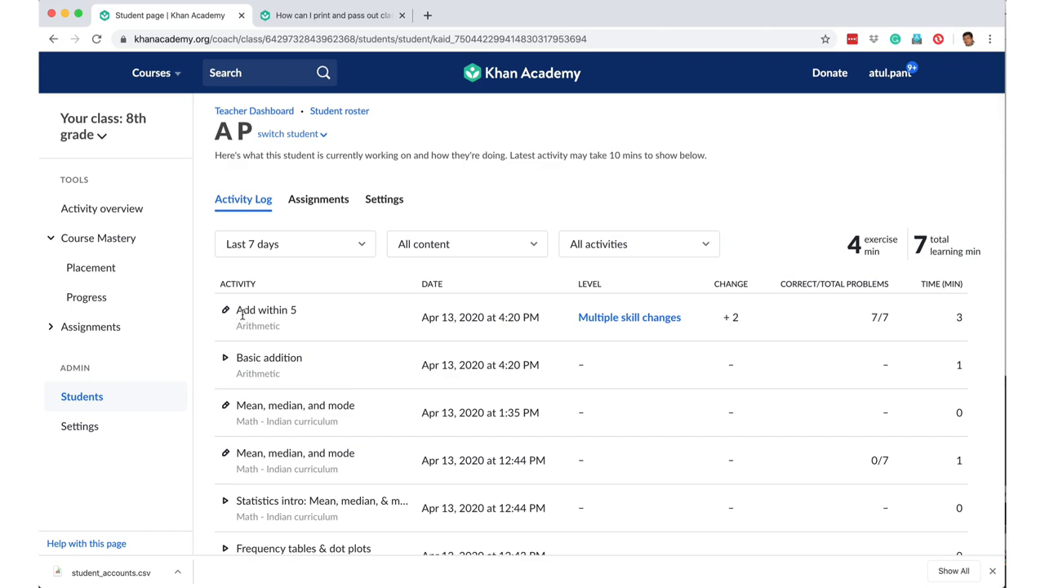
mouse_move(314, 414)
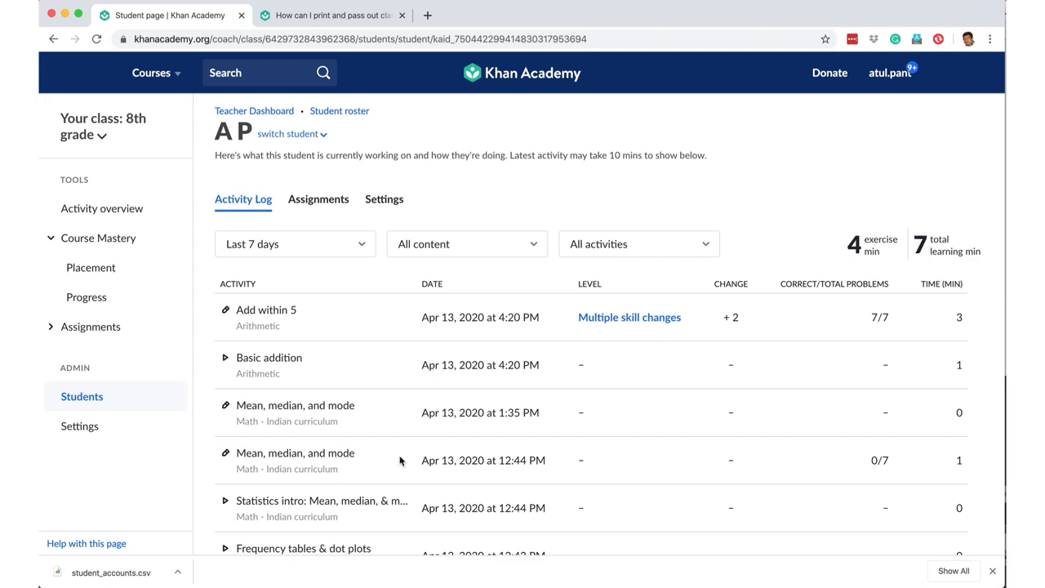
mouse_move(333, 400)
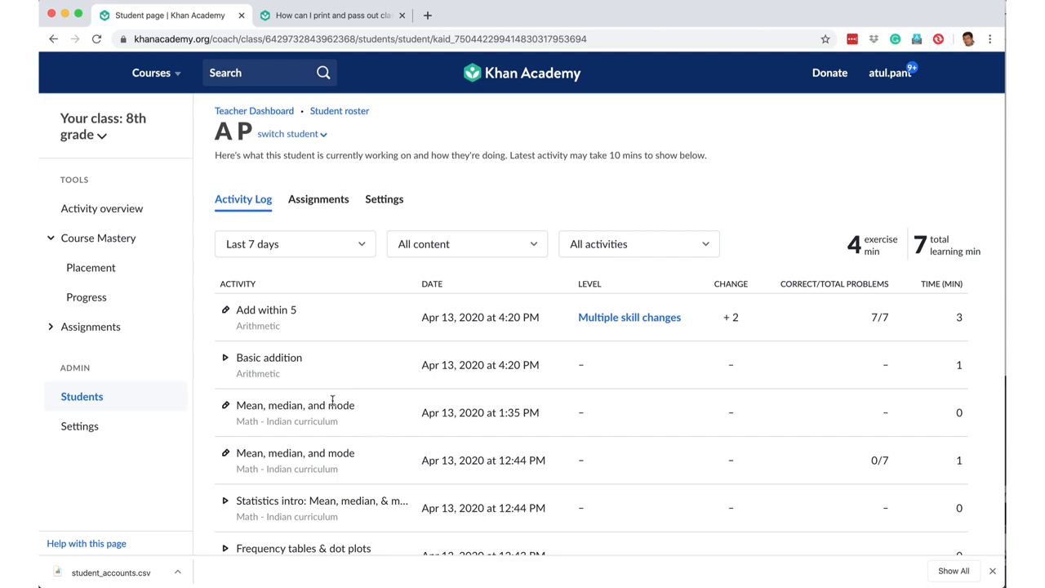
click(294, 243)
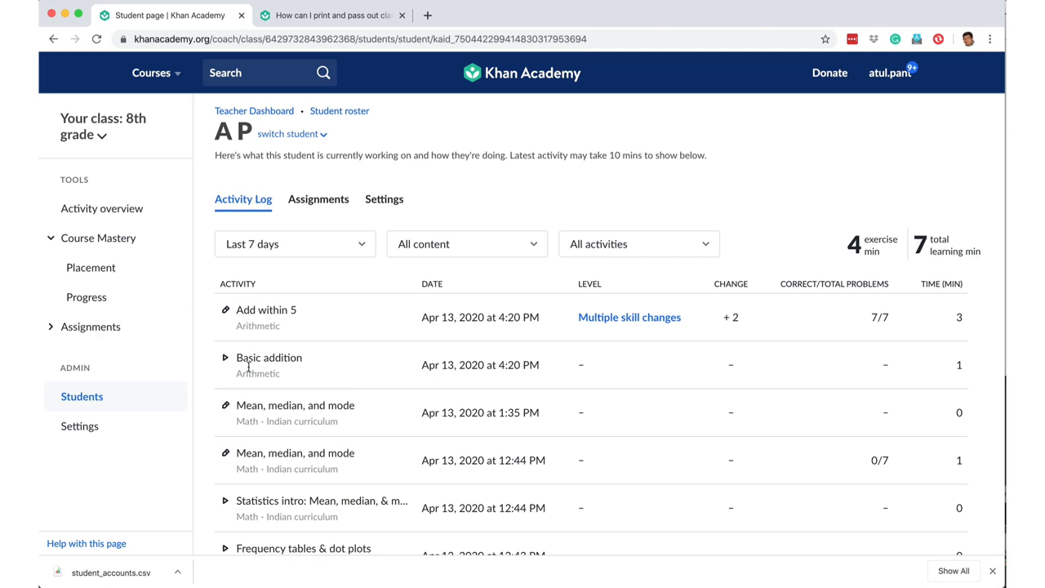
mouse_move(248, 372)
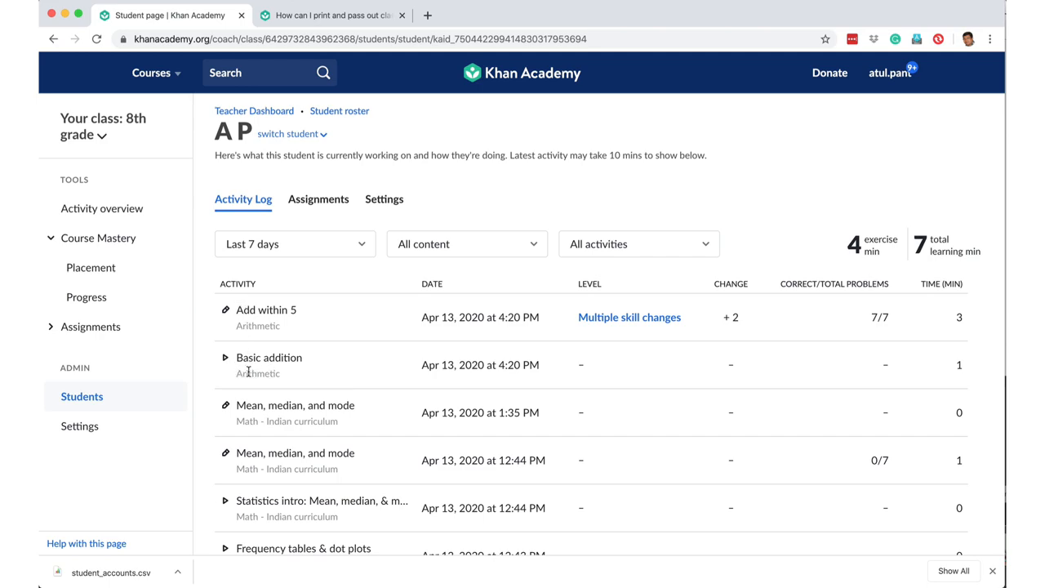
mouse_move(225, 356)
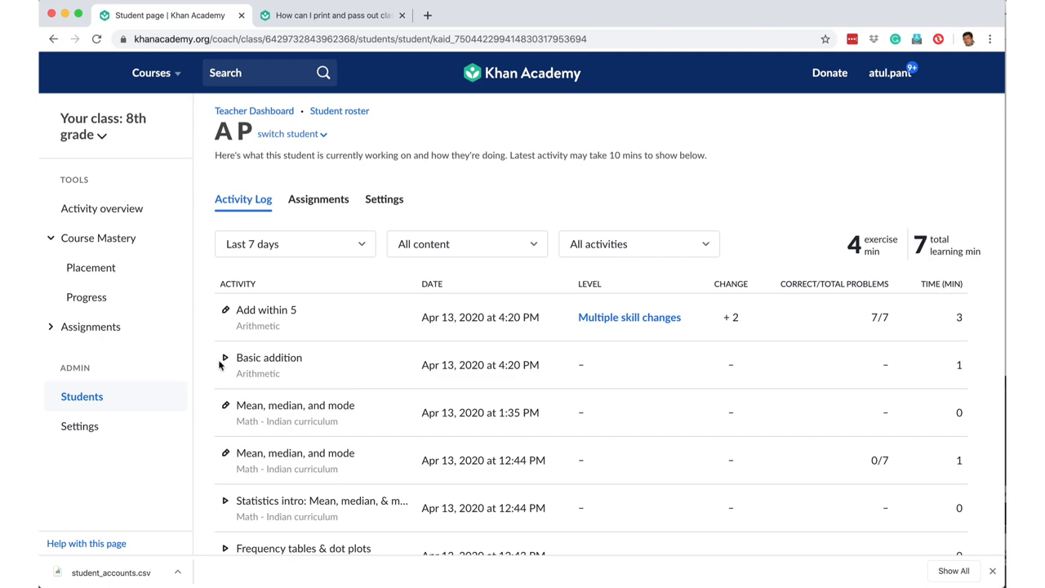
mouse_move(243, 313)
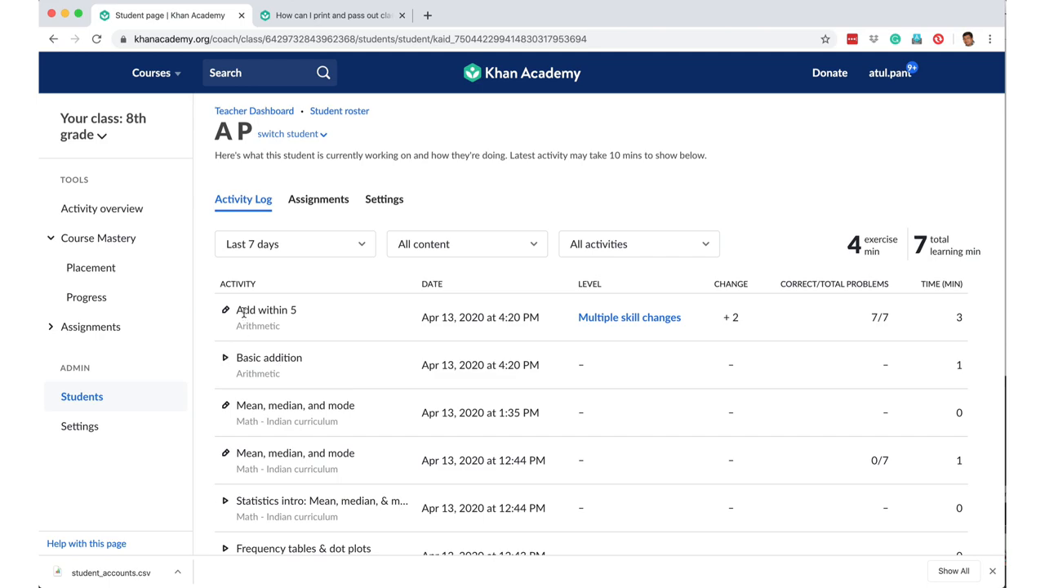
mouse_move(255, 310)
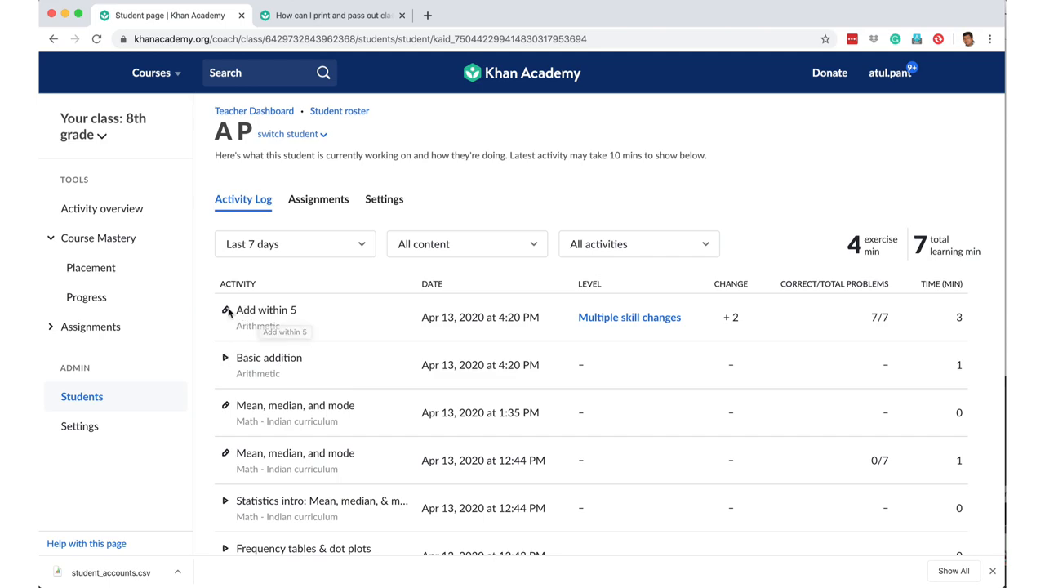
mouse_move(620, 317)
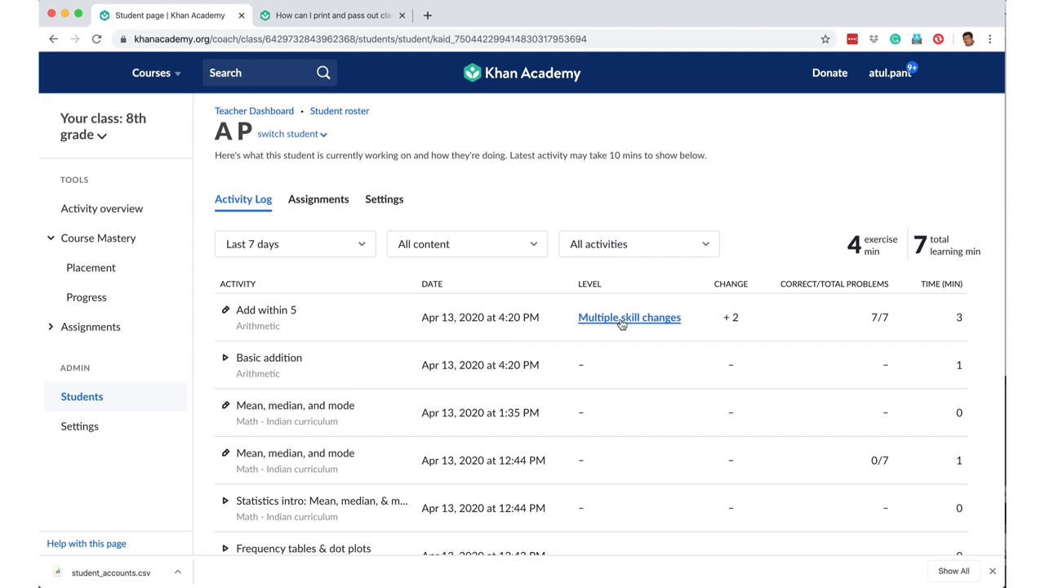
click(629, 317)
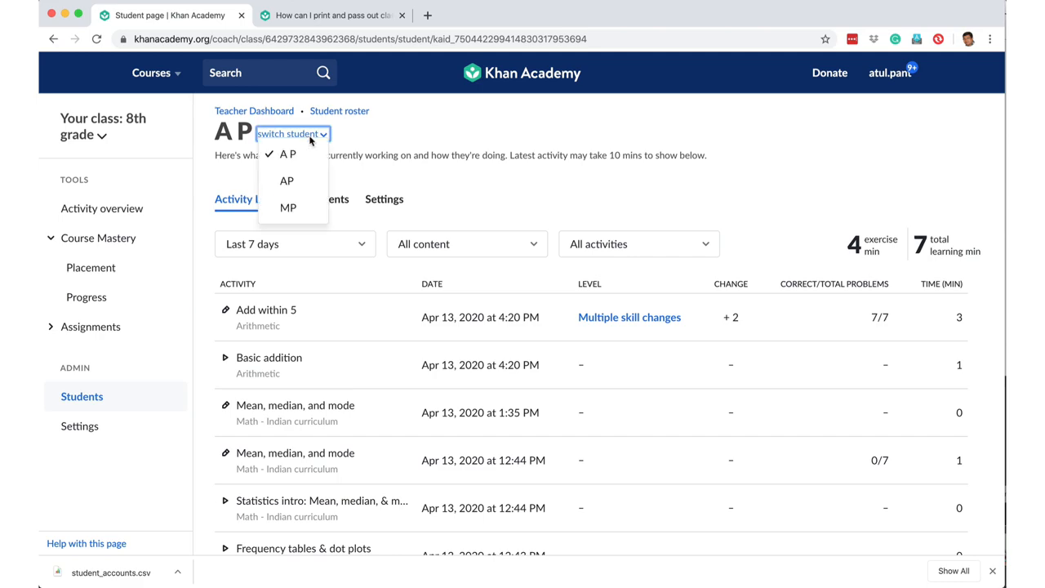
- Switch to MP's empty activity log, then switch back to A P
click(287, 207)
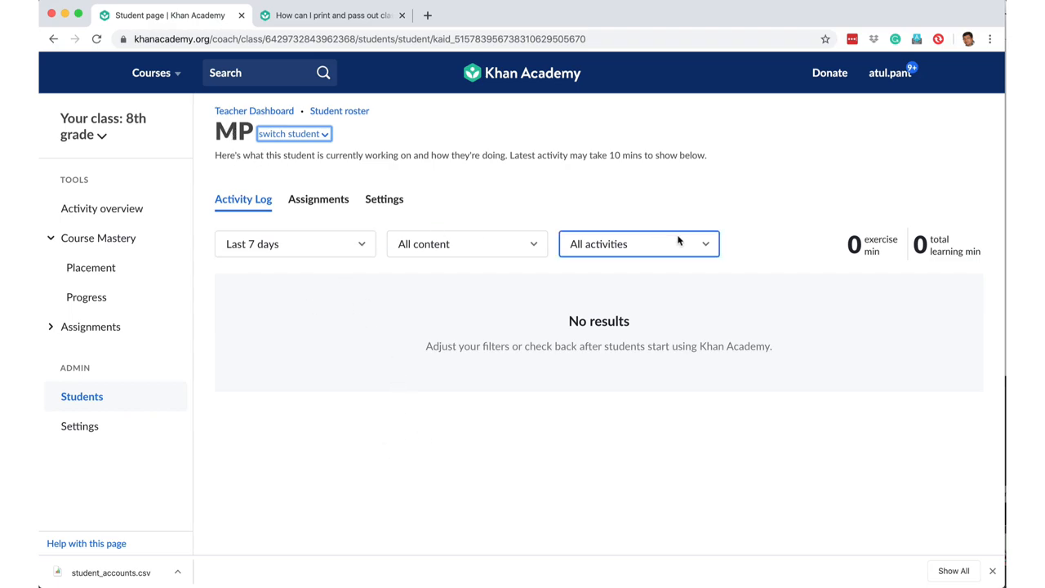
click(292, 134)
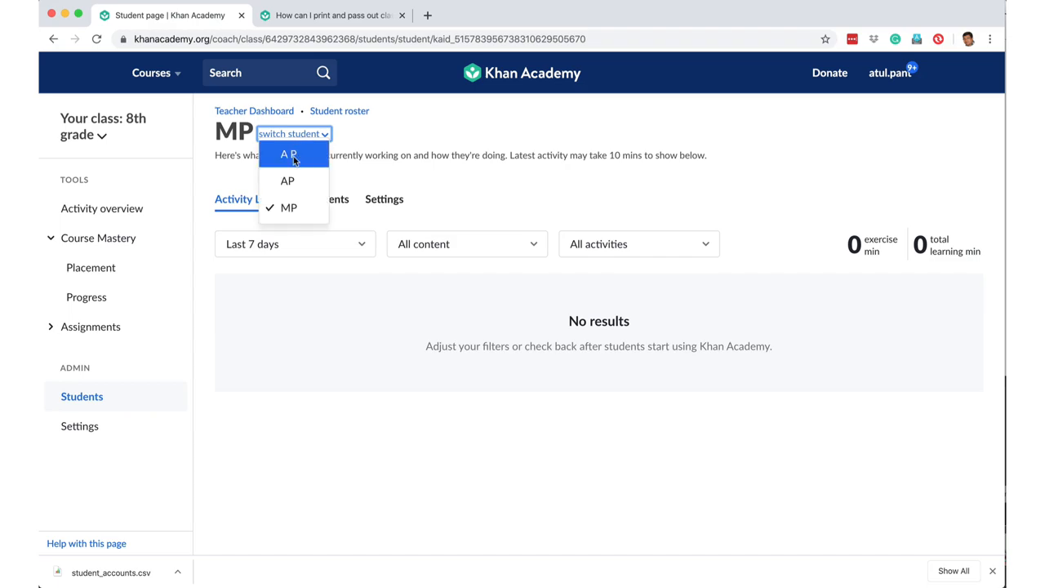
click(287, 153)
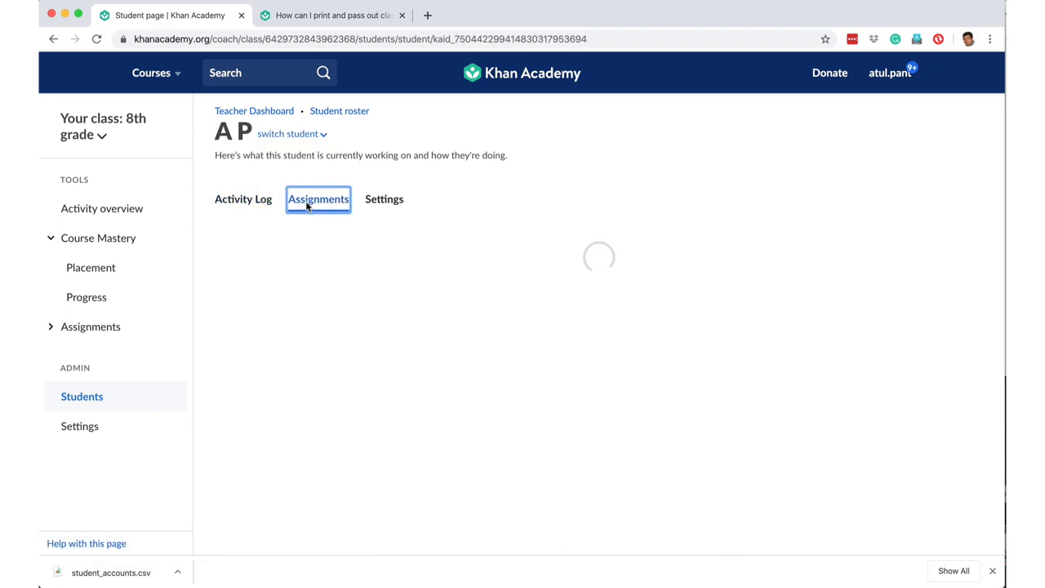
- View A P's empty assignments list, then return to the activity log showing Add within 5 at 7/7
click(316, 199)
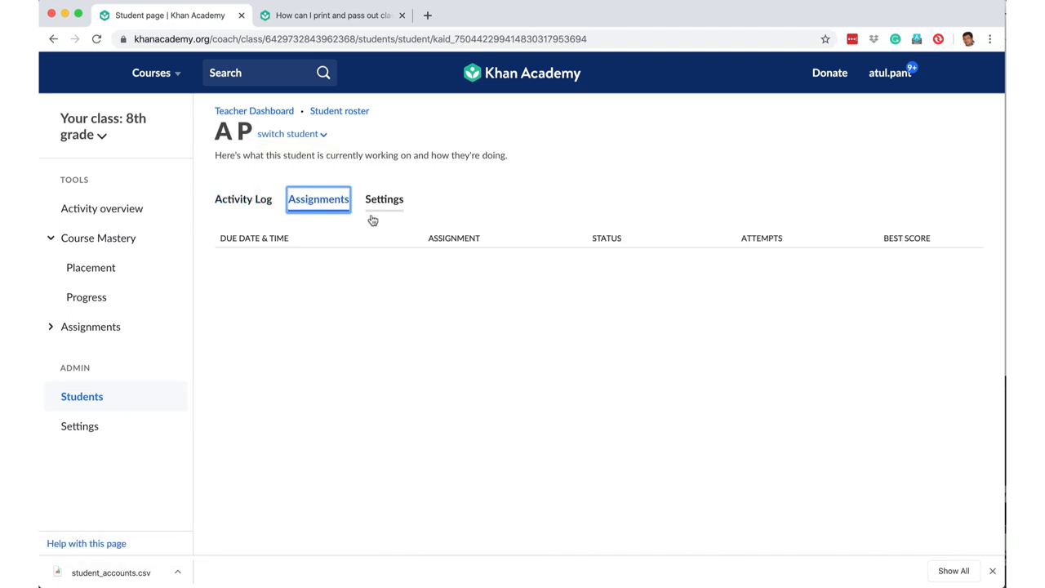
mouse_move(245, 278)
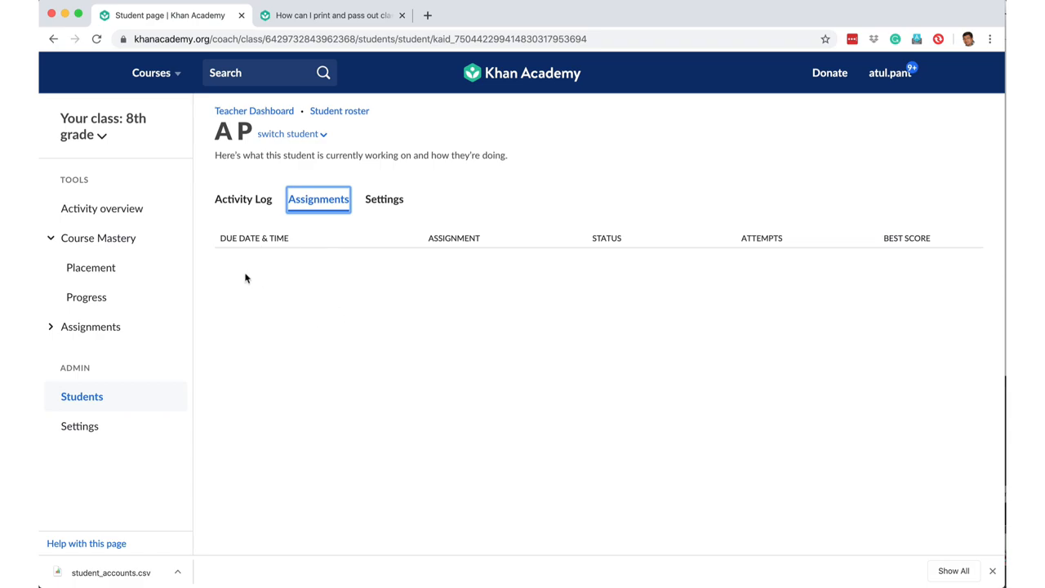
mouse_move(891, 297)
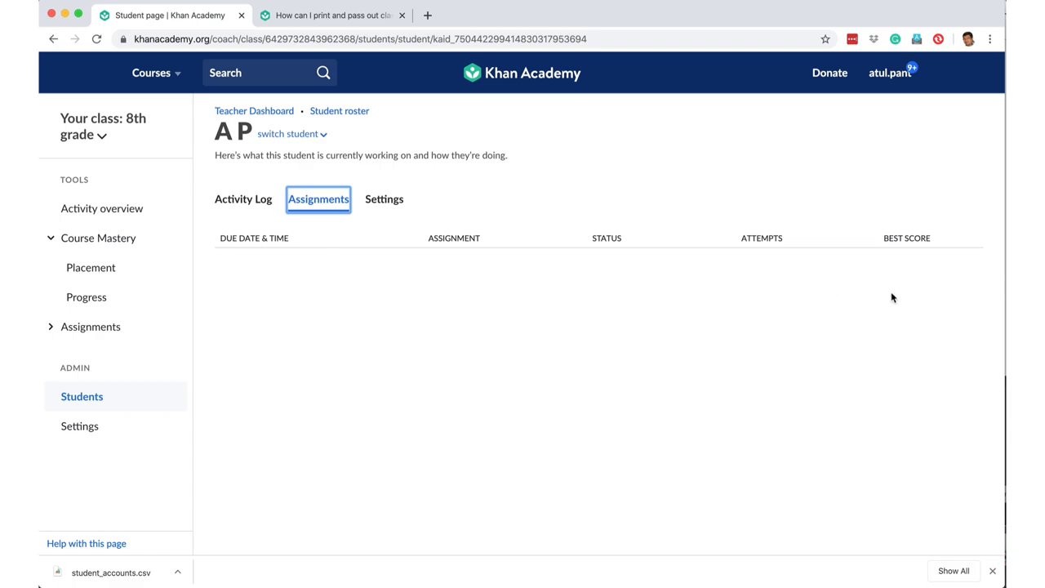
click(243, 199)
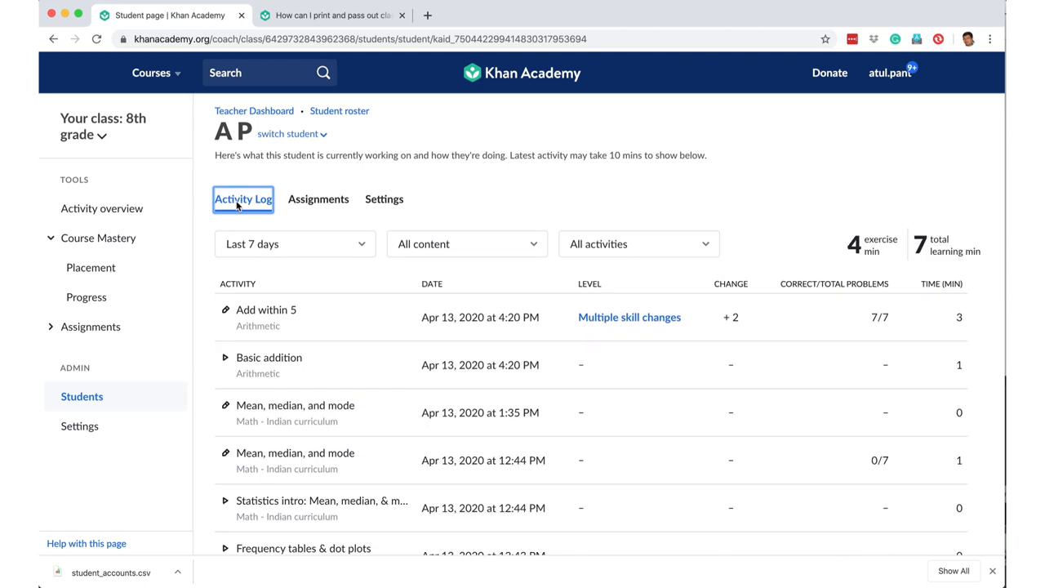